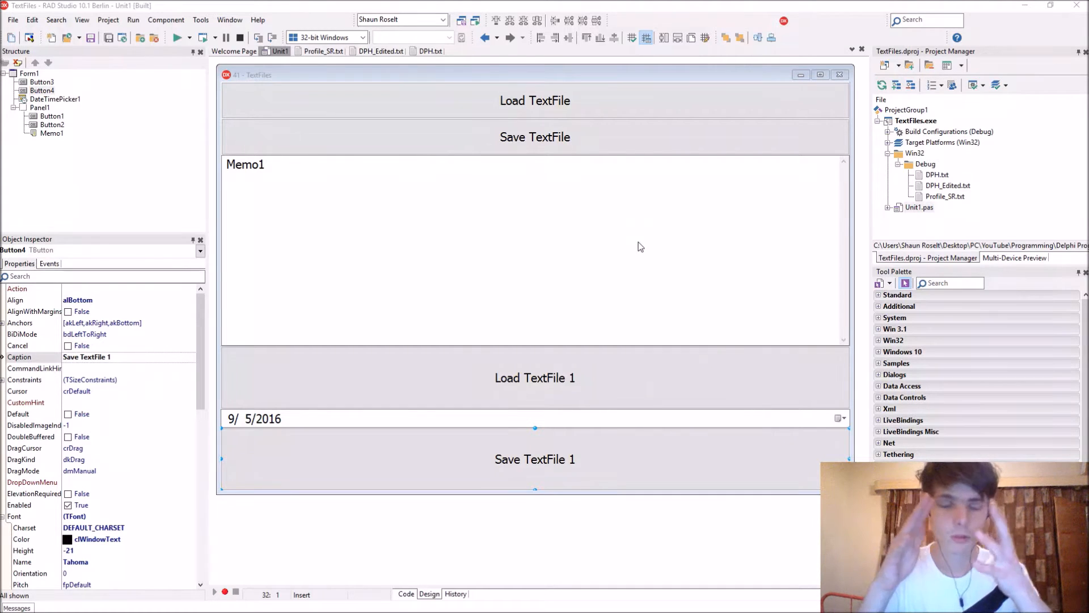
mouse_move(712, 49)
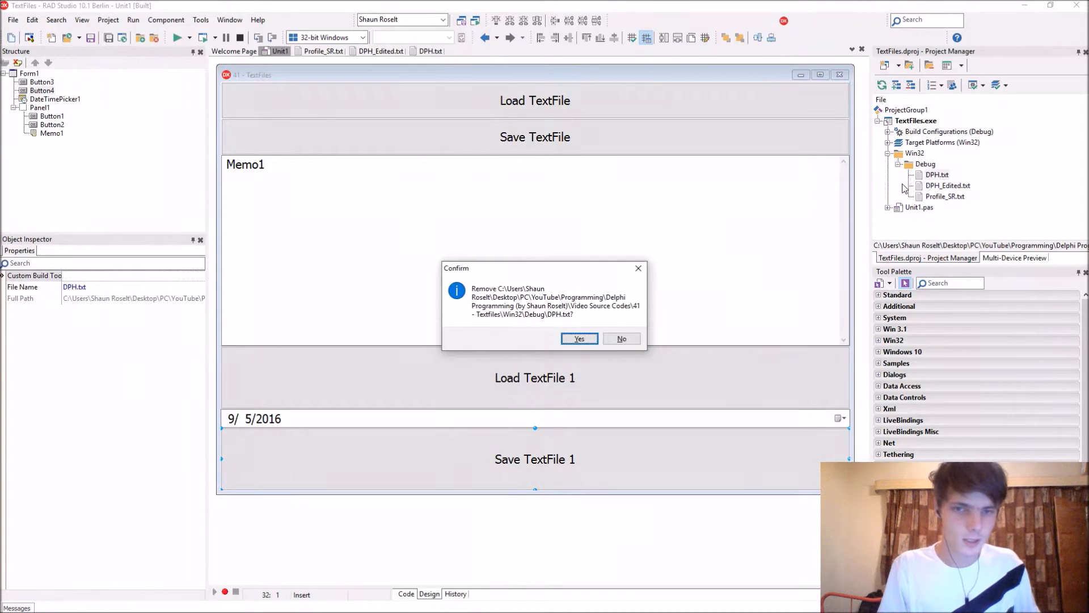
Confirm removing DPH.txt and Profile_SR.txt from the project and return to the form designer
click(579, 338)
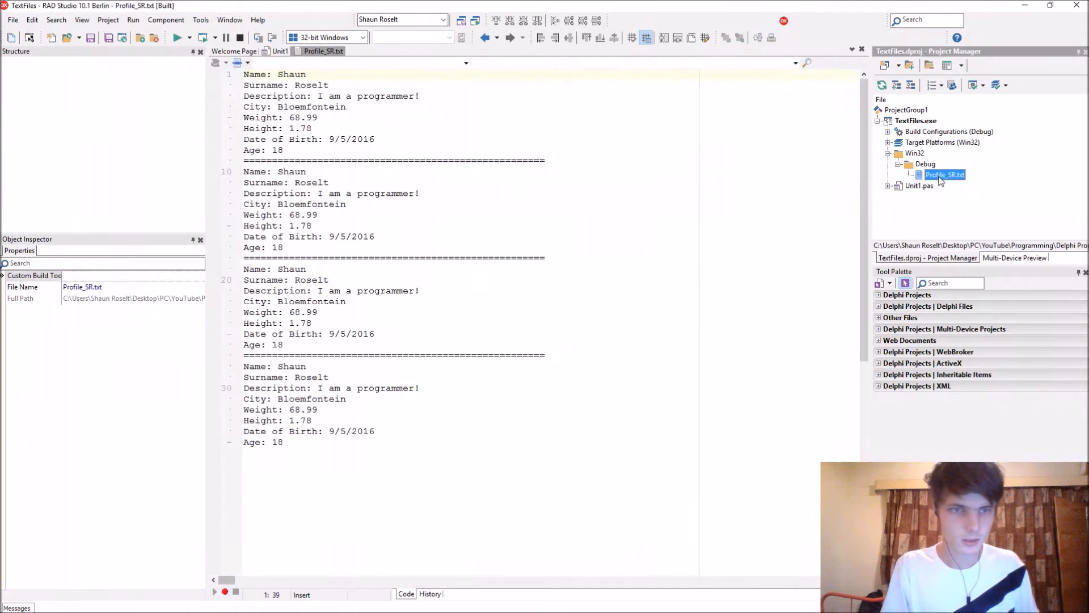
click(280, 51)
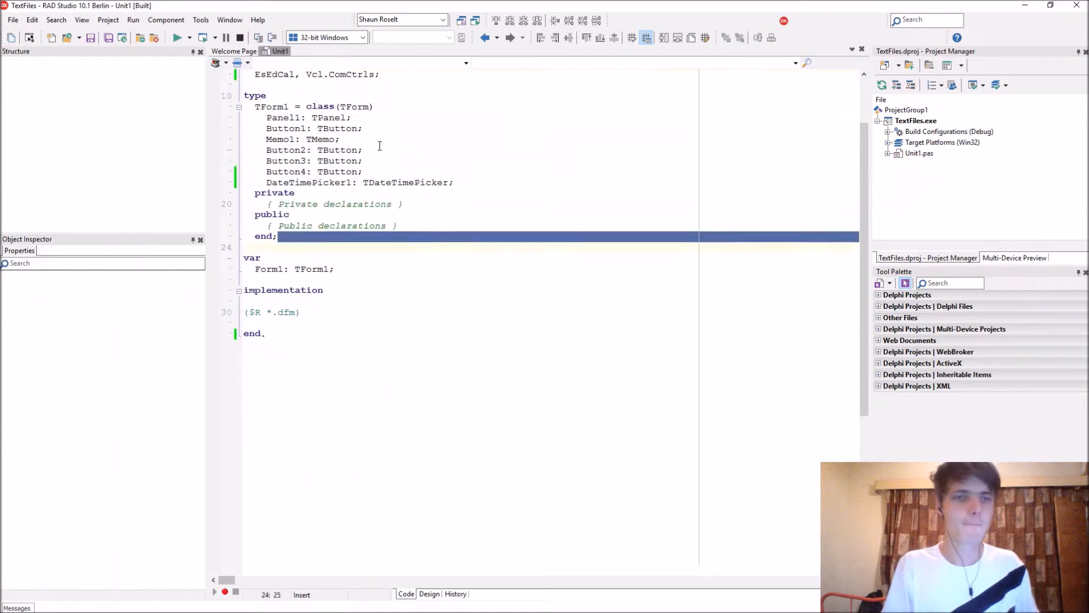
click(429, 594)
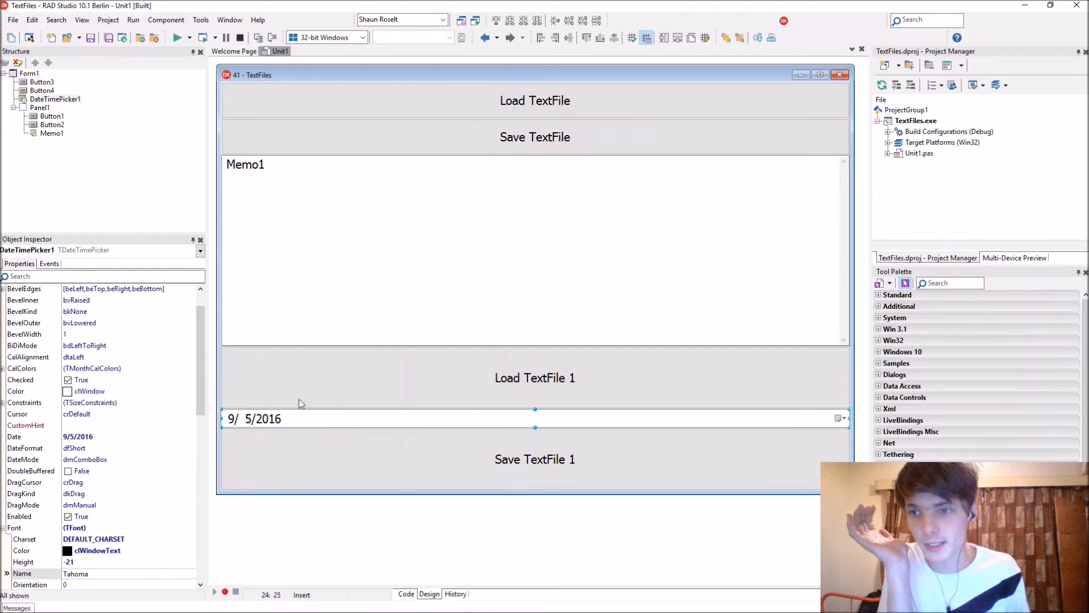
click(952, 283)
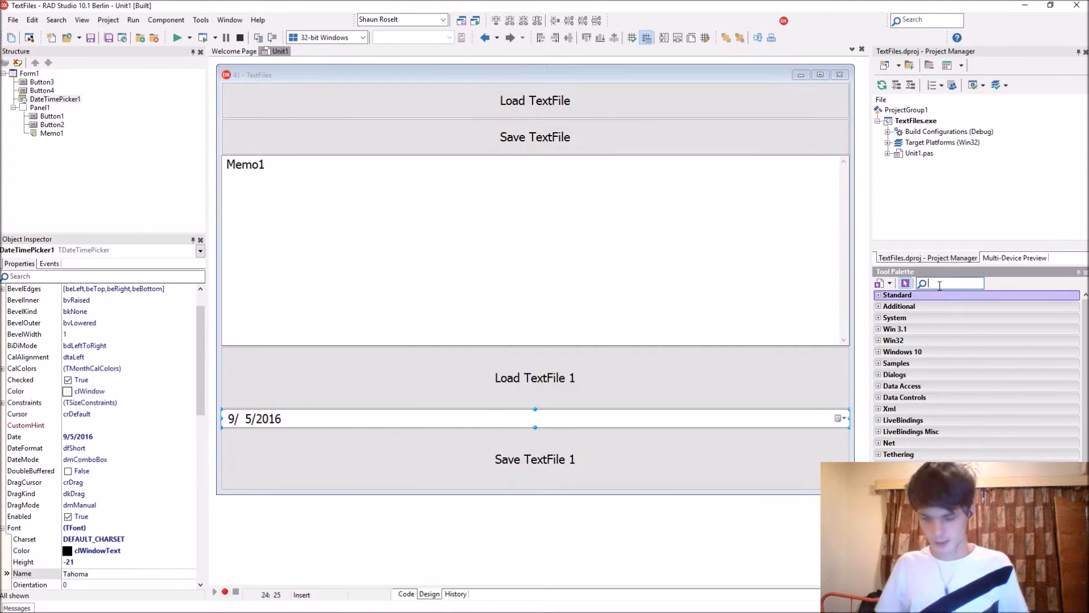
text(Date)
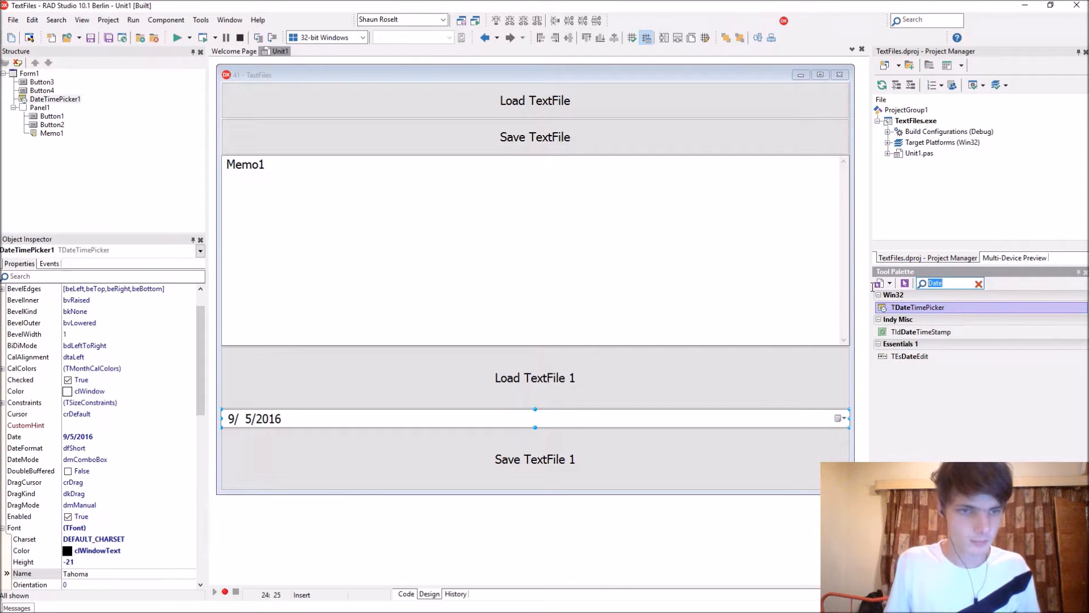
click(979, 283)
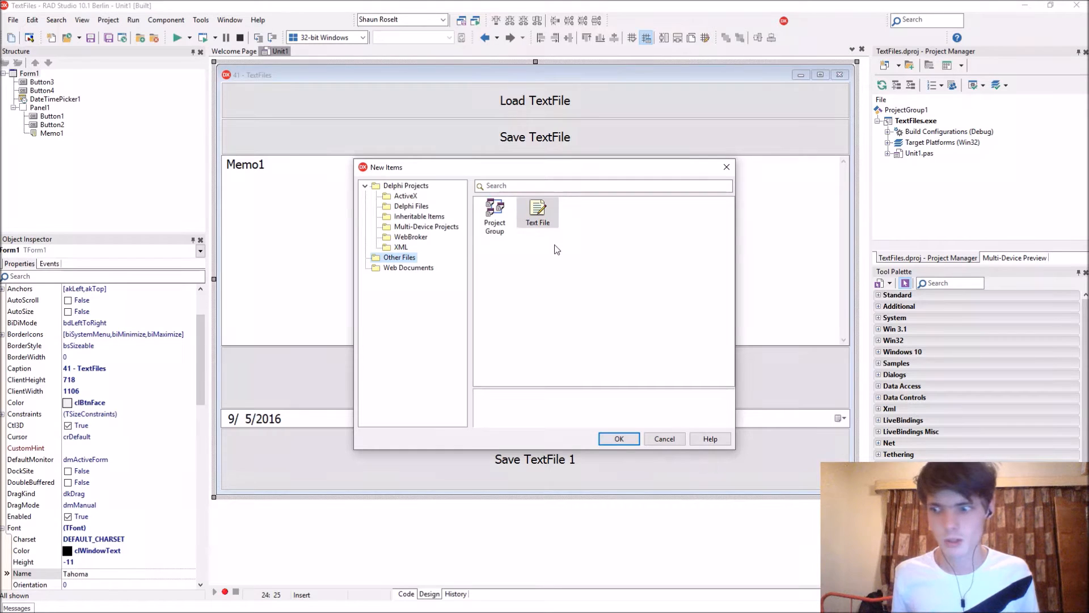
mouse_move(555, 236)
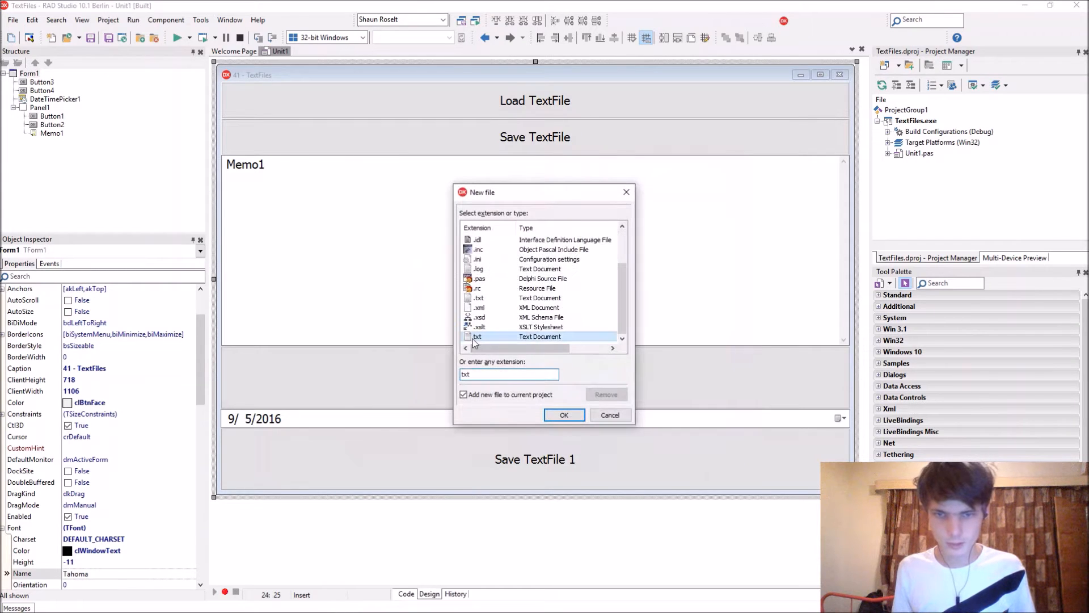
Create a plain .txt document and save it as DPH.txt in Win32\Debug
click(564, 416)
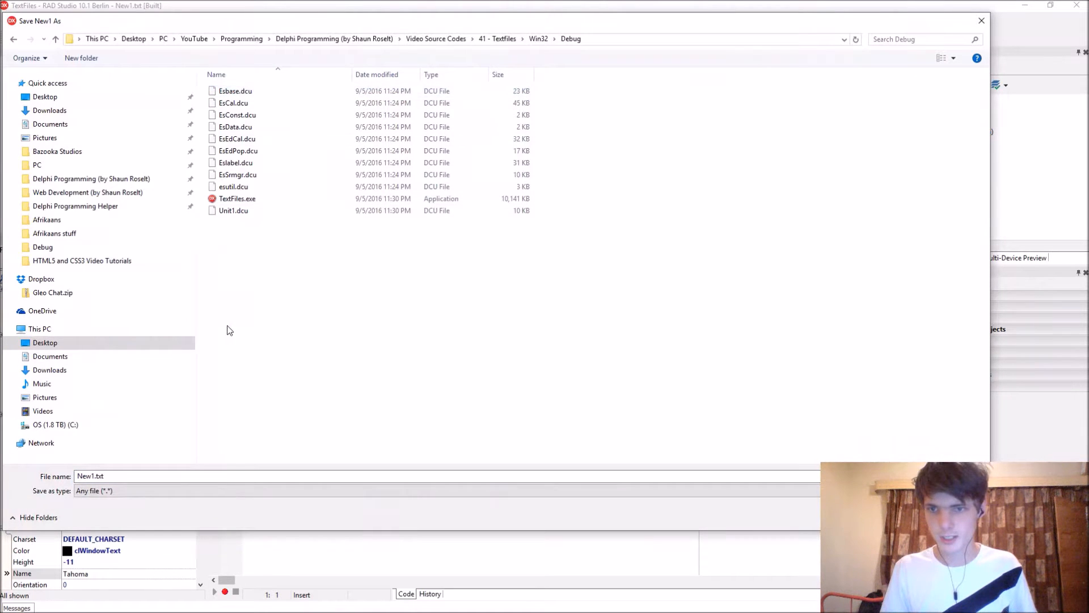
text(D)
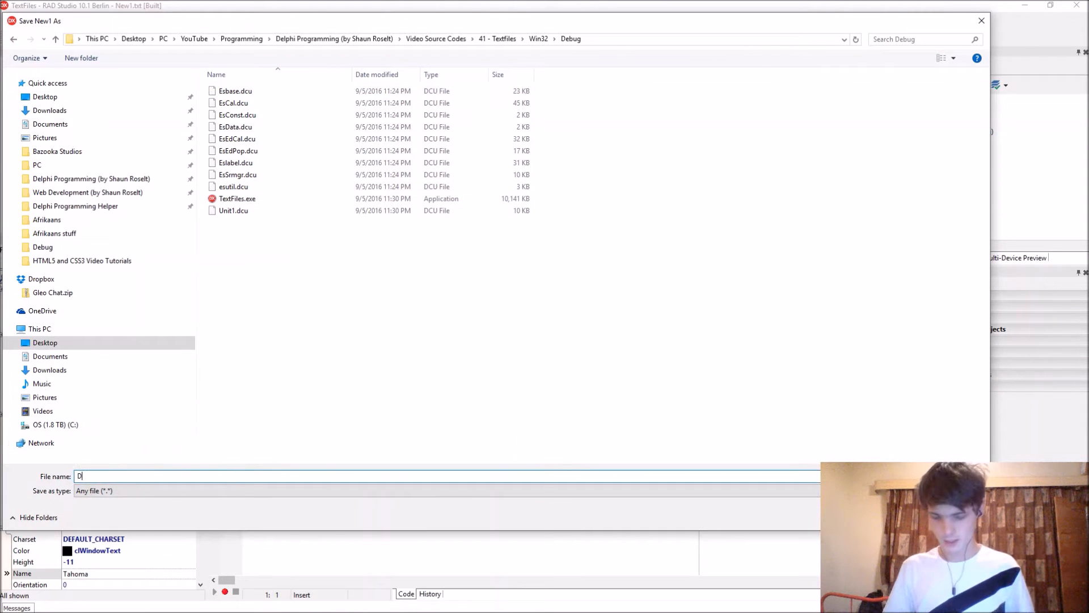
text(PH.txt)
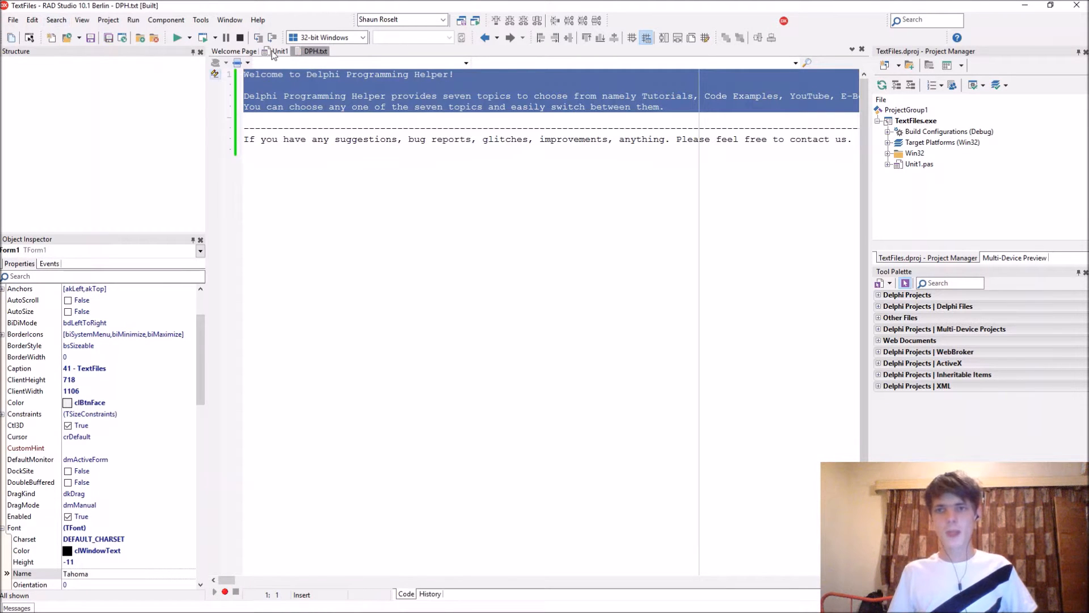
In Button2Click write Memo1.Lines.Add('DPH.txt'); in the Unit1 source
click(278, 51)
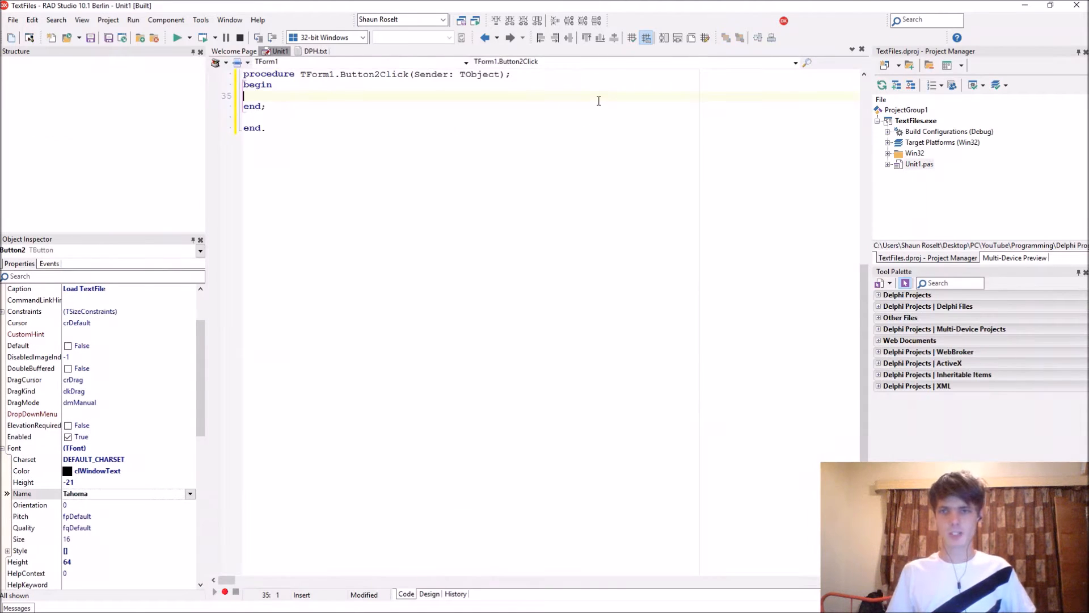
text(Memo1.Lines)
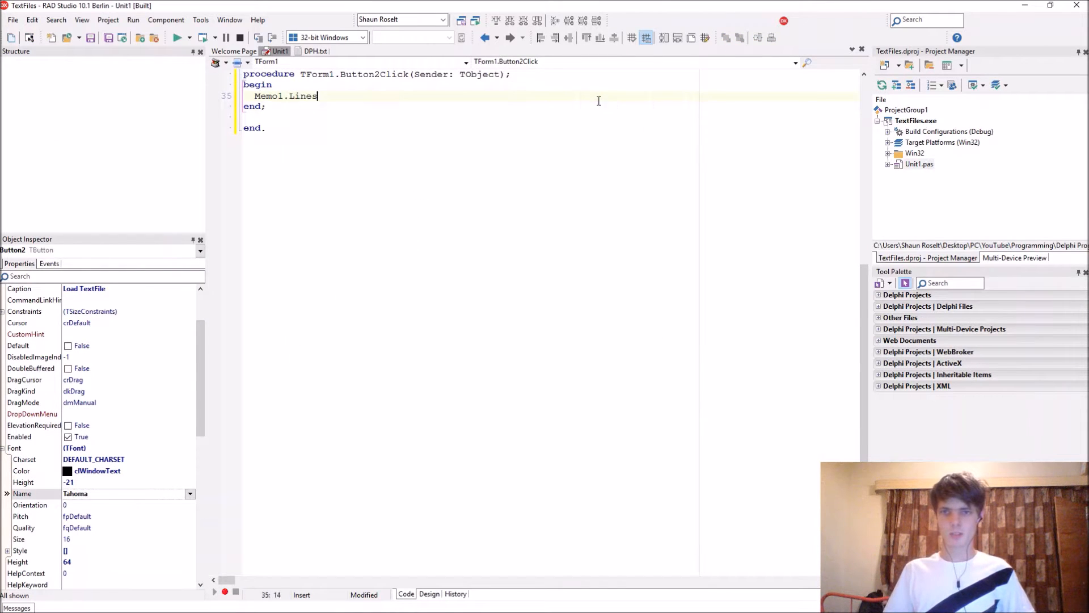
text(.Add()
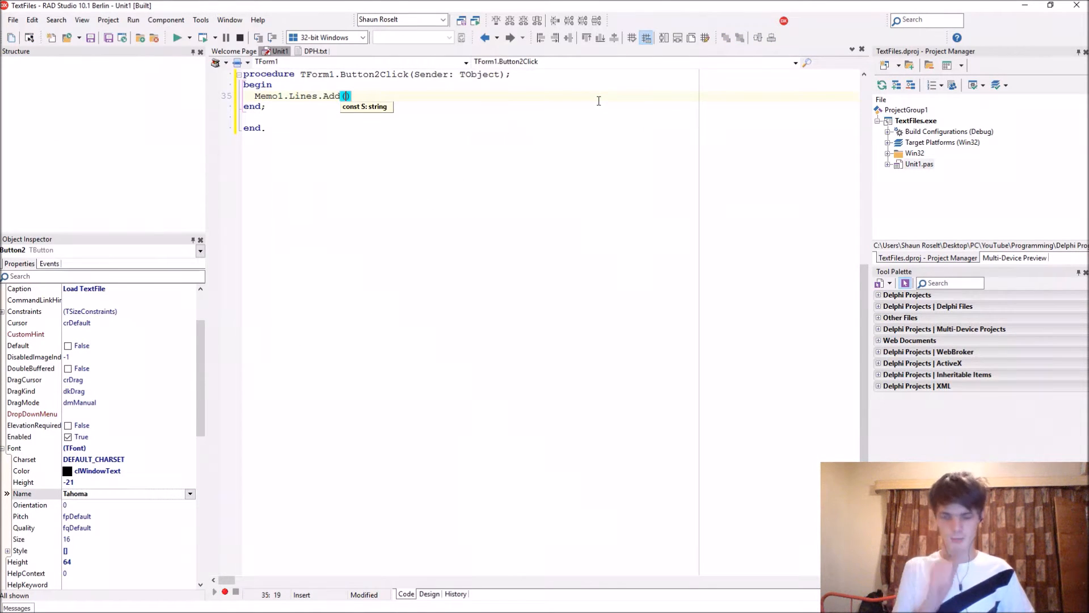
text(;)
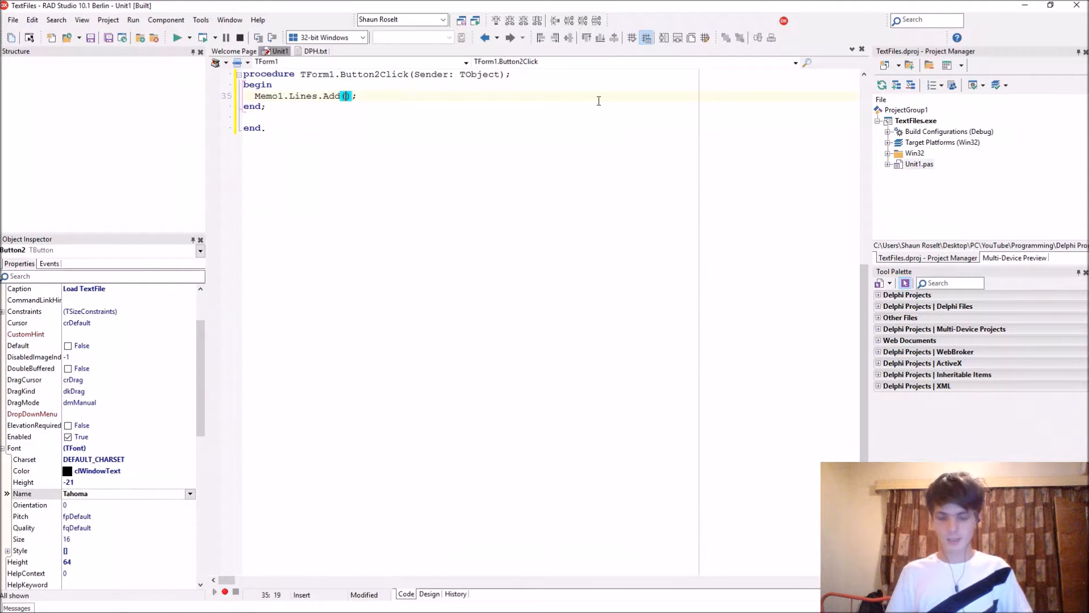
text('DPH.tx)
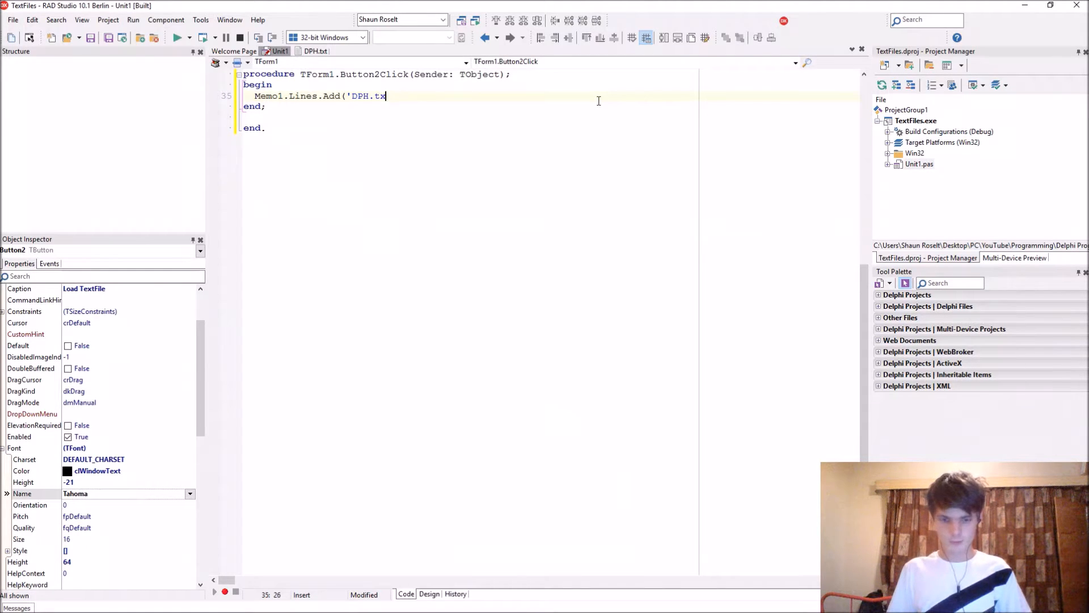
text('t)
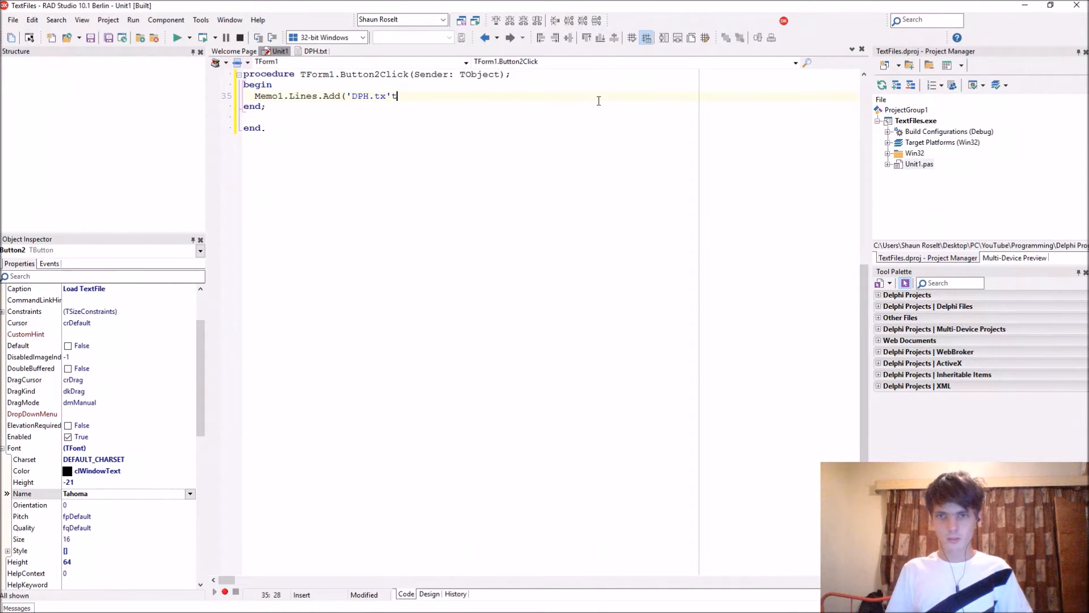
key(Backspace)
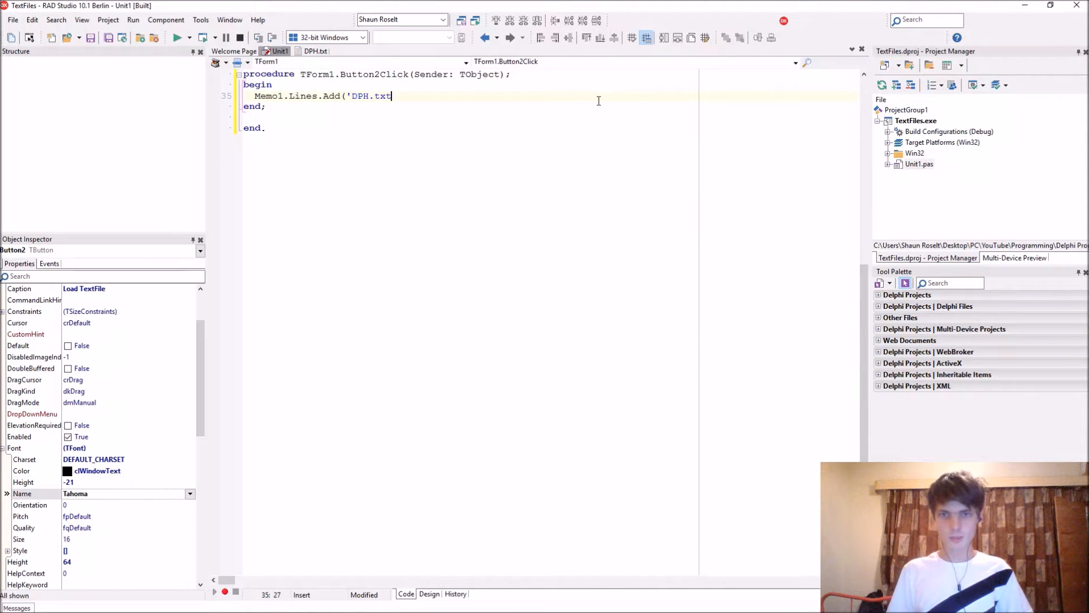
text(');)
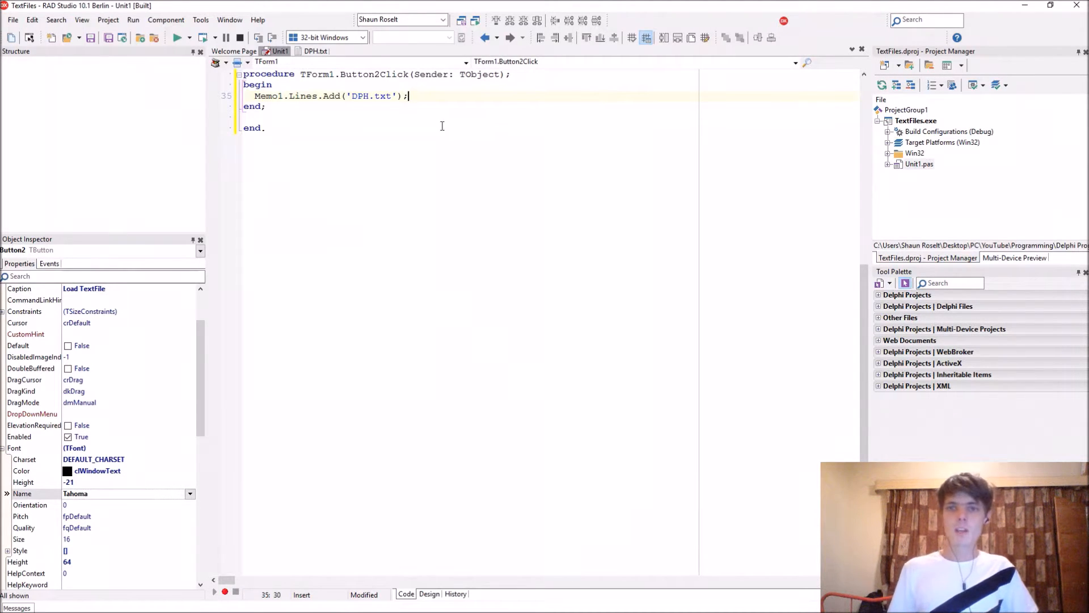
Replace Add with LoadFromFile so the handler loads DPH.txt, then return to the form designer
double_click(331, 95)
text(LoadFromFile)
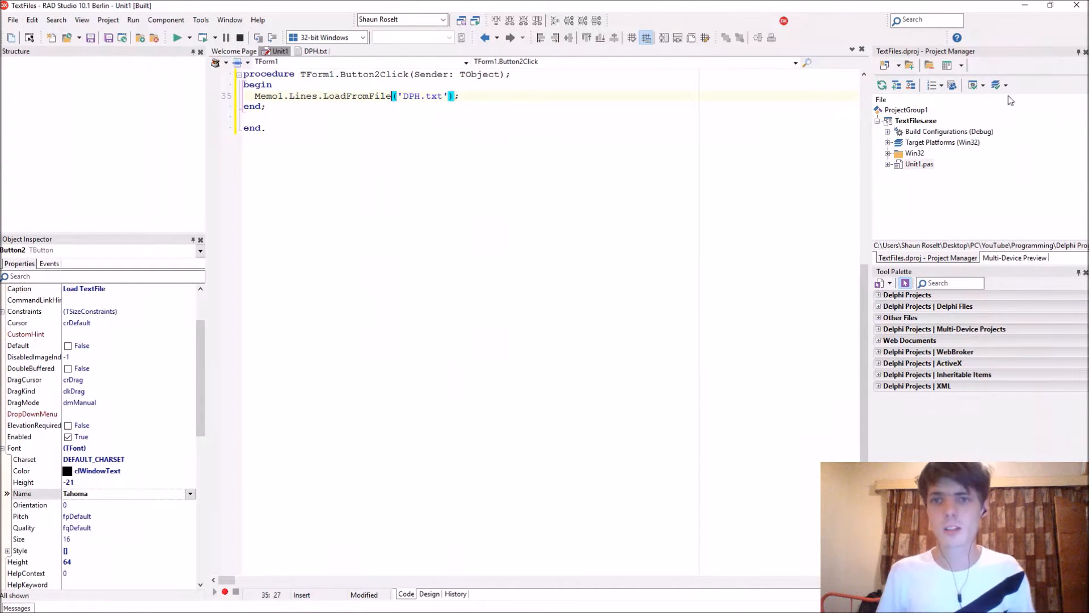
click(590, 172)
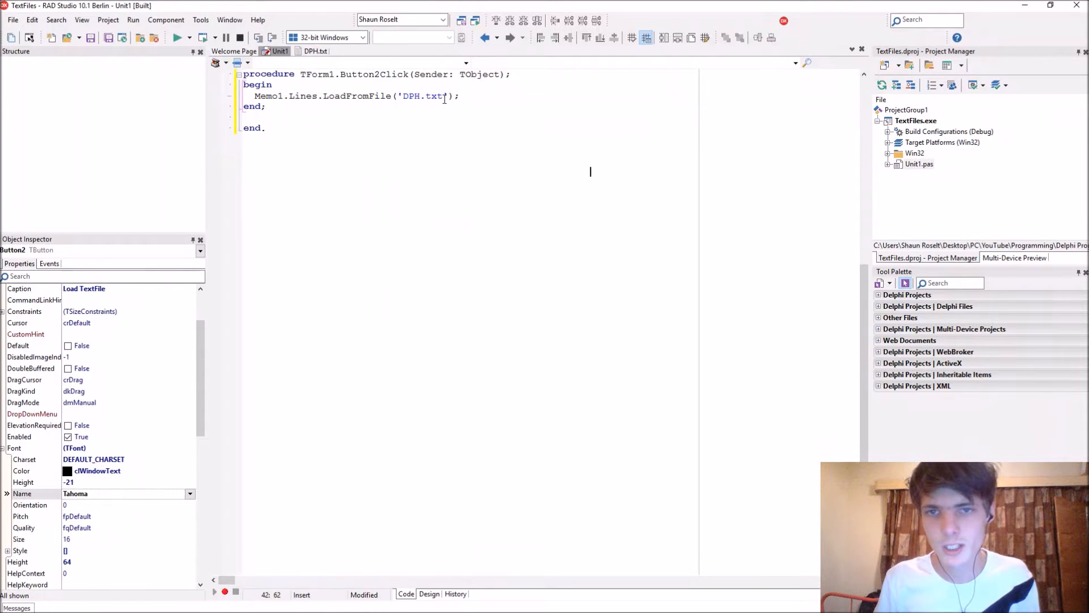
double_click(421, 95)
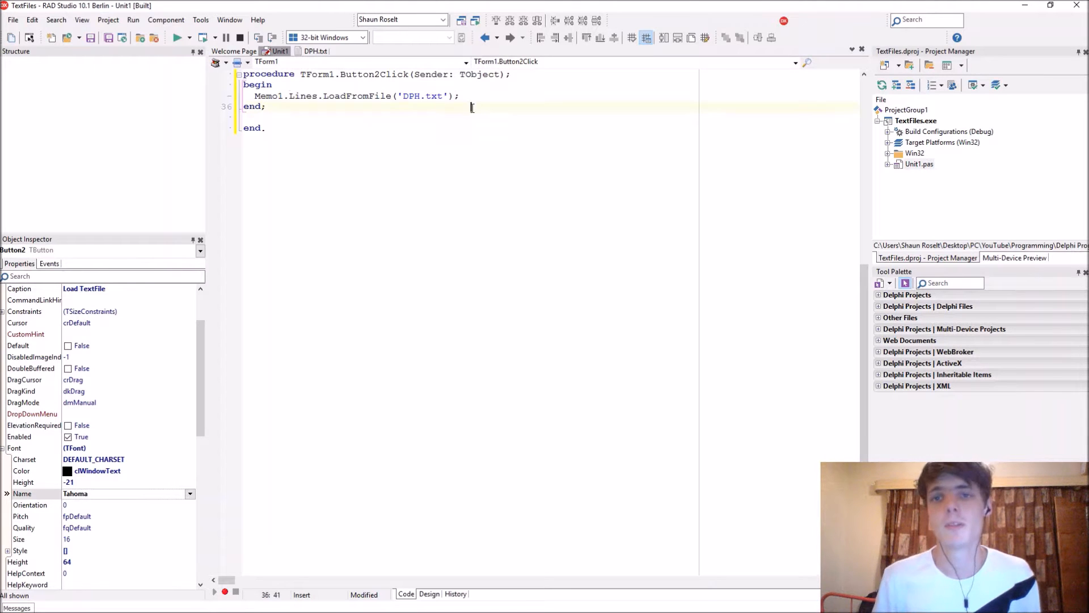
click(428, 593)
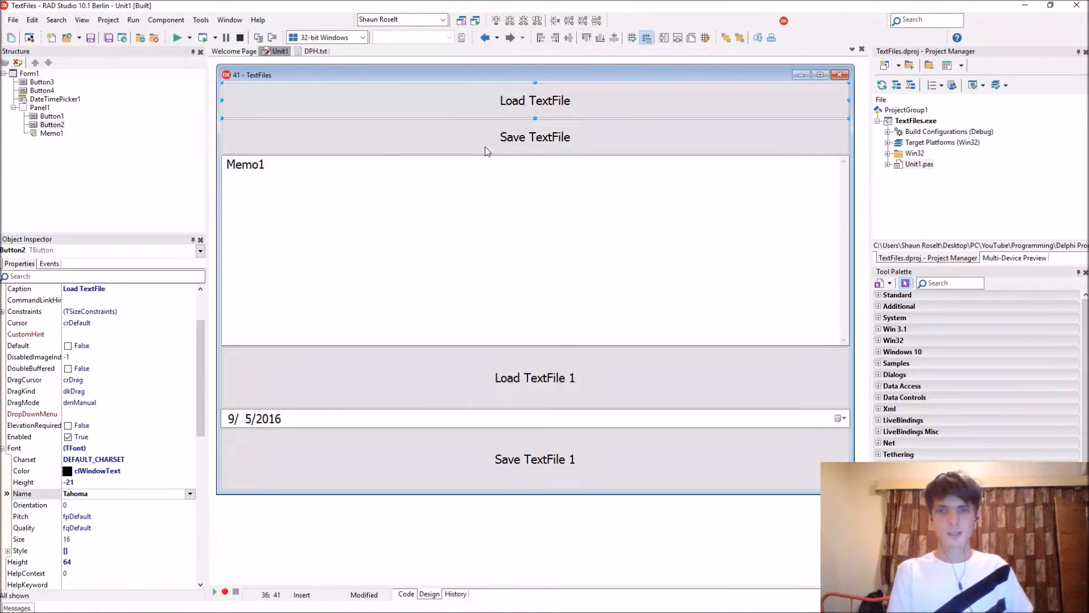
In Button1Click write Memo1.Lines.SaveToFile('DPH_Edited.txt'); and run the TextFiles app
click(406, 593)
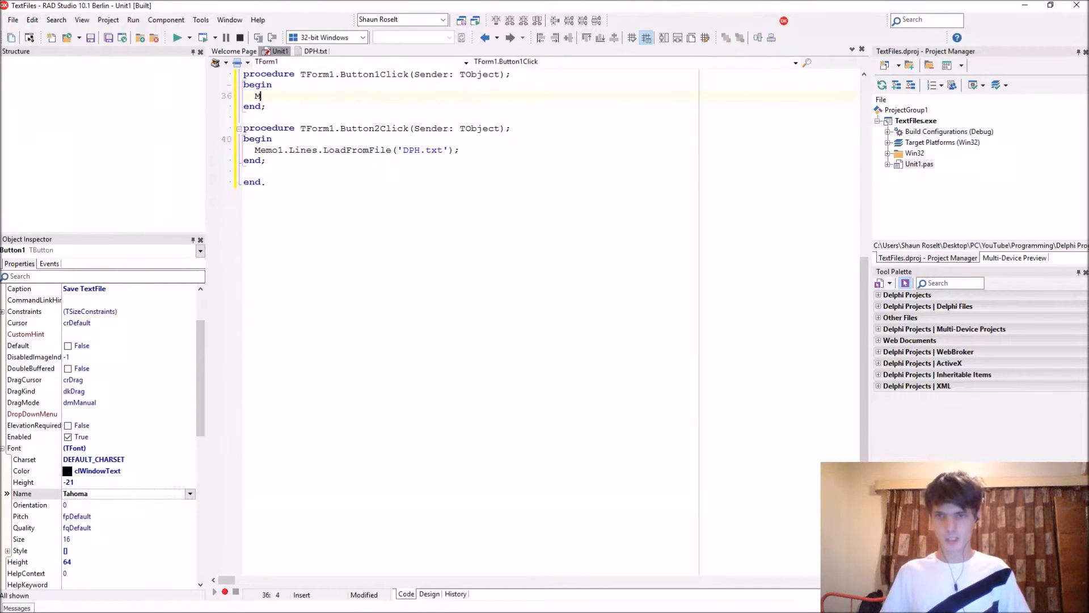
text(Memo1.Lines.SaveToFile('');)
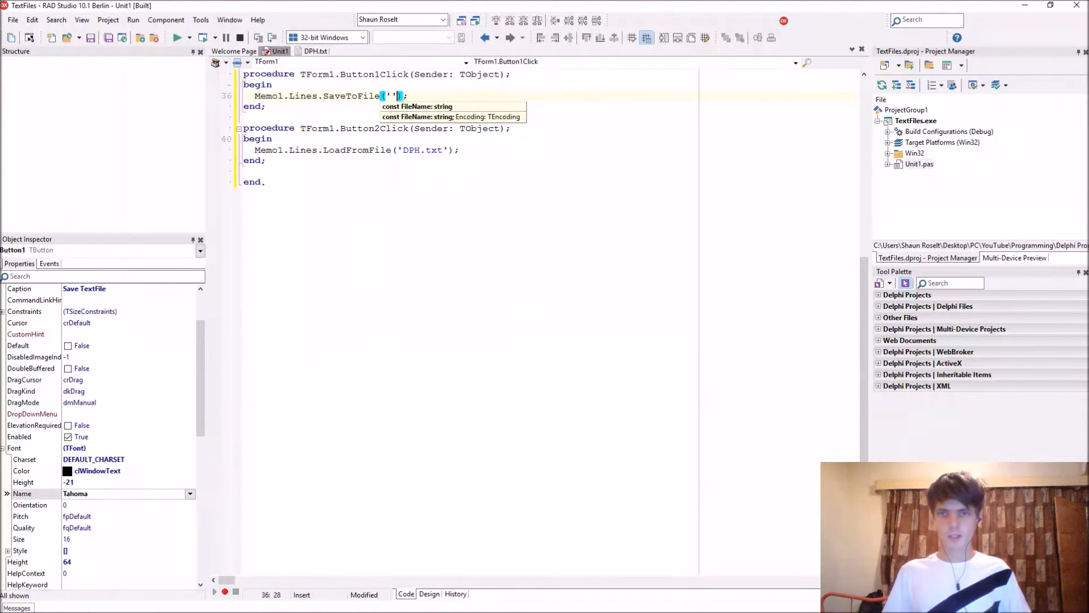
text(DPH_Edited.t)
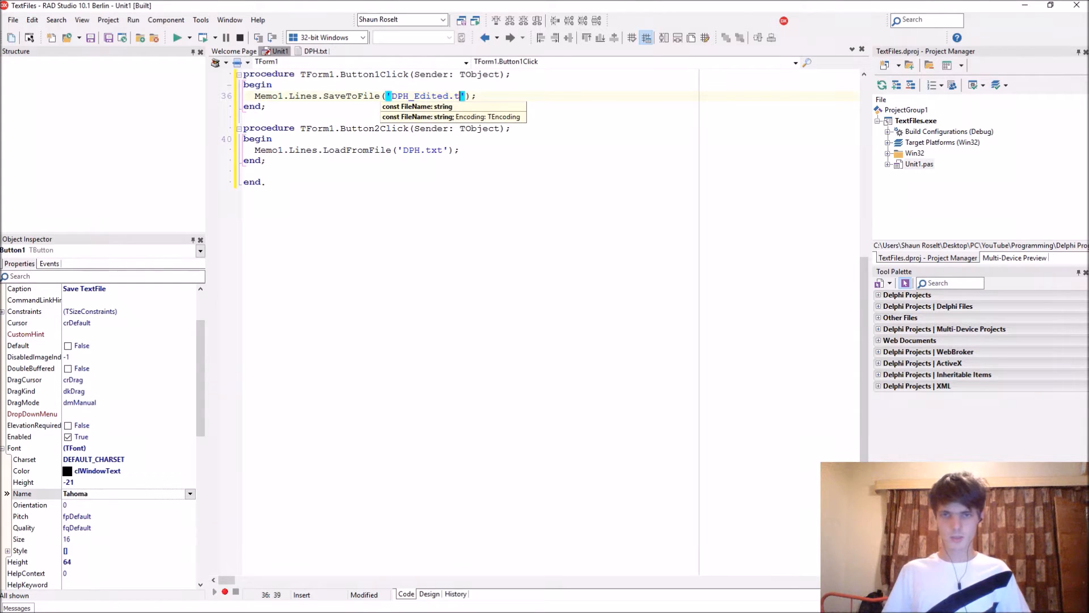
text(xt)
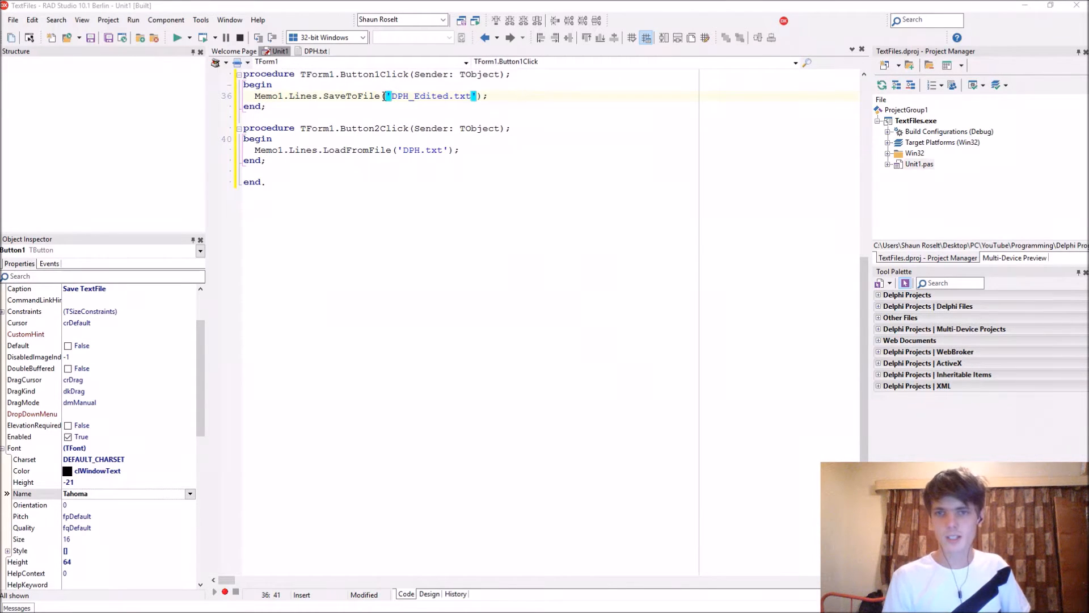
double_click(433, 95)
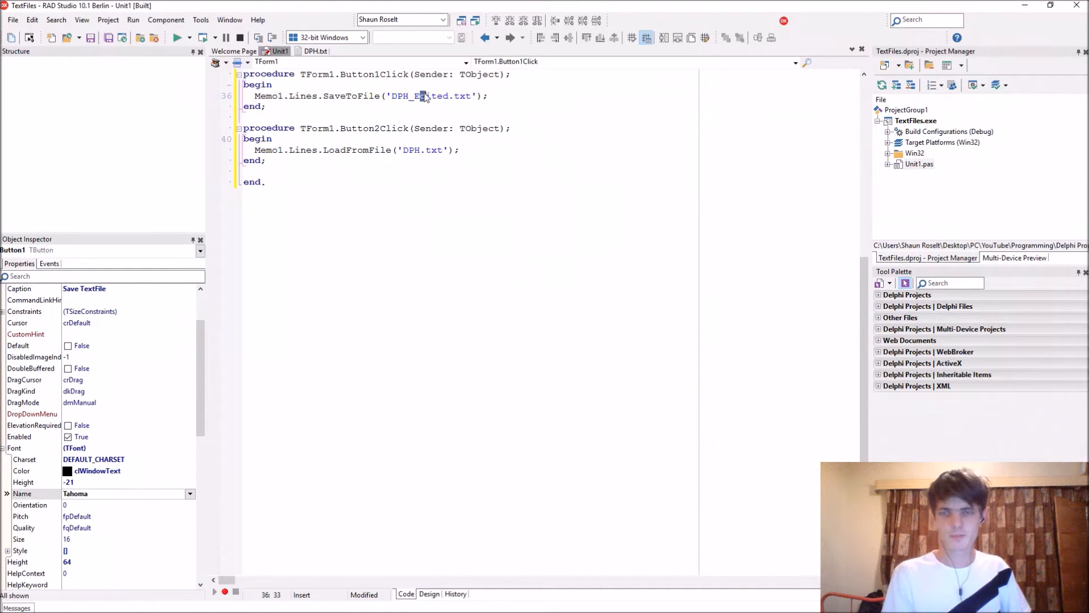
click(539, 128)
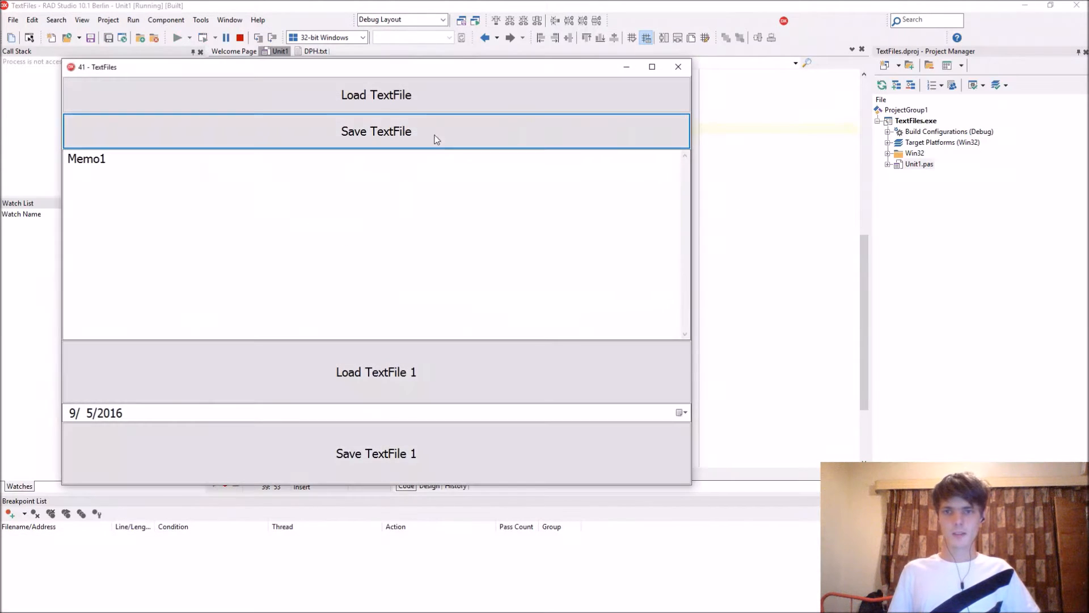
Save the memo to DPH_Edited.txt, add it from Win32\Debug to the project, and return to Unit1
click(376, 95)
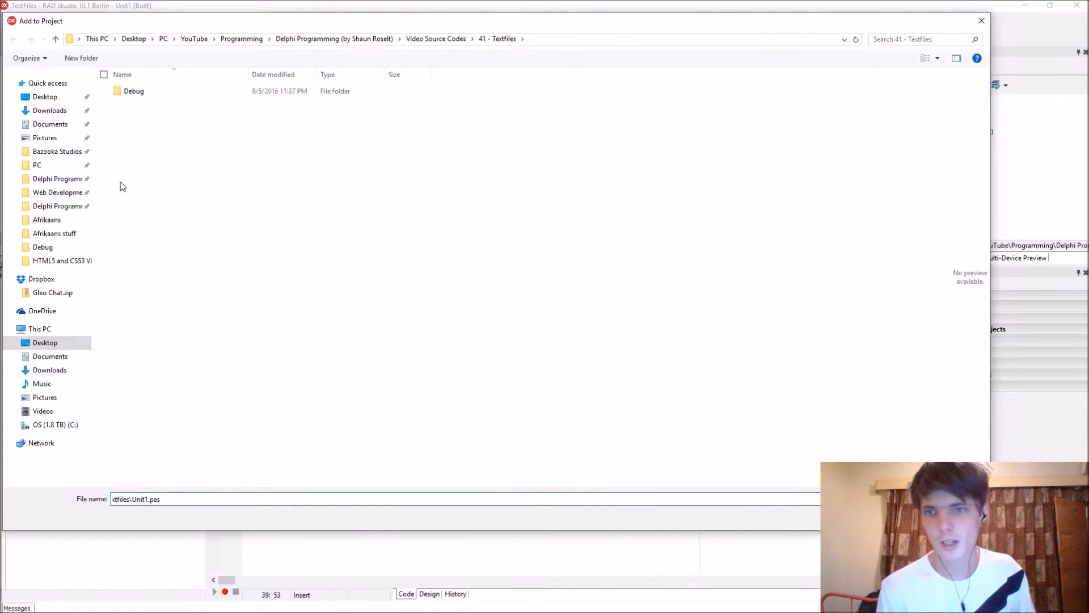
double_click(134, 91)
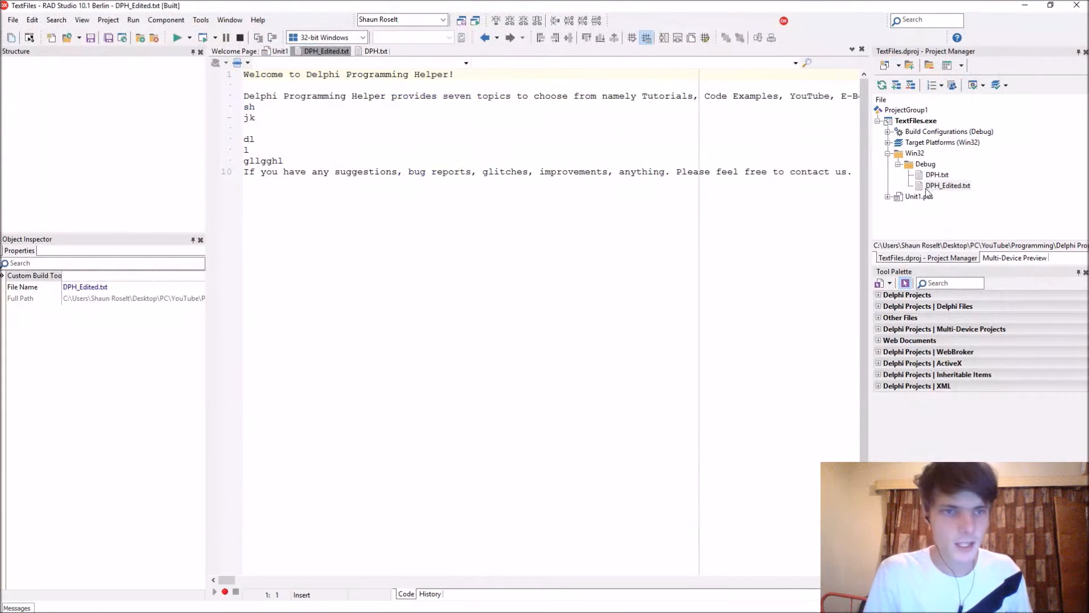
drag(552, 171, 852, 172)
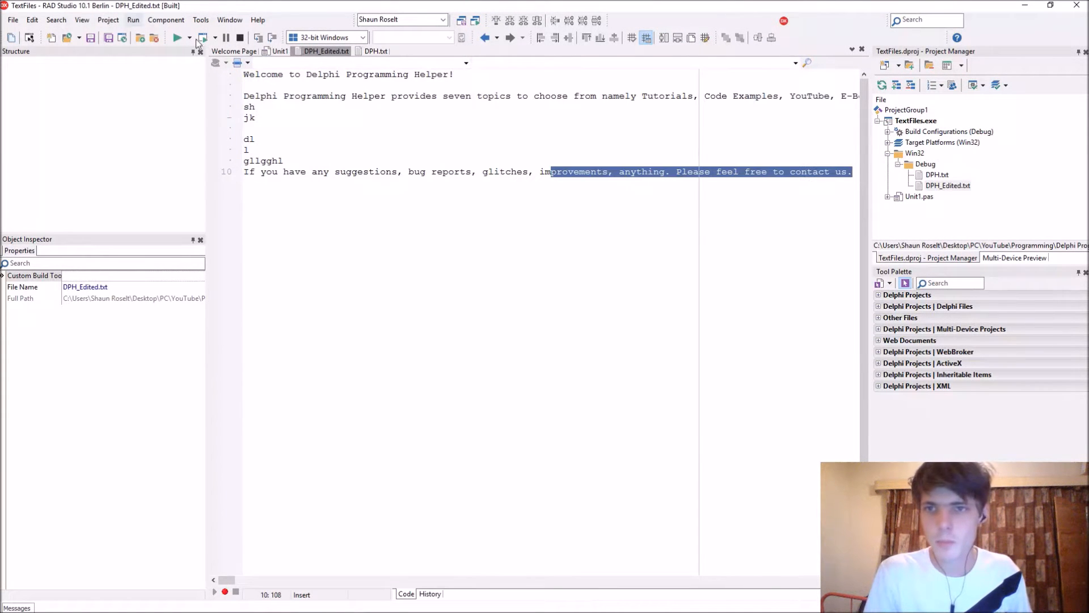
click(279, 51)
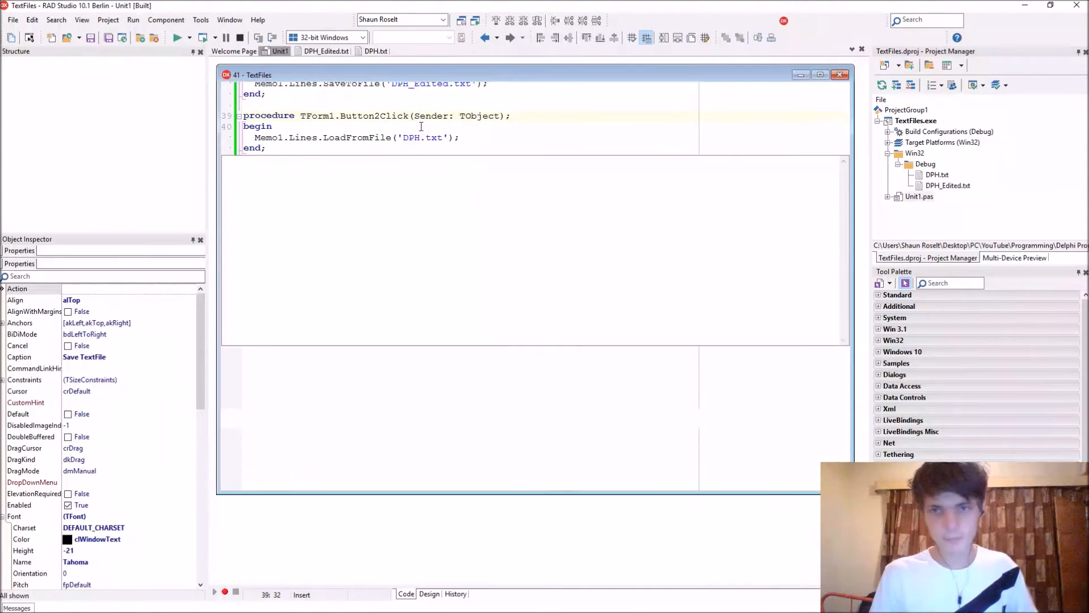
Declare var txtFile: TextFile; sData: String; in TForm1.Button3Click
click(429, 593)
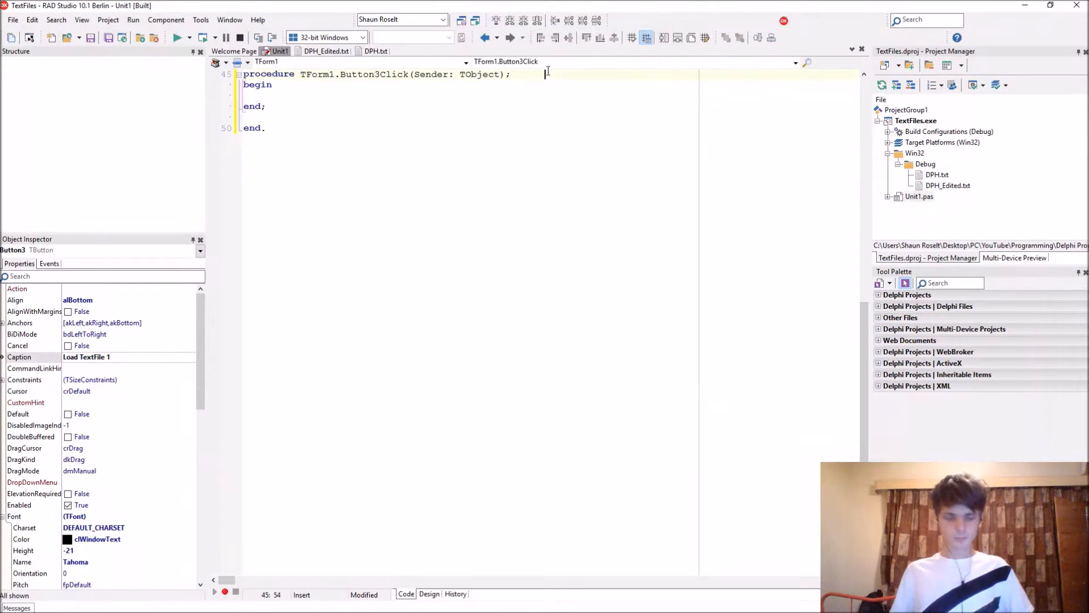
text(var)
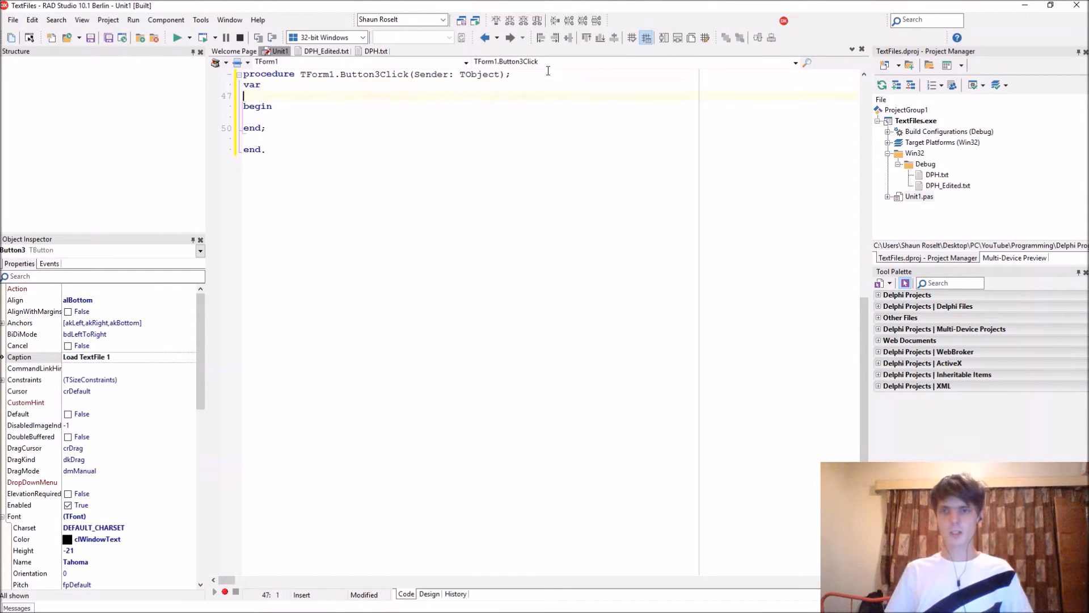
text(txt)
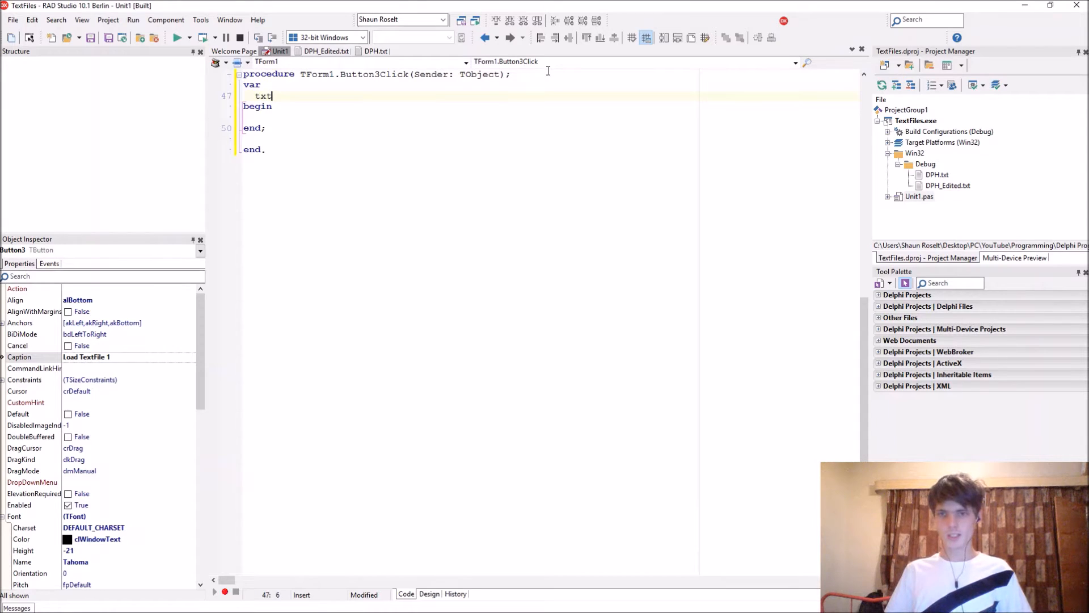
text(File: T)
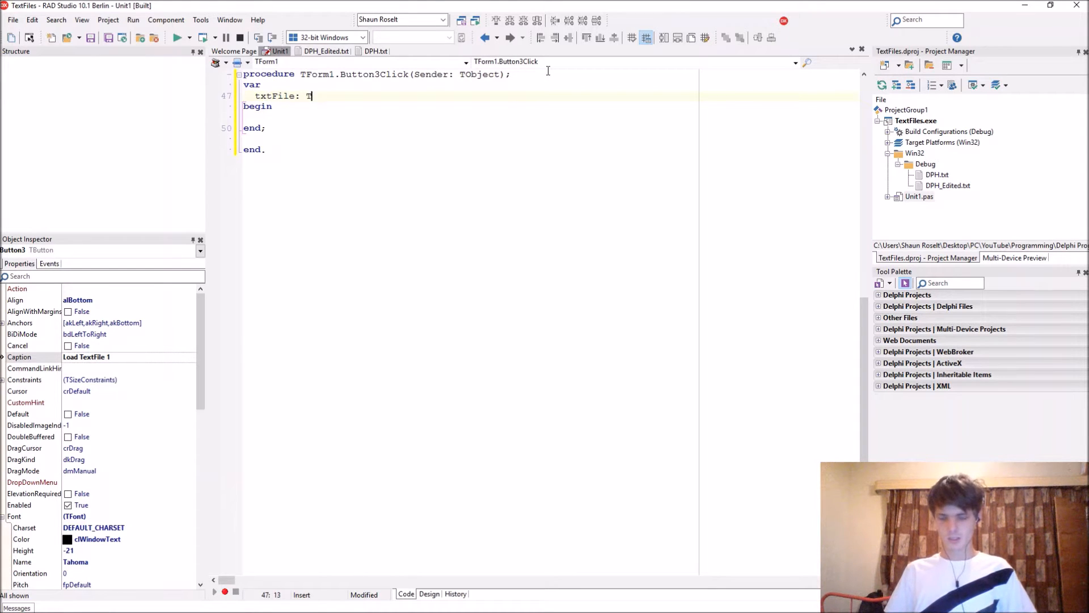
text(extFile;)
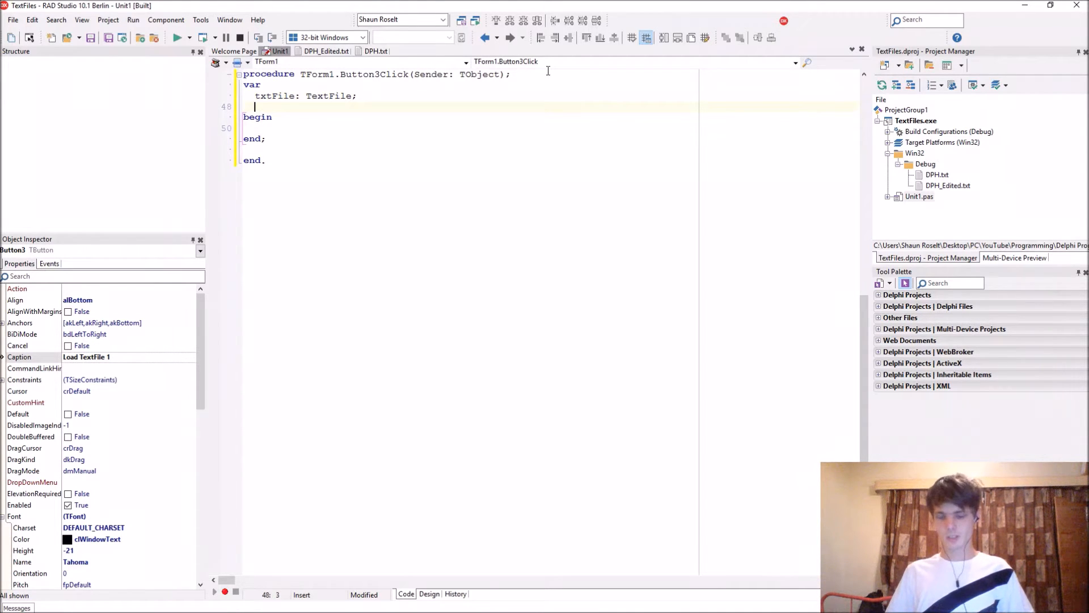
text(sData)
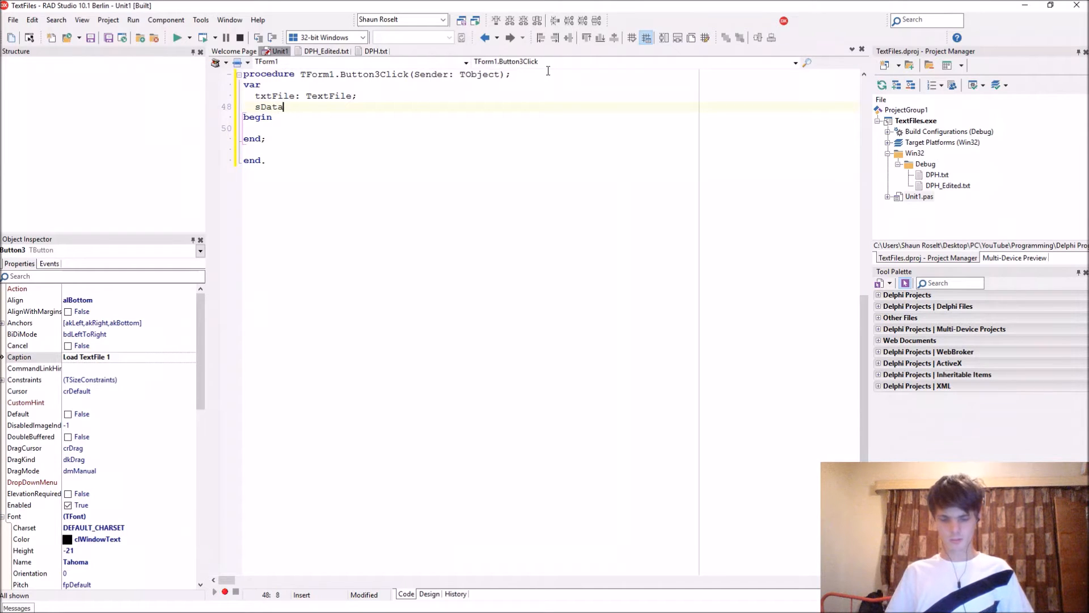
text(: String;)
click(469, 129)
text(AssignFiel)
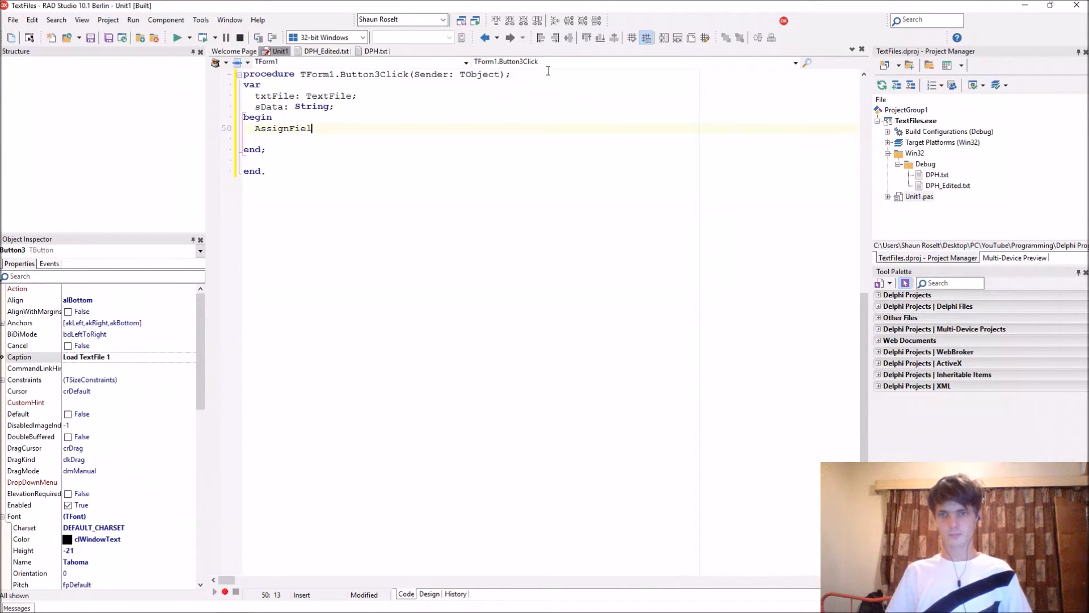
Add AssignFile(txtFile,'DPH_Edited'); in the Button3Click body
key(Backspace)
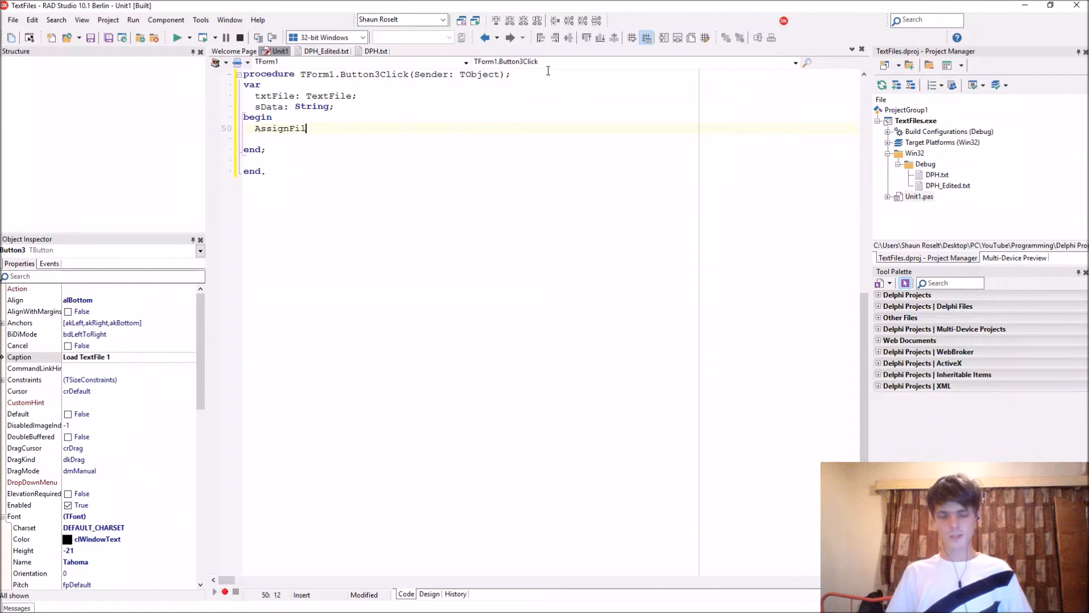
text(e(txtFie)
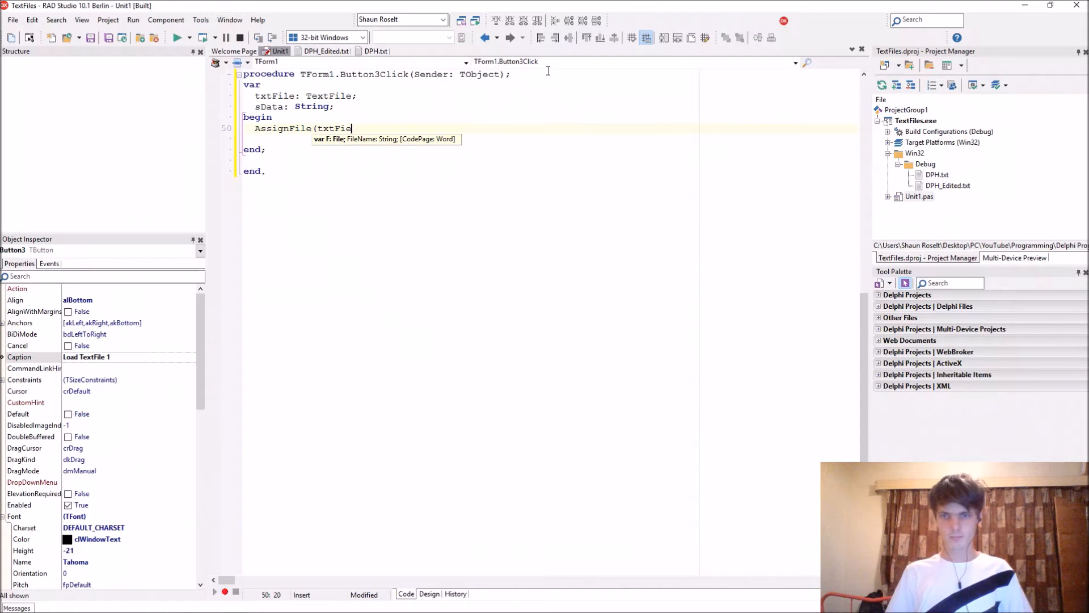
text(,)
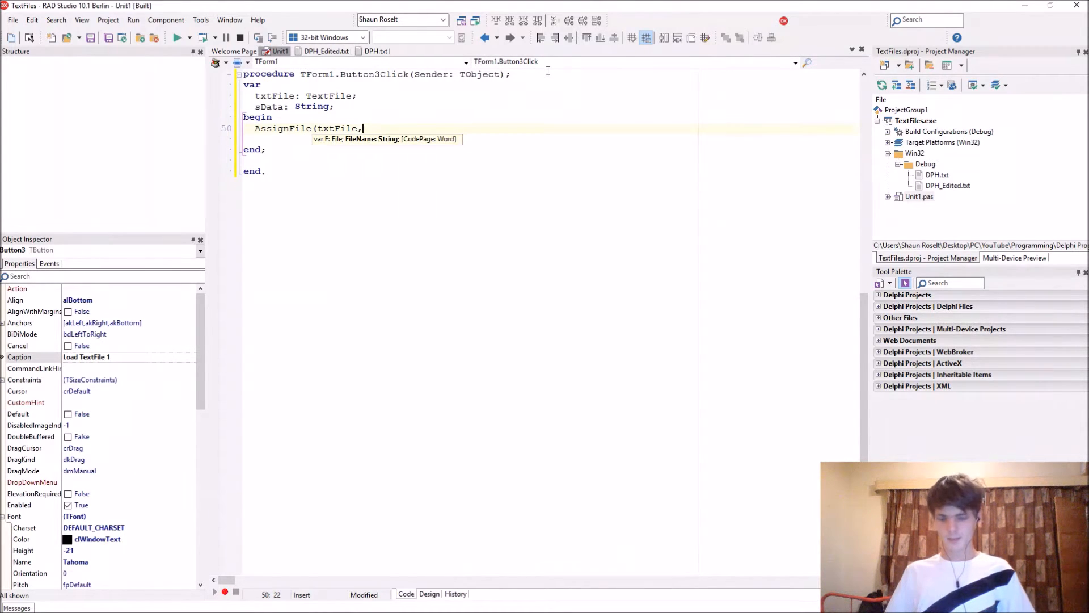
text('DPH)
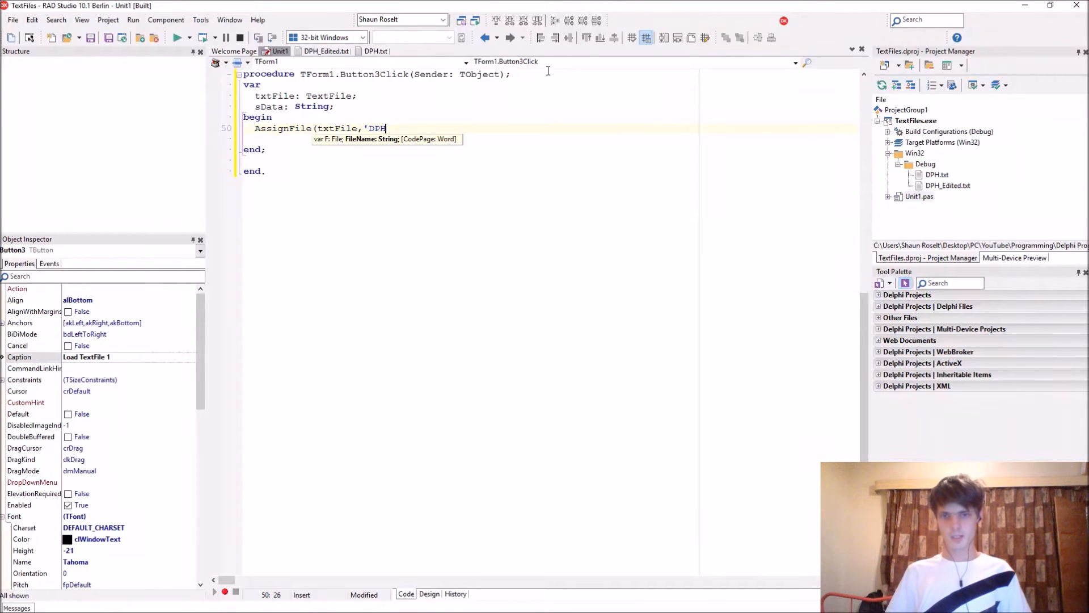
text(.)
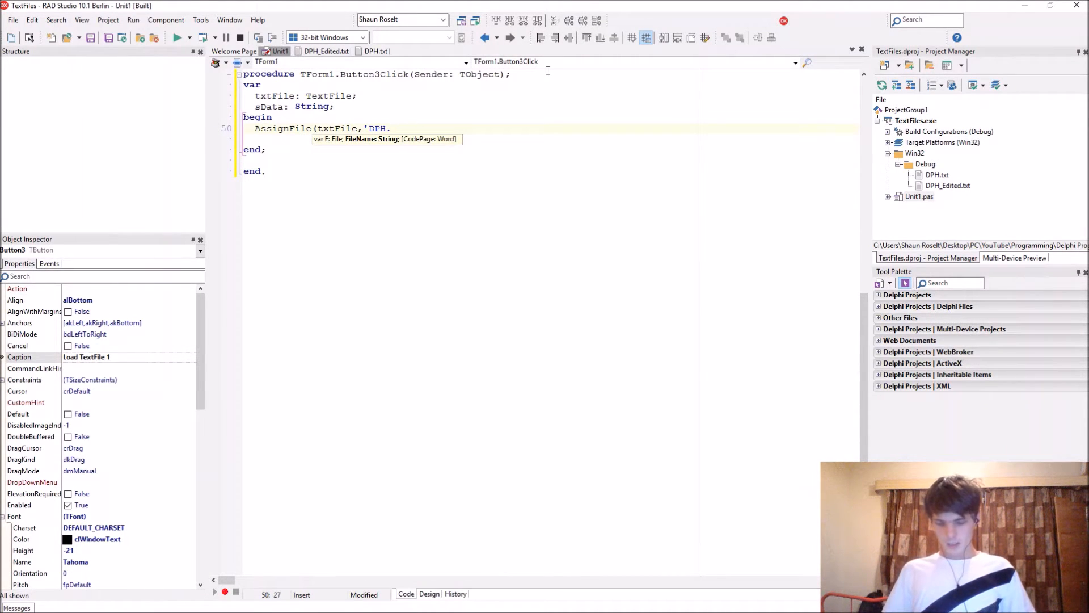
text(_Edit)
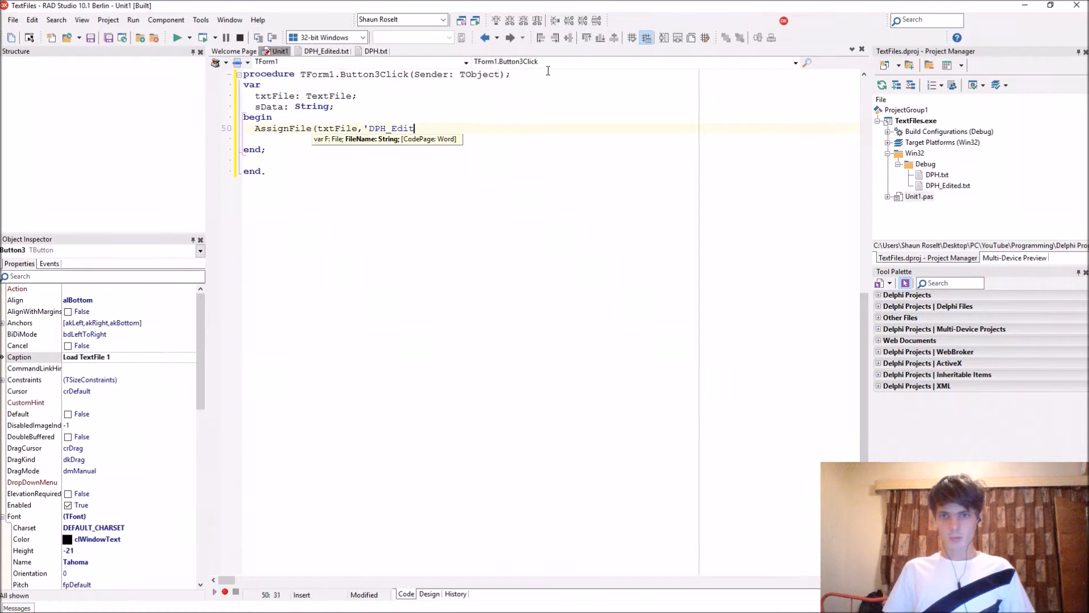
text(ed')
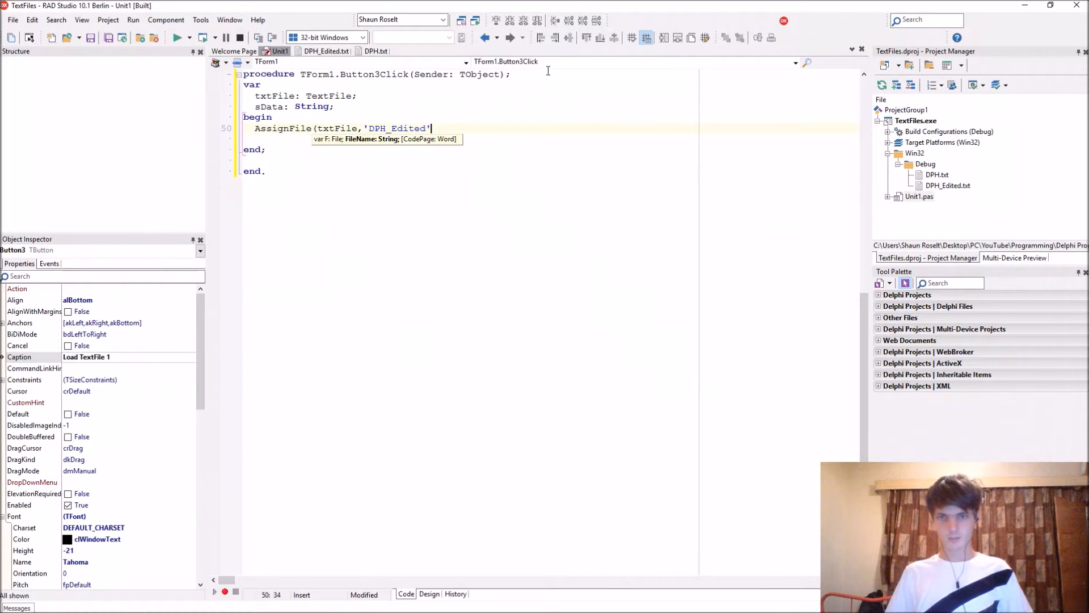
text();)
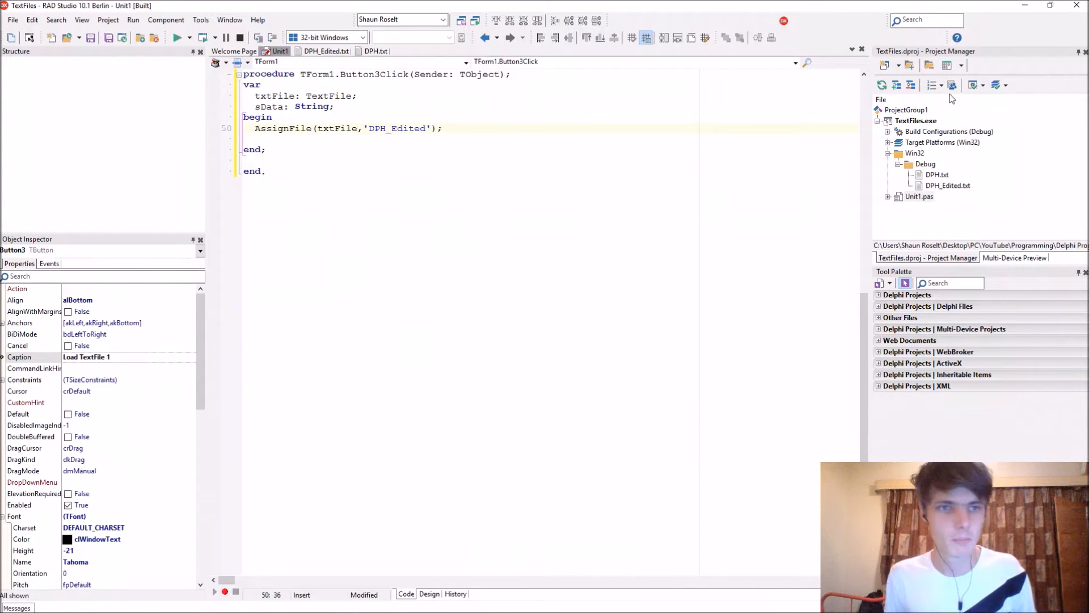
Create a new blank text file and save it as Some_Code.pas in Win32\Debug
click(11, 19)
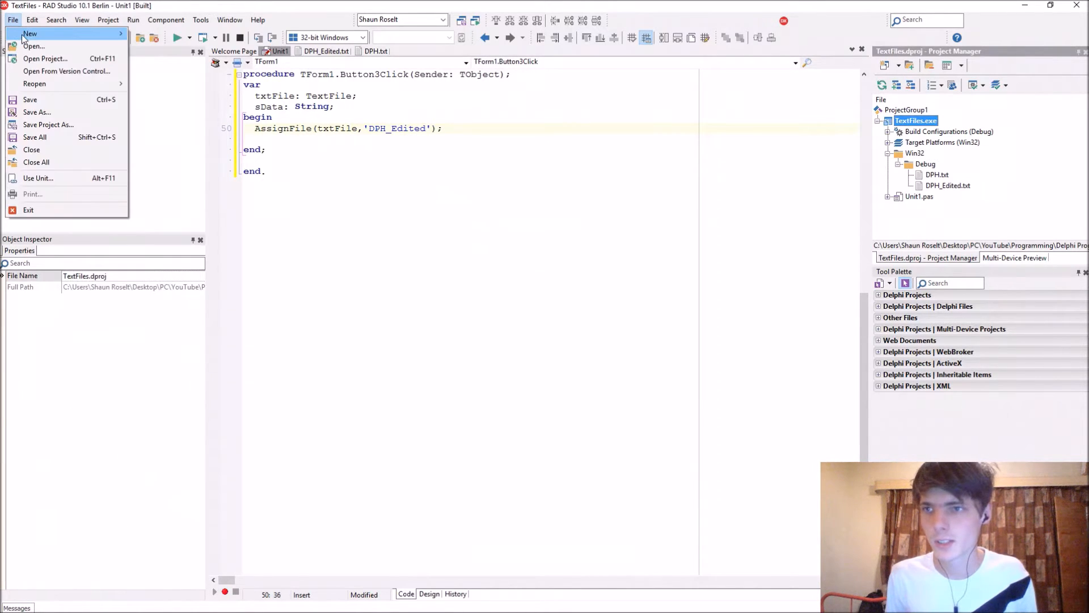
mouse_move(30, 33)
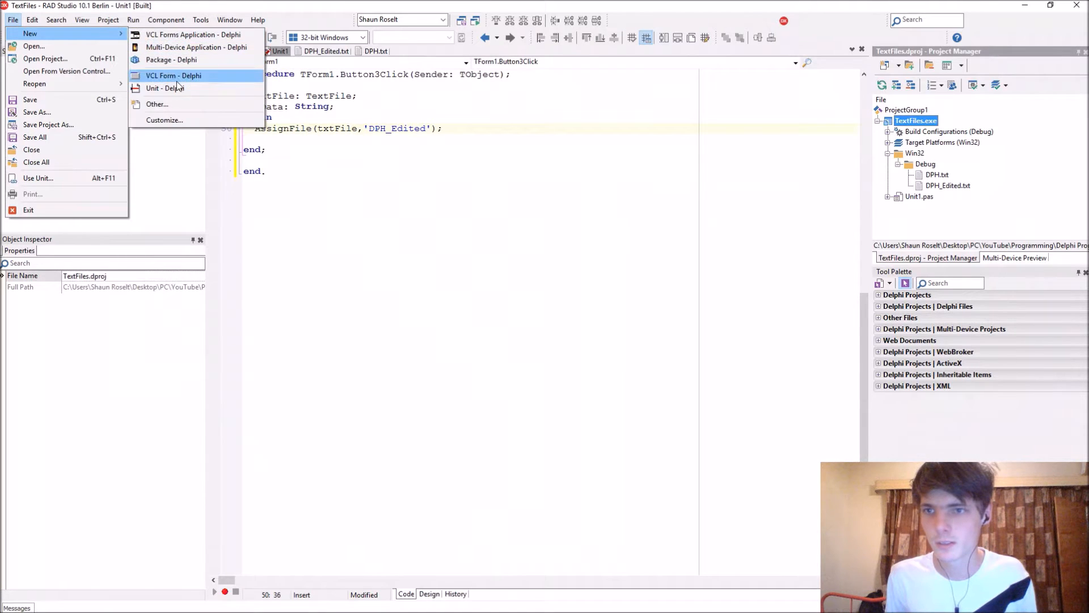
click(157, 104)
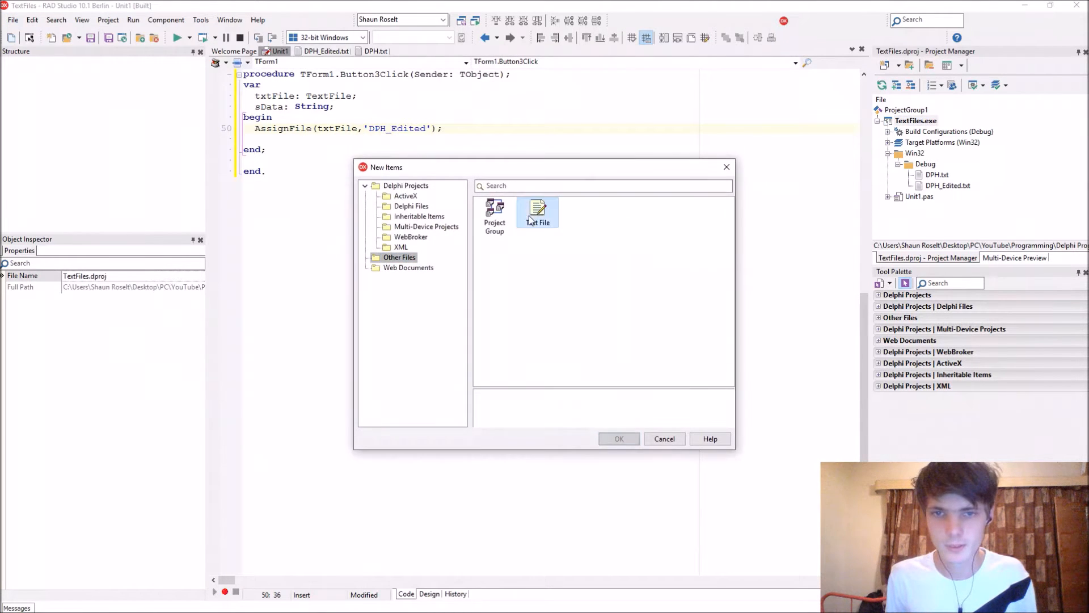
double_click(537, 212)
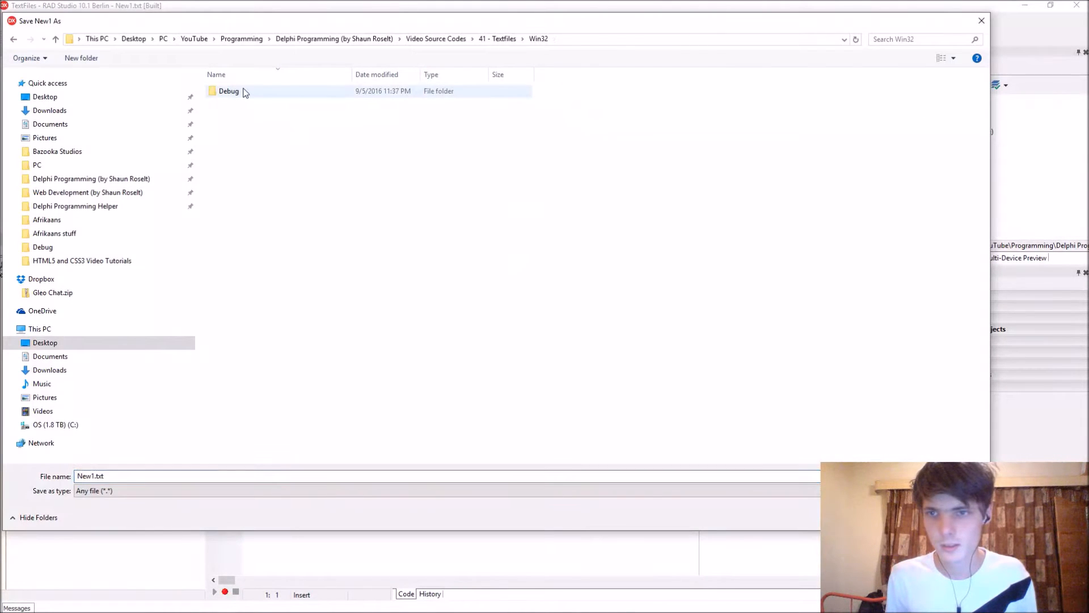
double_click(228, 91)
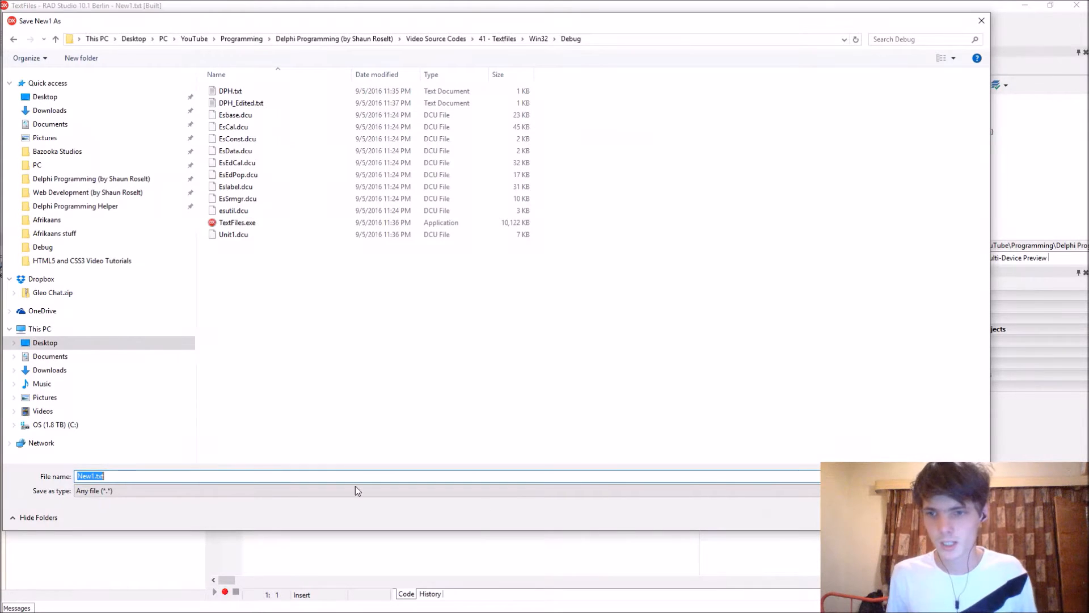
text(Sin)
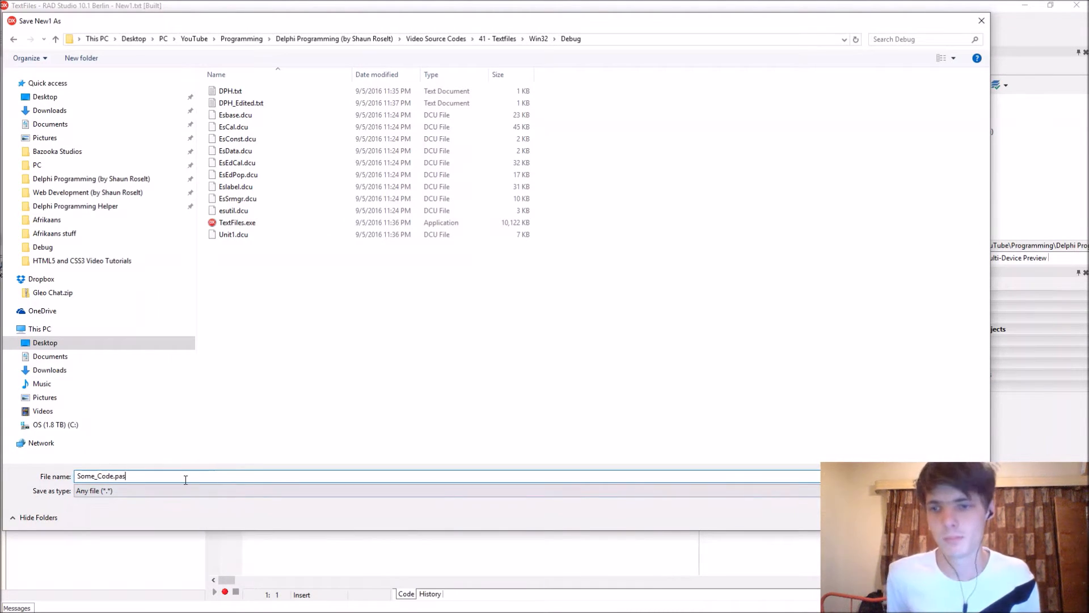
triple_click(101, 475)
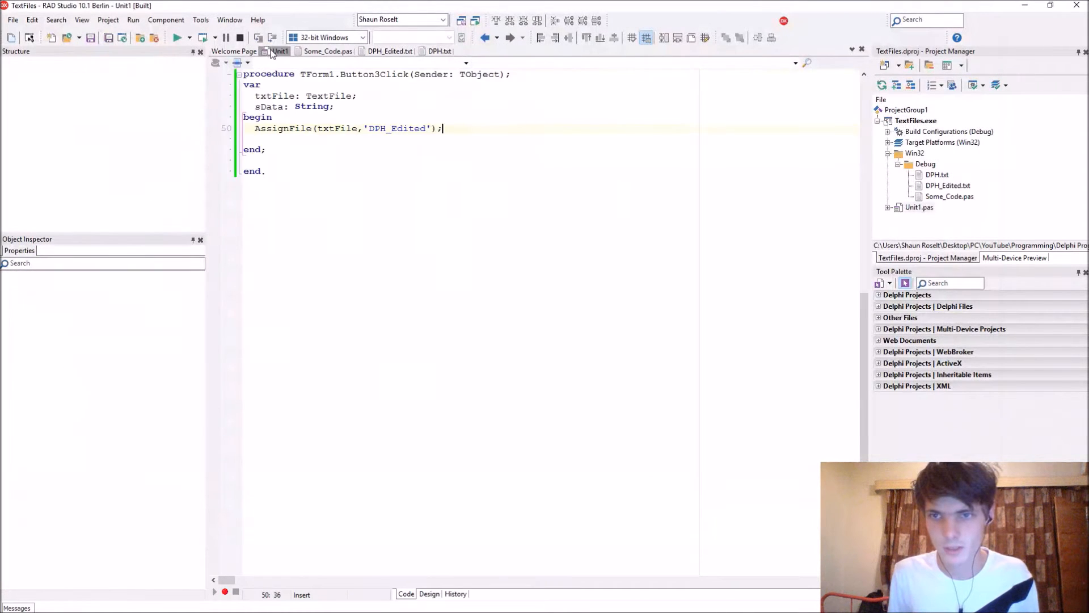
Retarget the AssignFile call to 'Some_Code.pas' and review Some_Code.pas holding Unit1's source
double_click(397, 128)
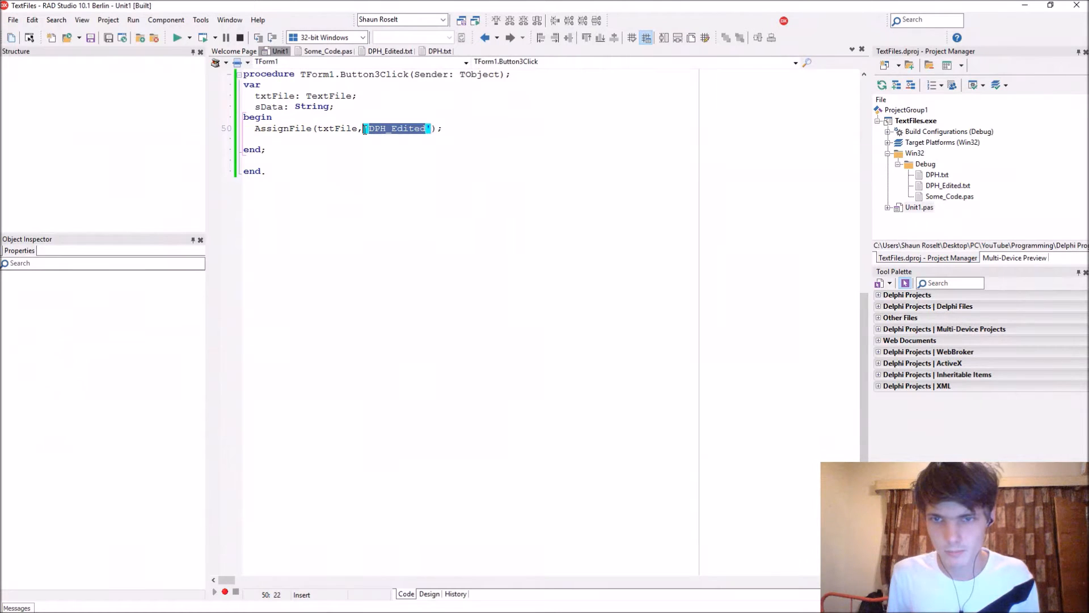
text(Some_Code.pas)
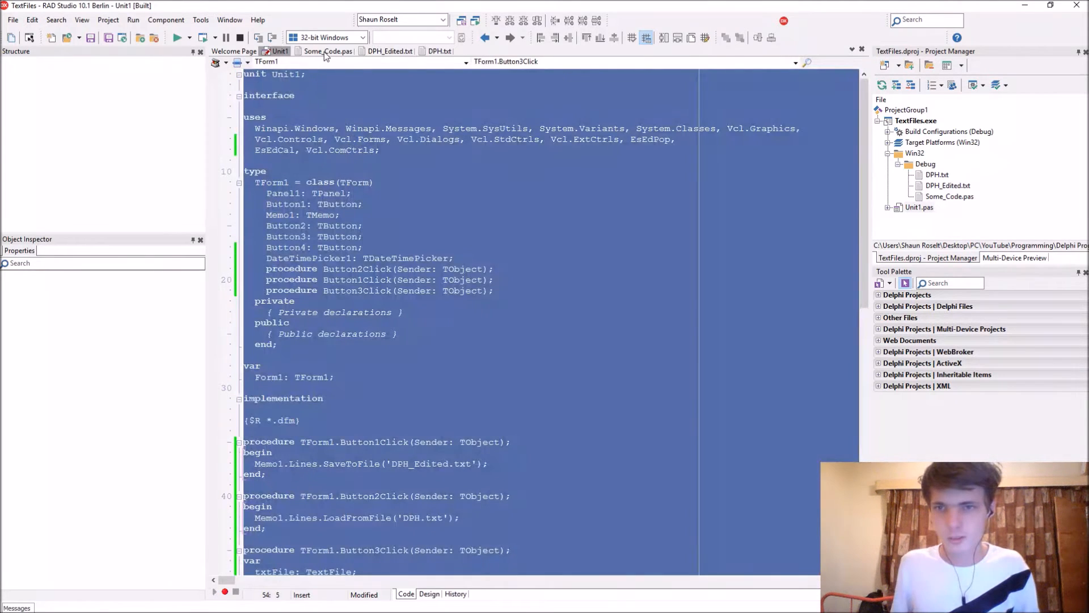
click(327, 51)
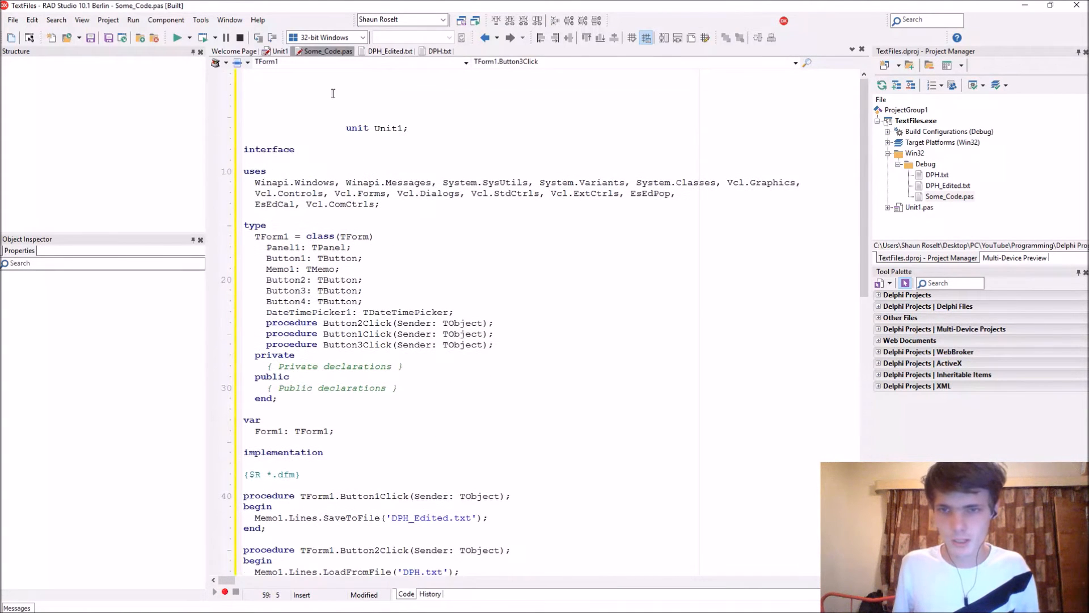
scroll(down, 3)
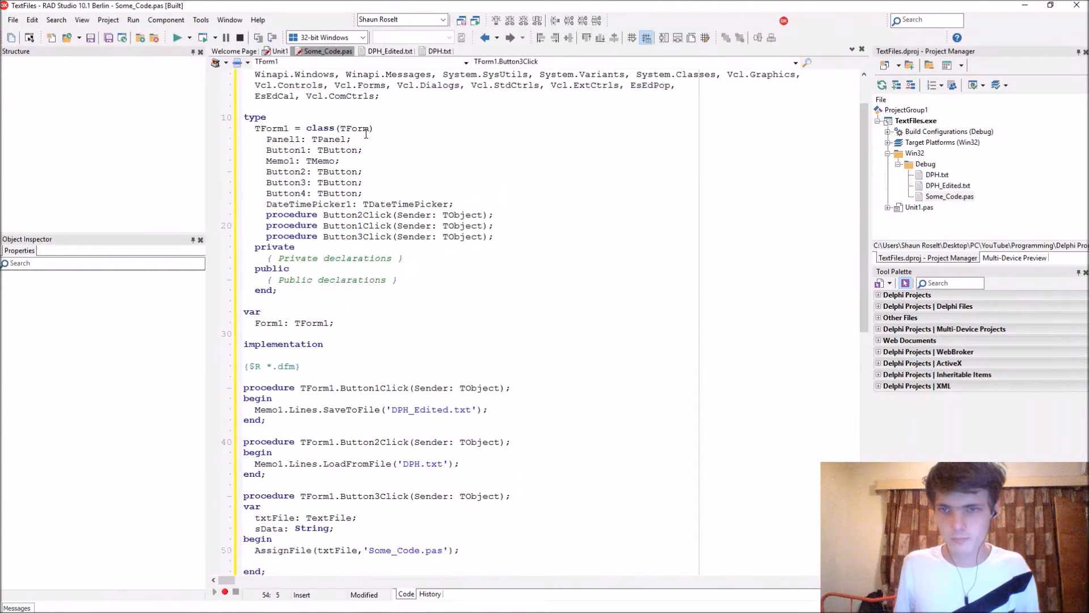
click(279, 51)
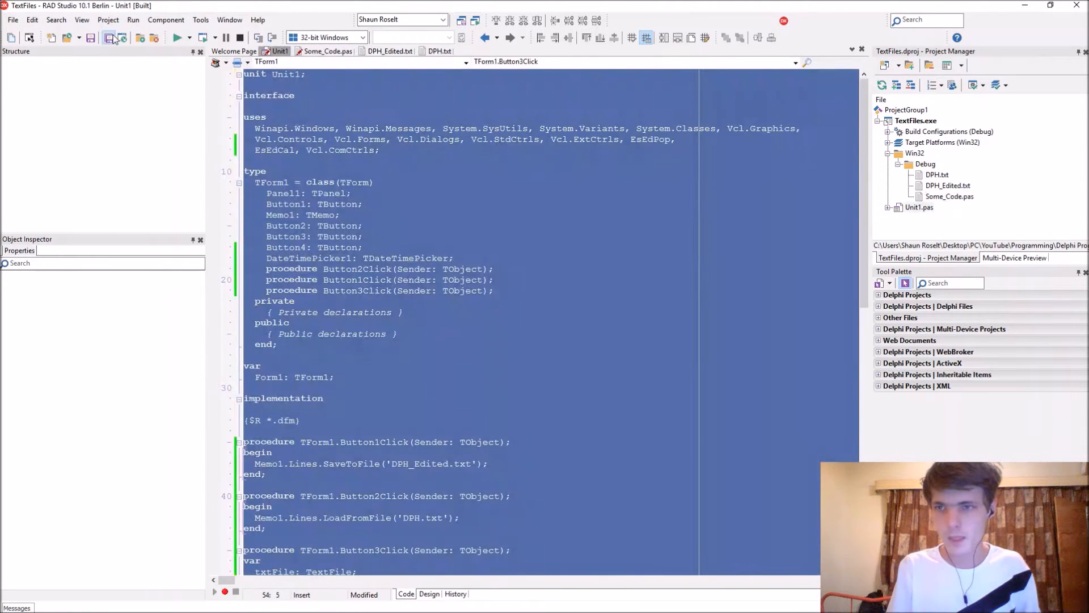
scroll(down, 3)
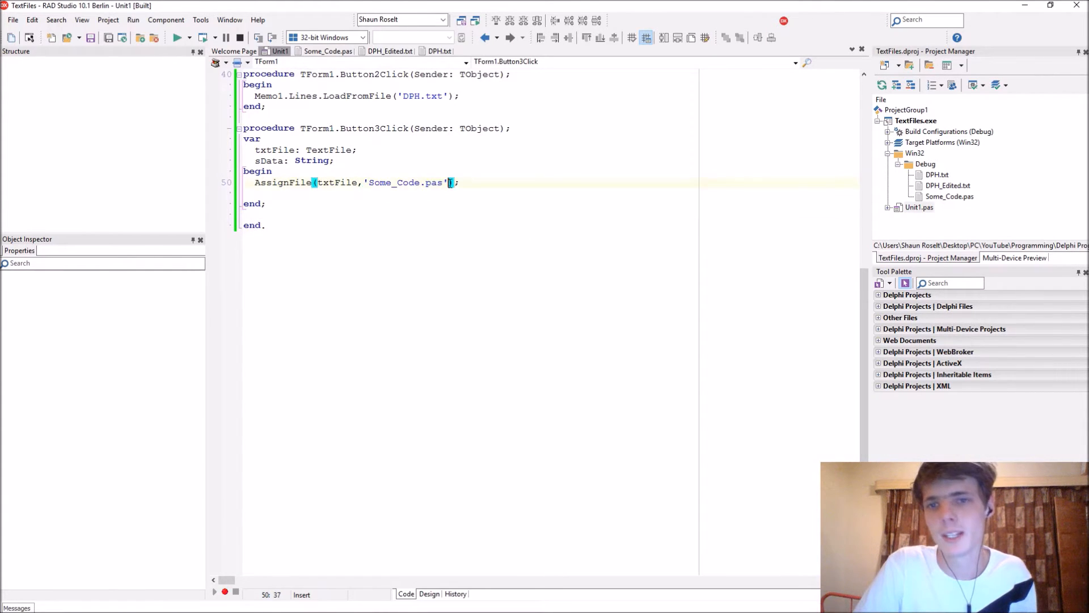
double_click(408, 181)
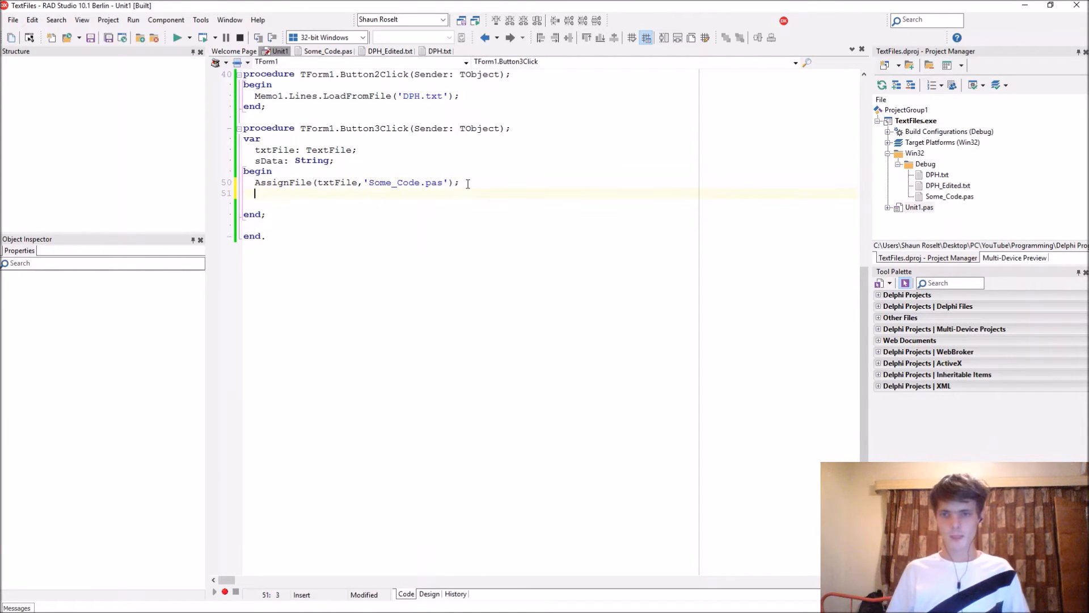
Add Reset(txtFile); below the AssignFile line
text(Reset)
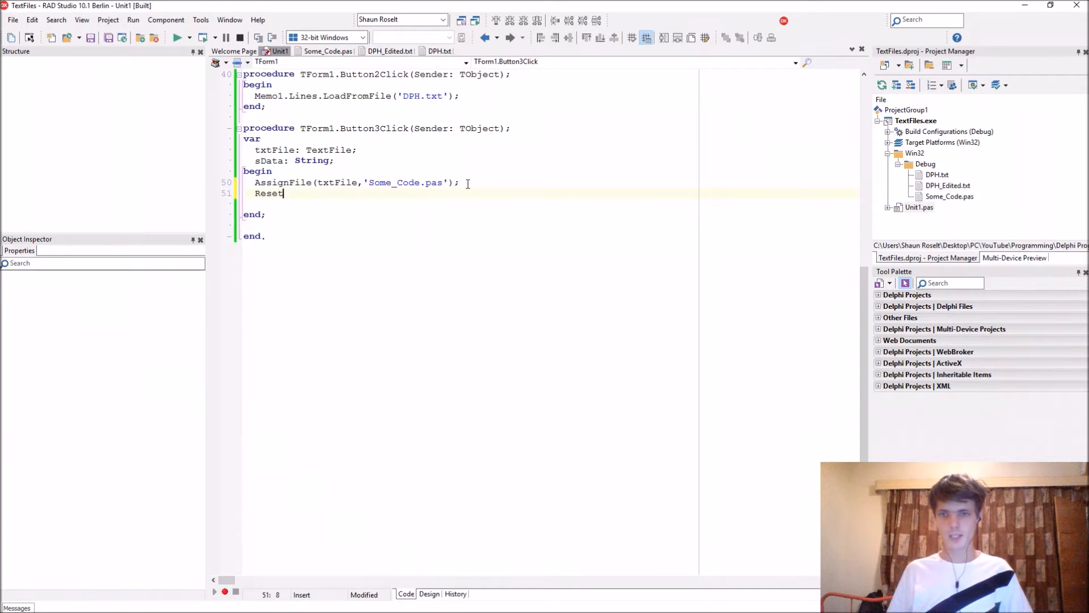
text((txtFile);)
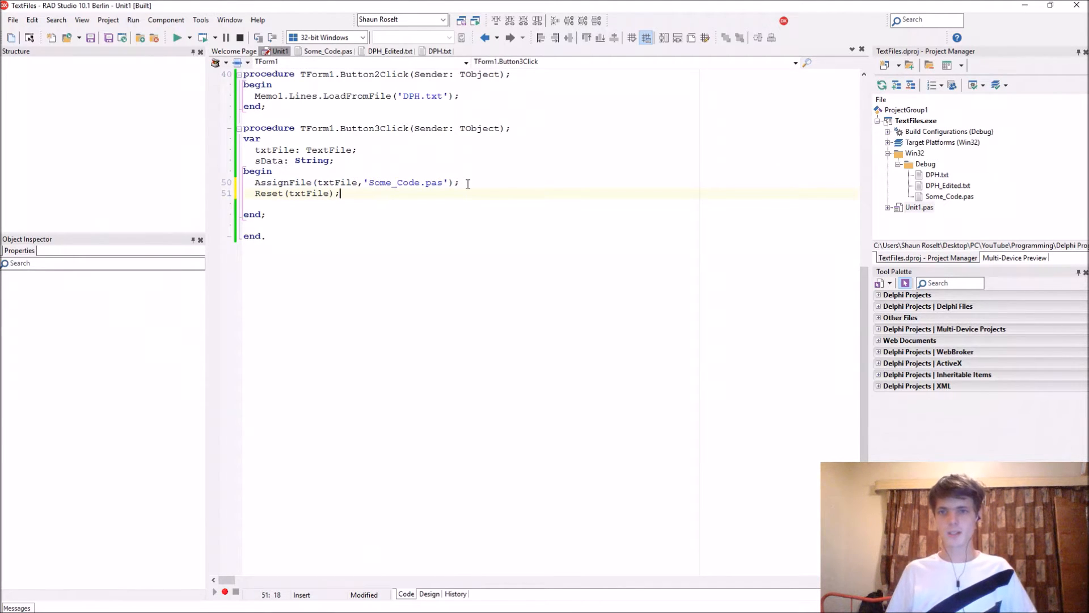
double_click(308, 192)
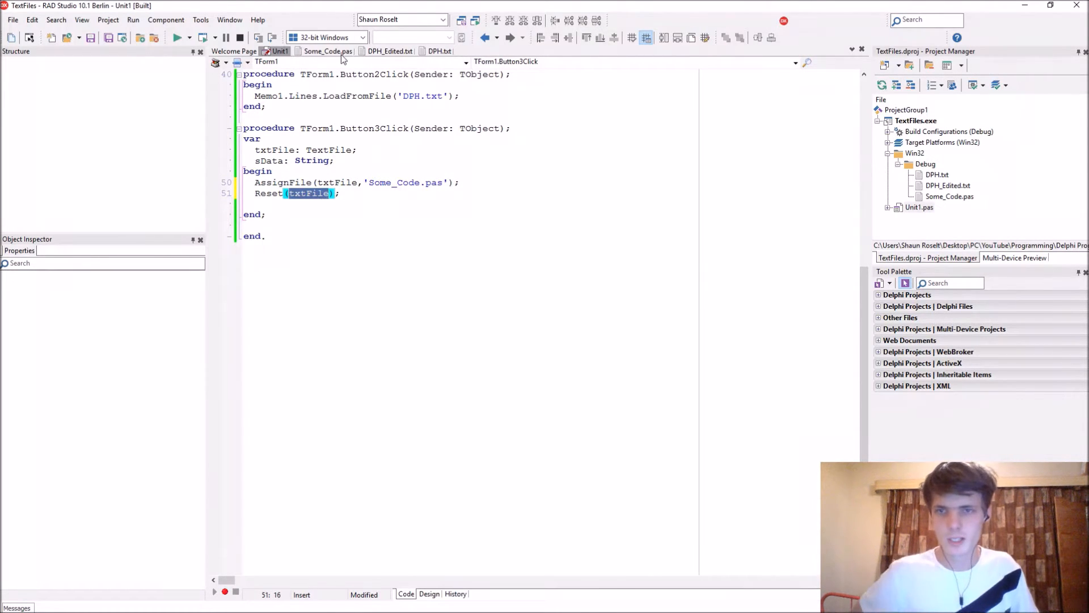
Add CloseFile(txtFile); before end and begin a Memo1. line above AssignFile
click(328, 51)
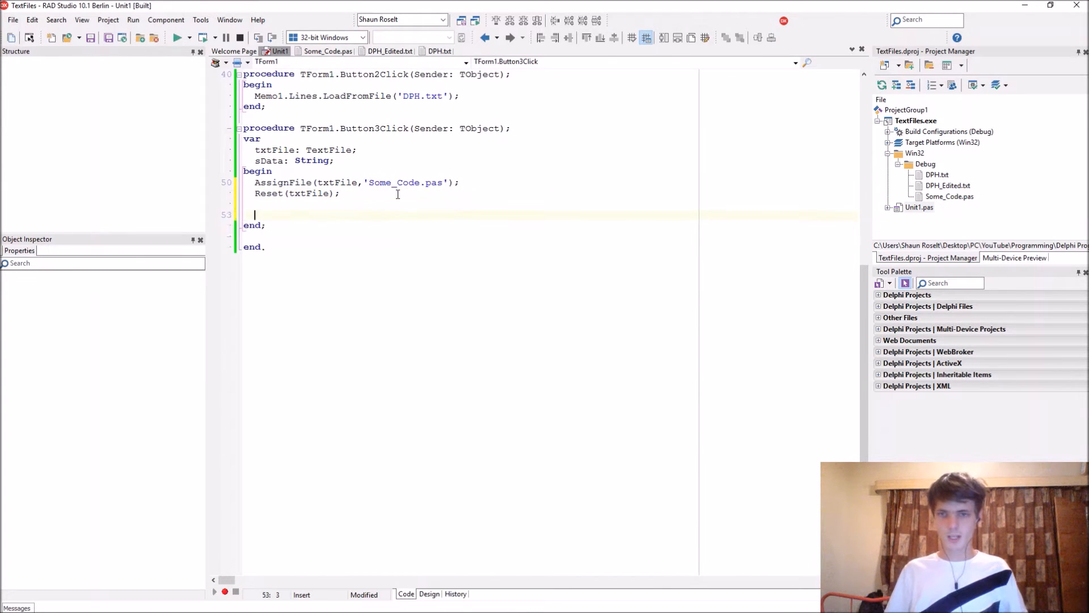
text(CloseFile)
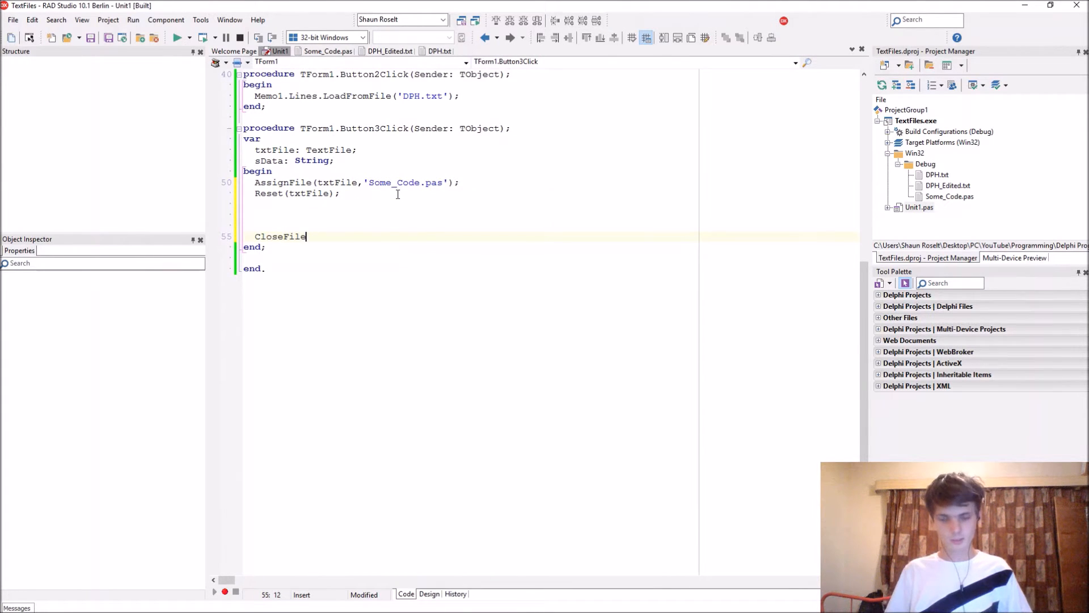
text((txtFile)
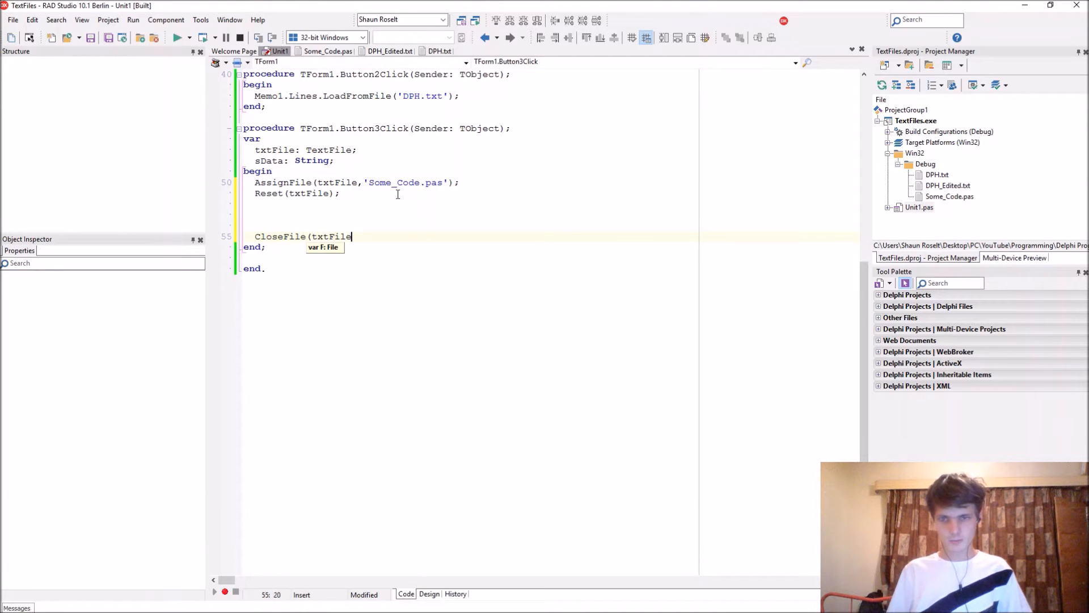
text();)
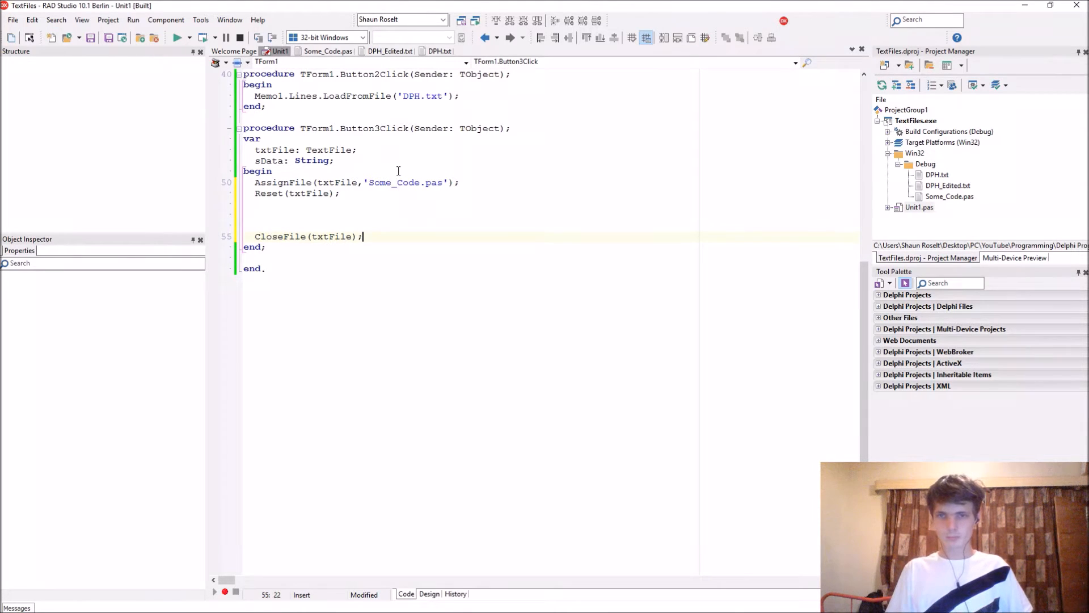
text(Memo1.)
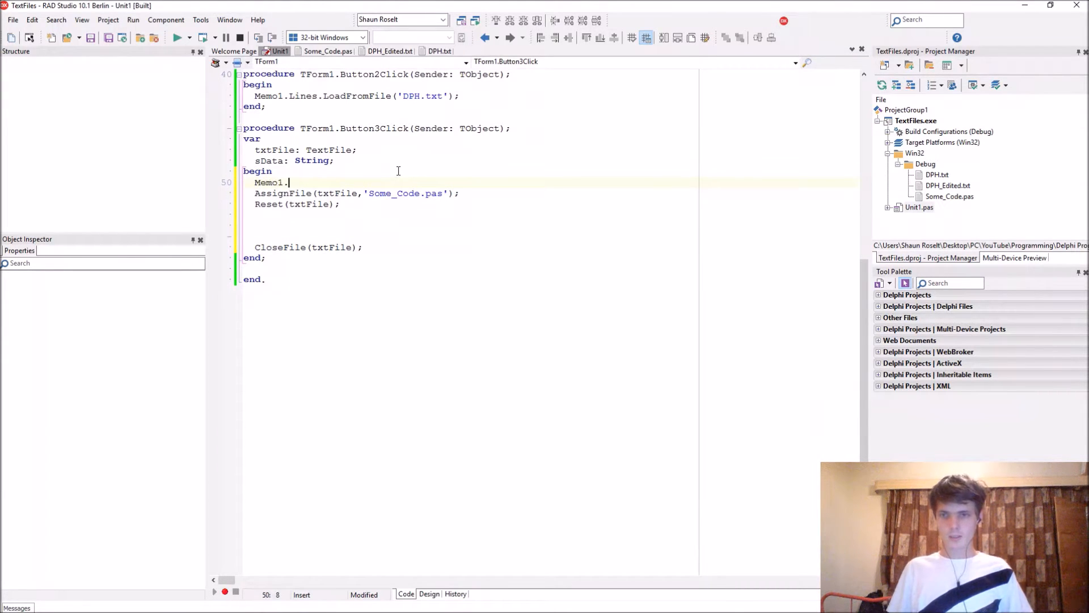
Insert Memo1.Lines.Clear; first and add a While not eof(txtFile) do begin…end loop before CloseFile
text(Lines.Clear;)
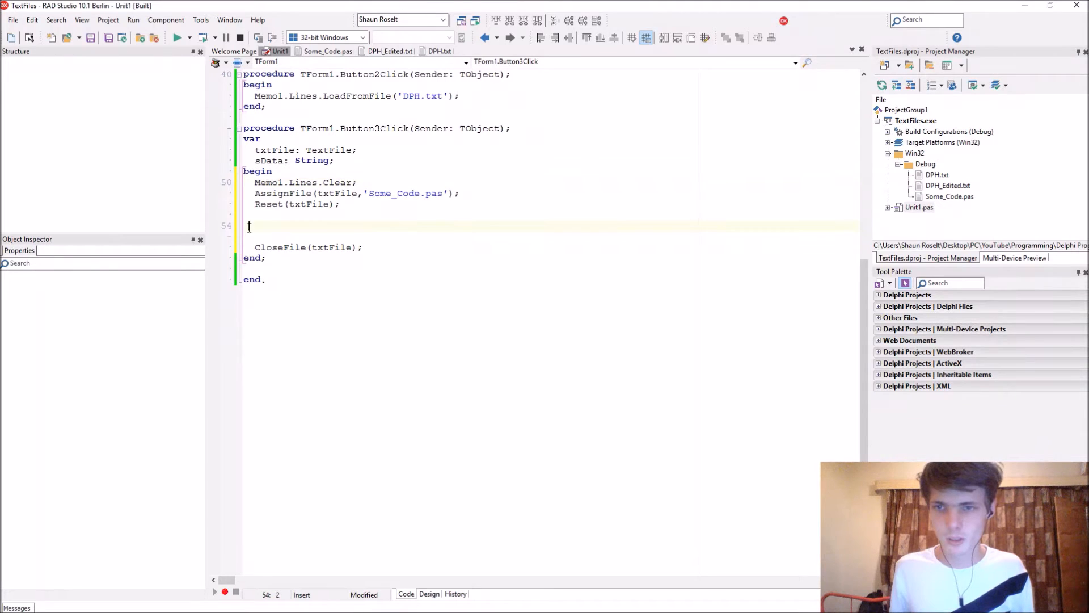
text(While not eof()
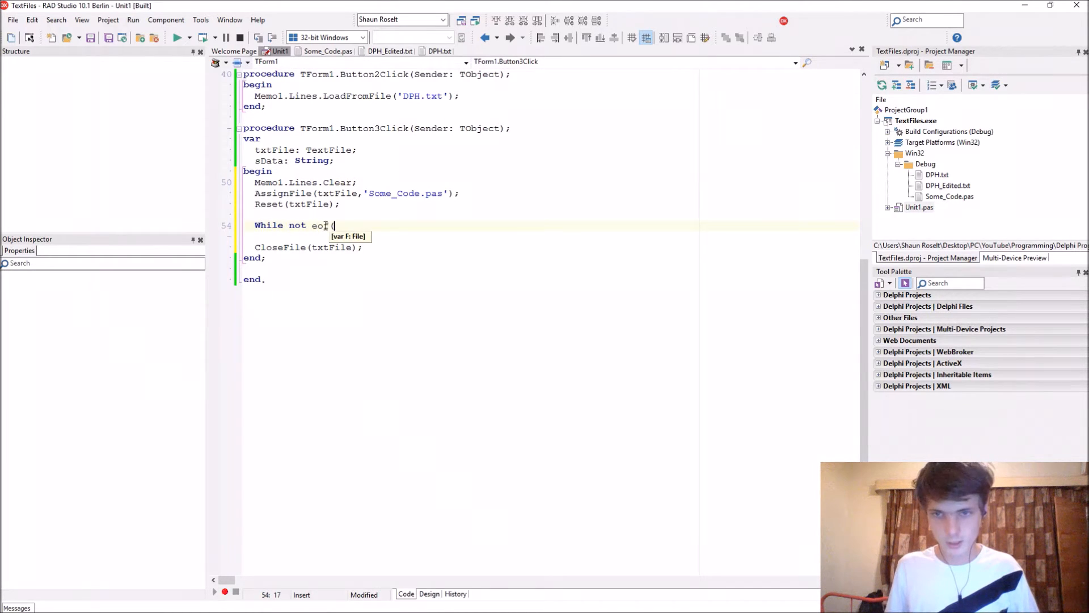
text(txtFie)
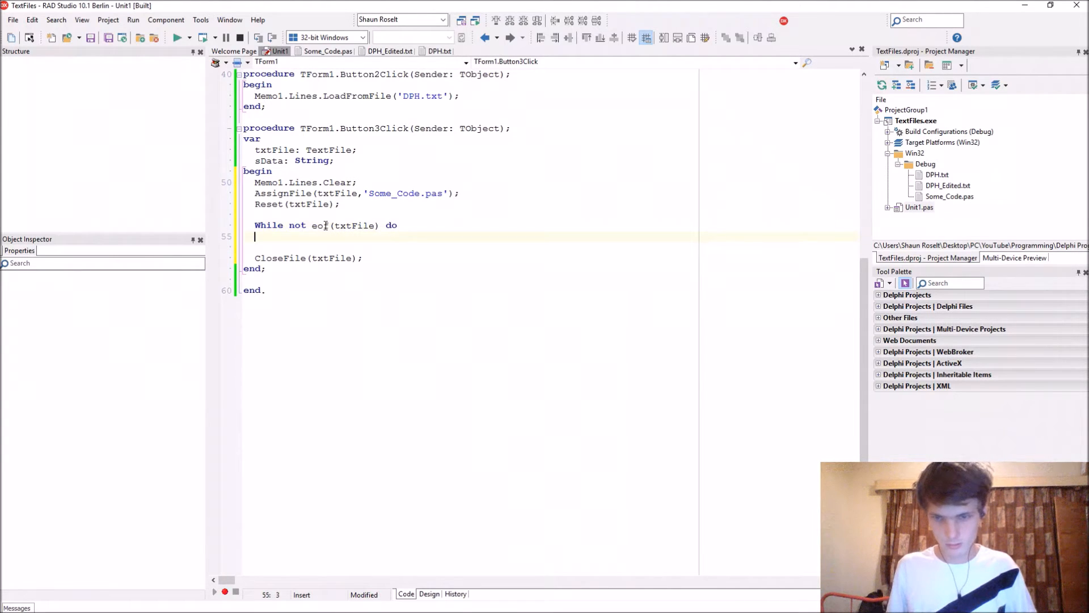
text(begin)
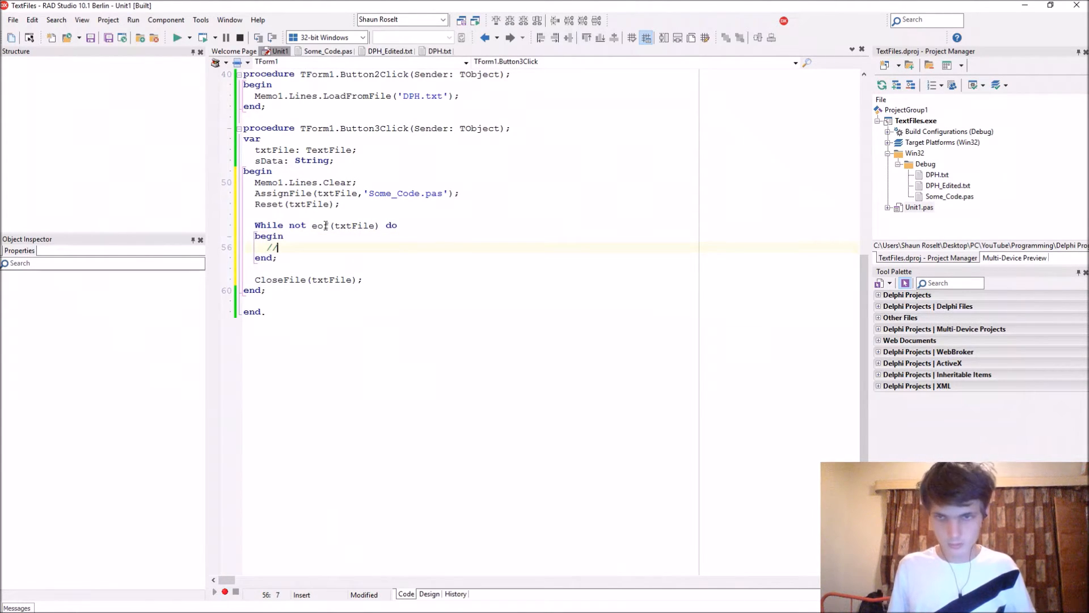
text(CODE)
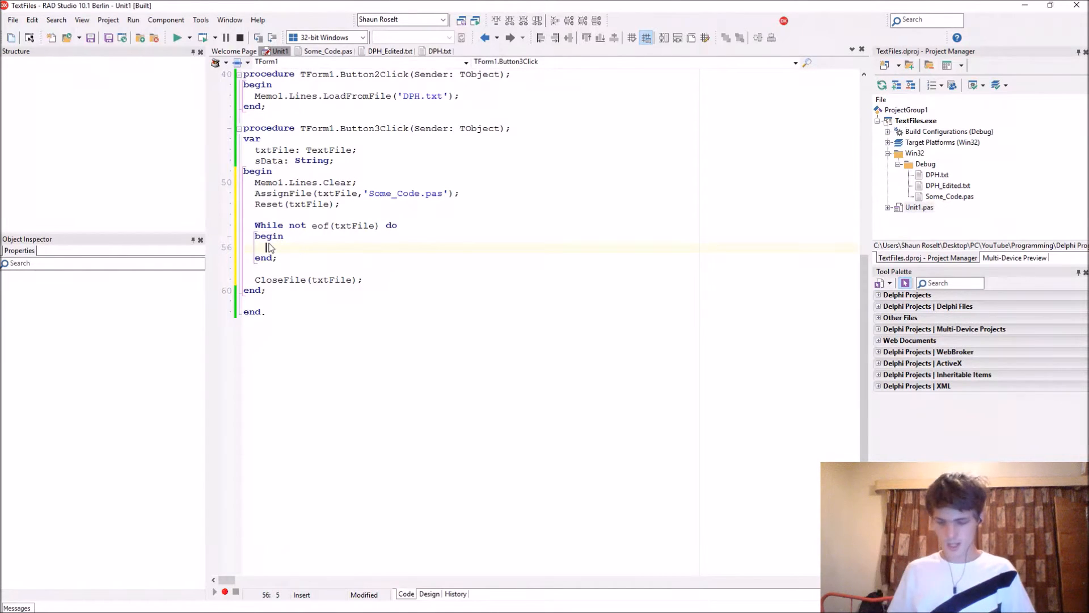
Read each line of the file into sData with ReadLn(txtFile,sData) inside the loop
text(ReadLn)
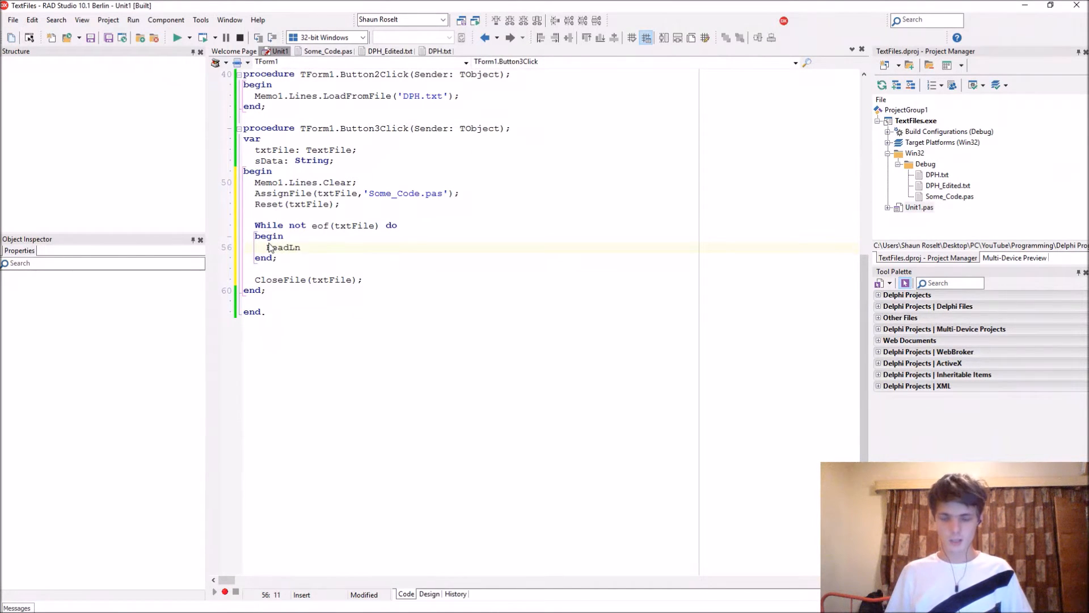
mouse_move(282, 247)
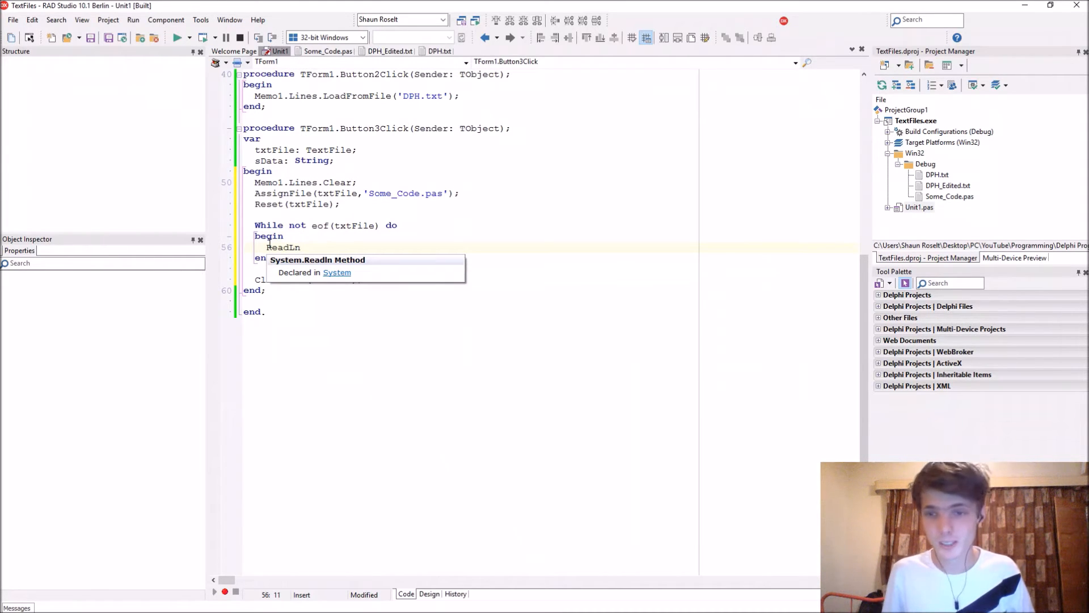
text((txtF)
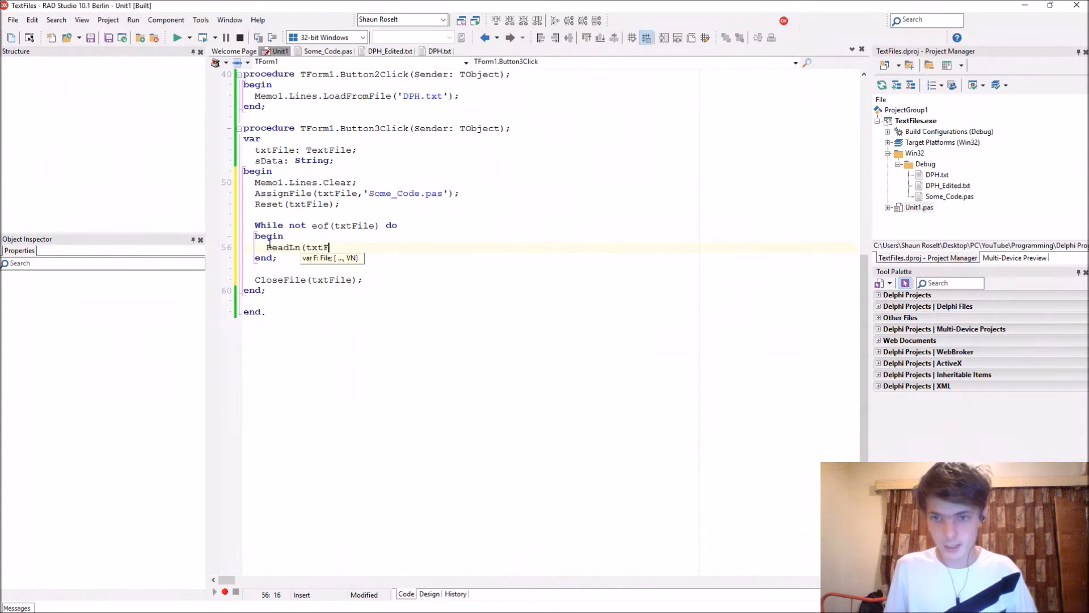
text(ile)
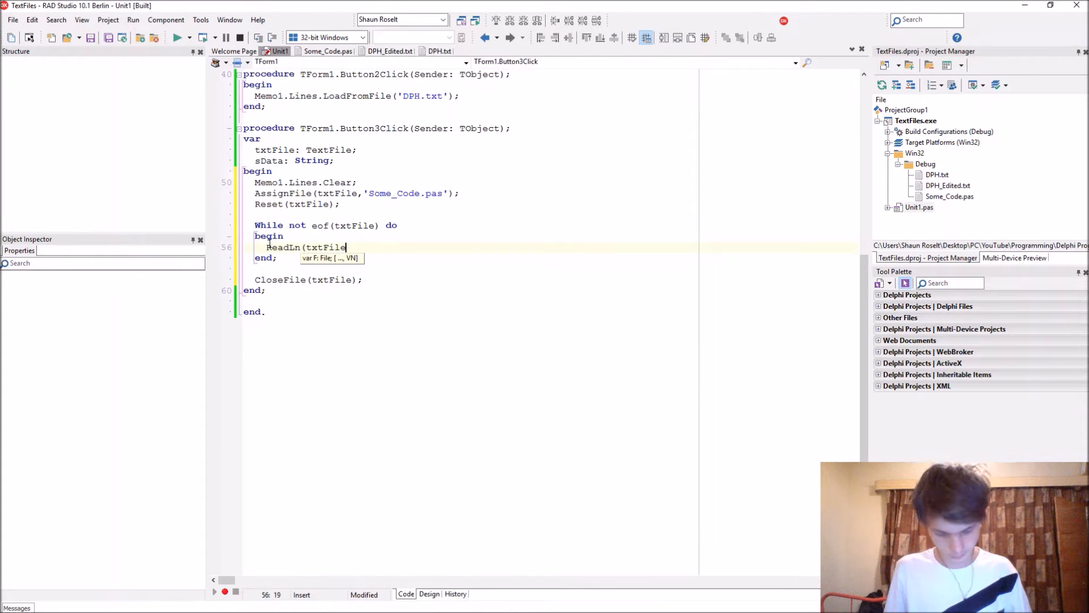
text(,)
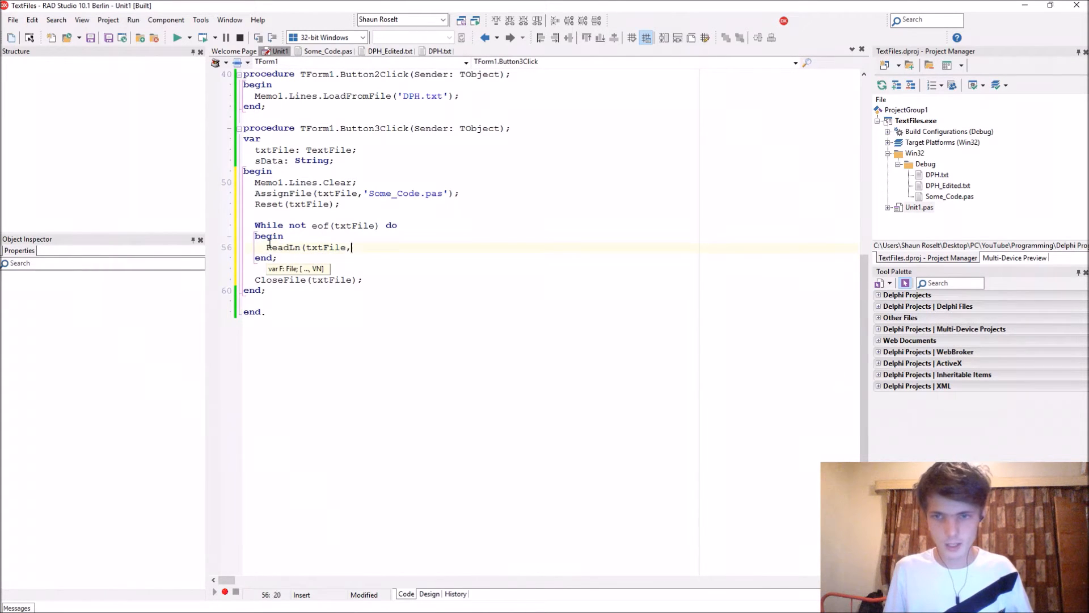
text('');)
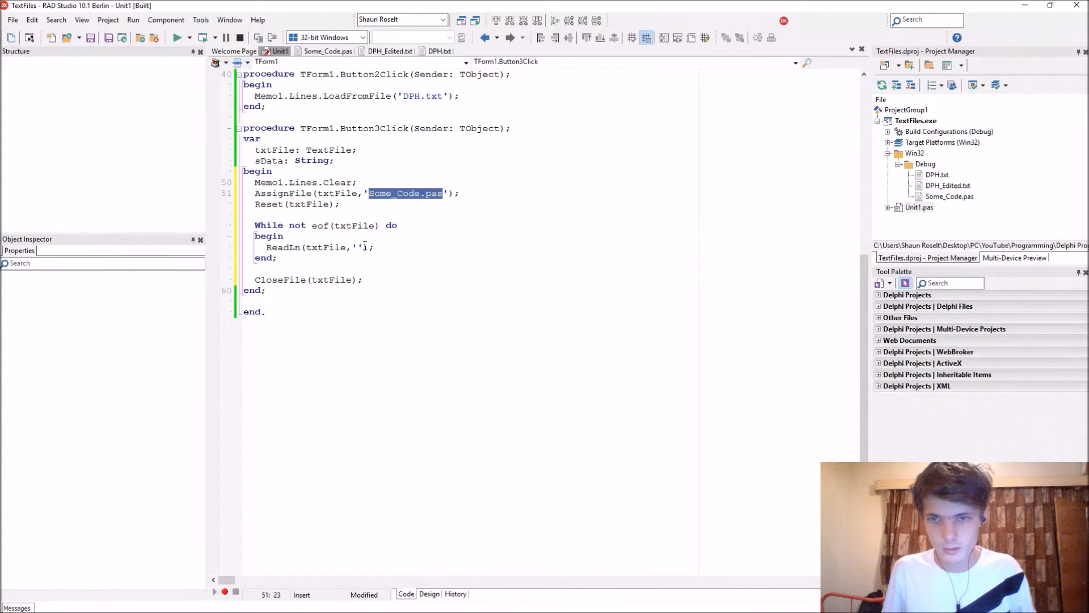
text(sData)
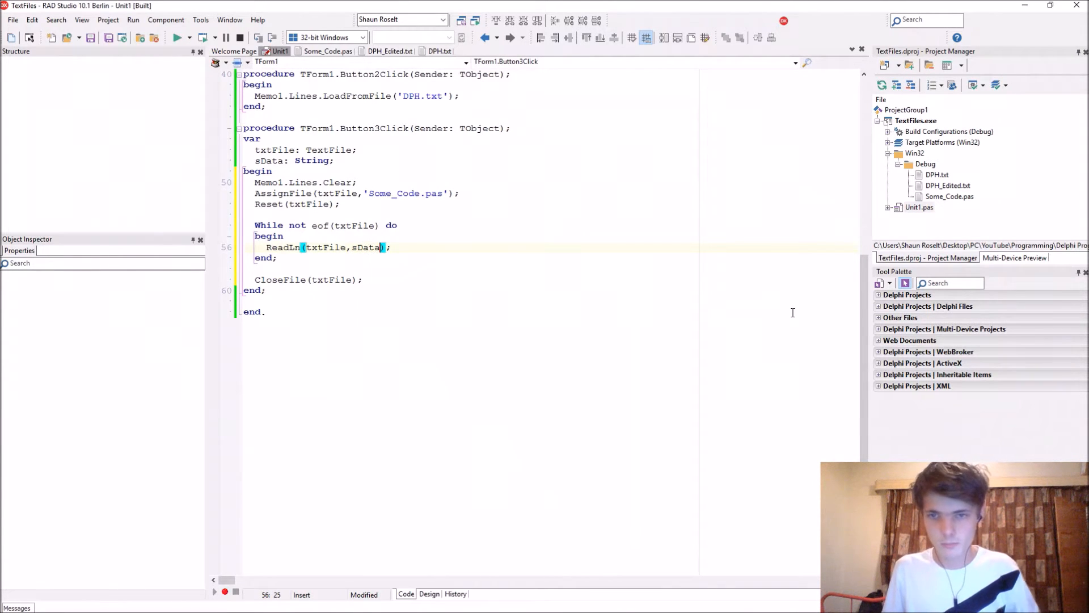
Add each read line to the memo with Memo1.Lines.Add(sData)
double_click(325, 248)
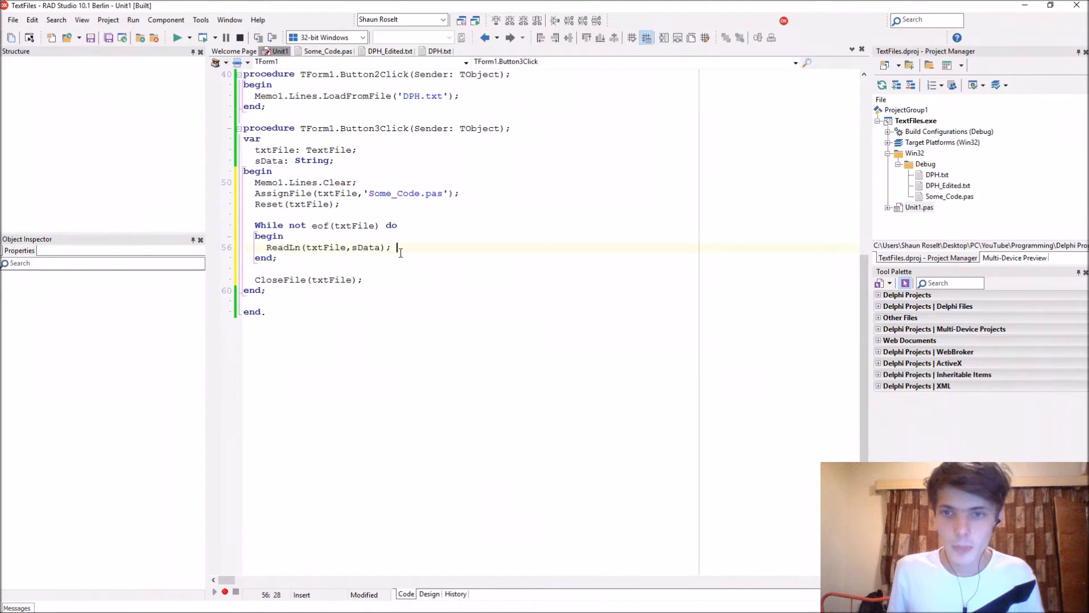
text(Memo1.Lines)
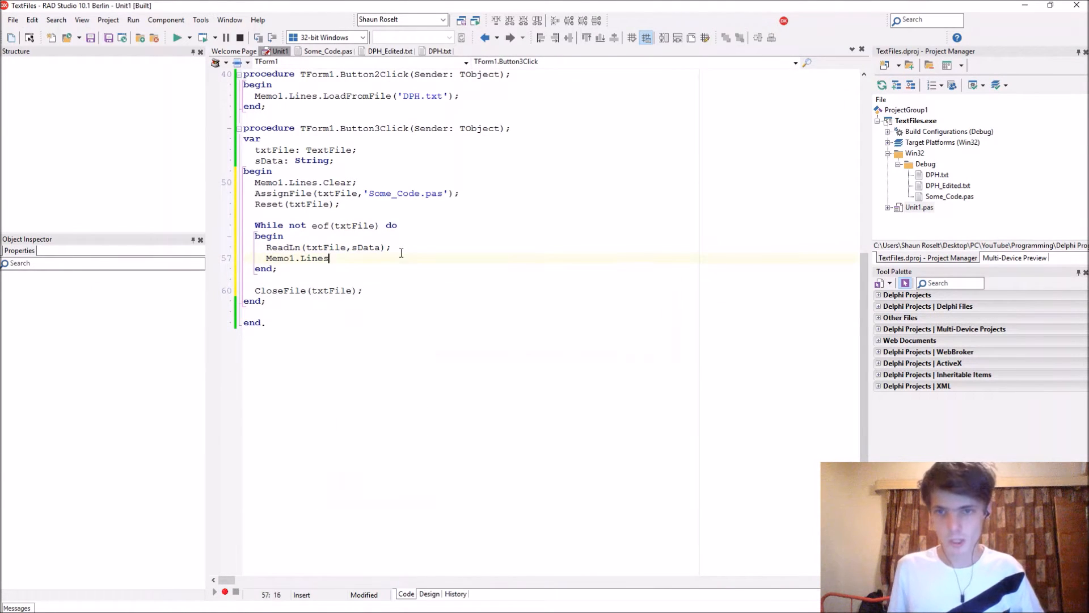
text(.Add(sX))
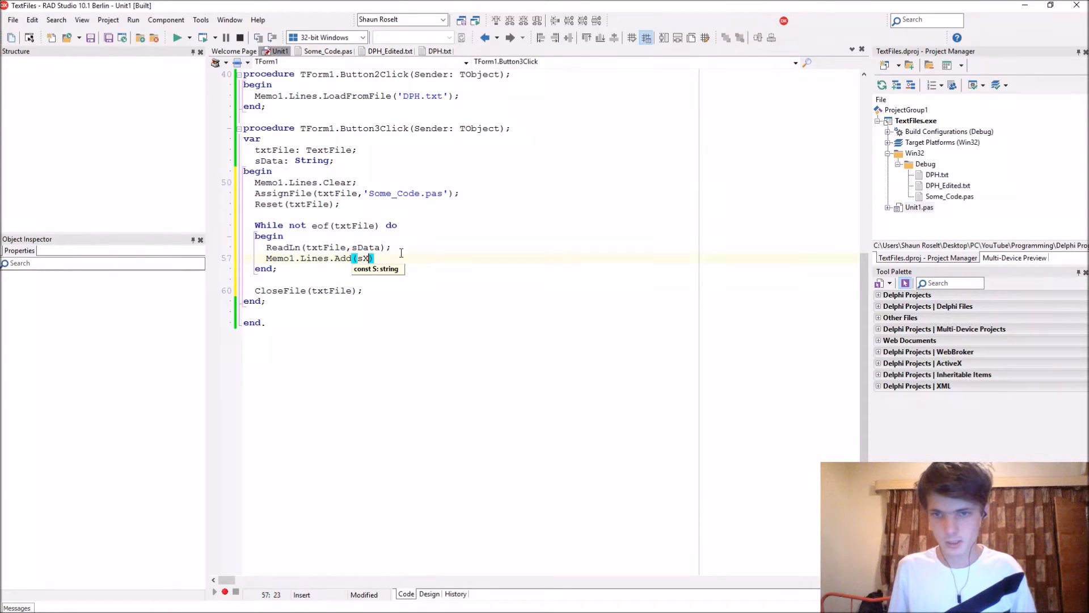
text(Data);)
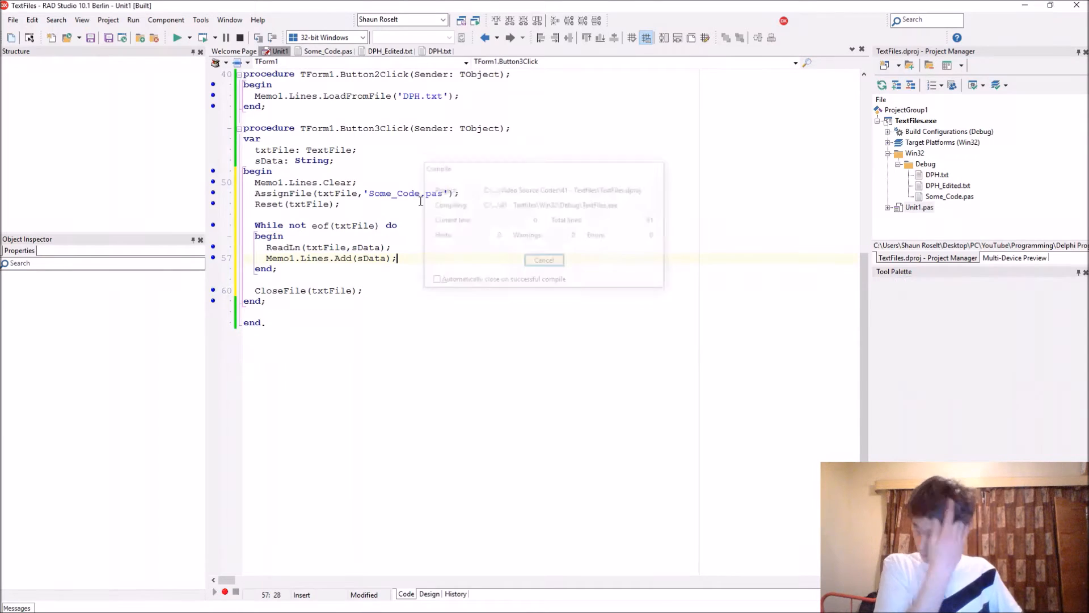
Run the app and load DPH.txt, then Some_Code.pas line by line into the memo
click(178, 38)
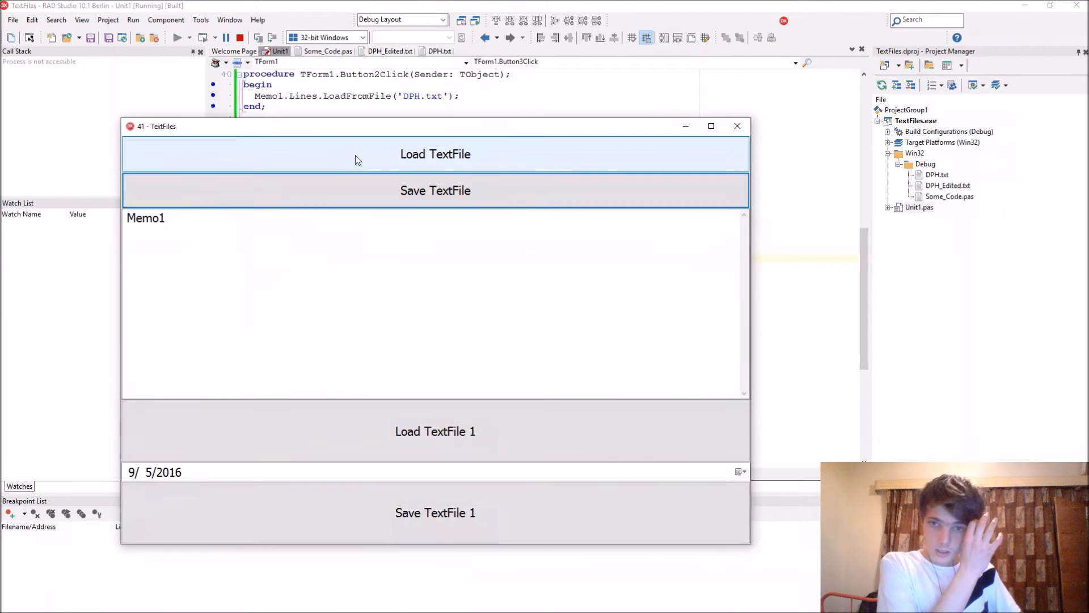
click(435, 153)
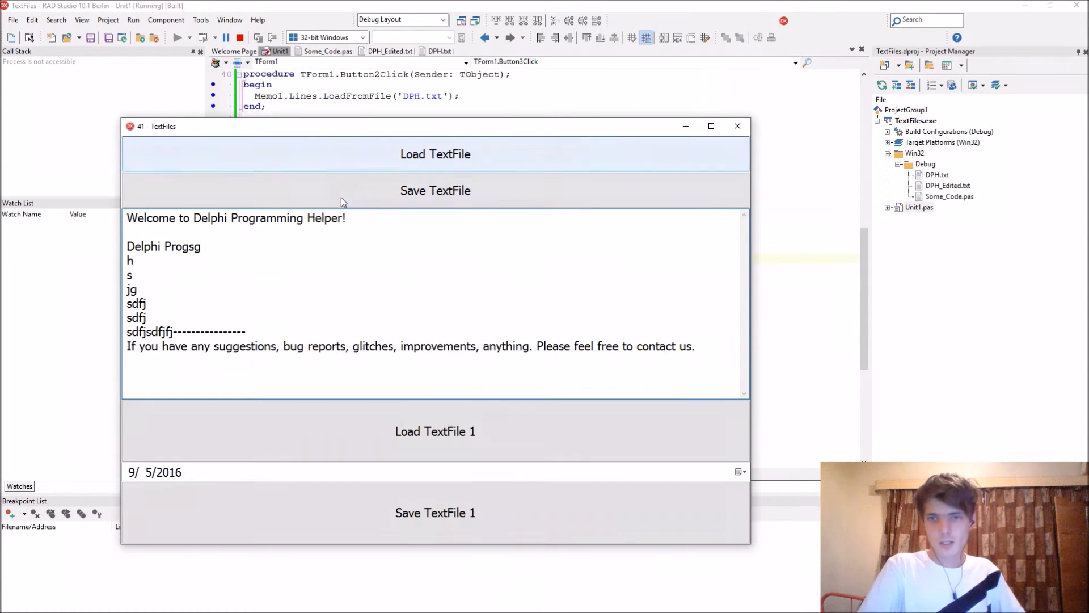
click(436, 191)
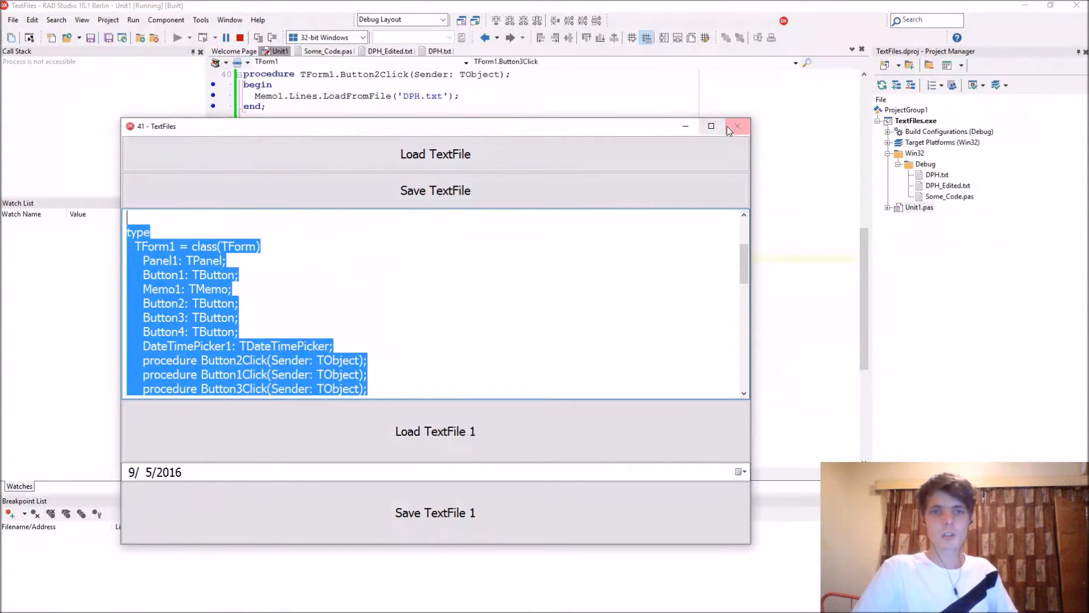
Close the app and generate an empty Button4Click handler from the Save TextFile 1 button
click(737, 125)
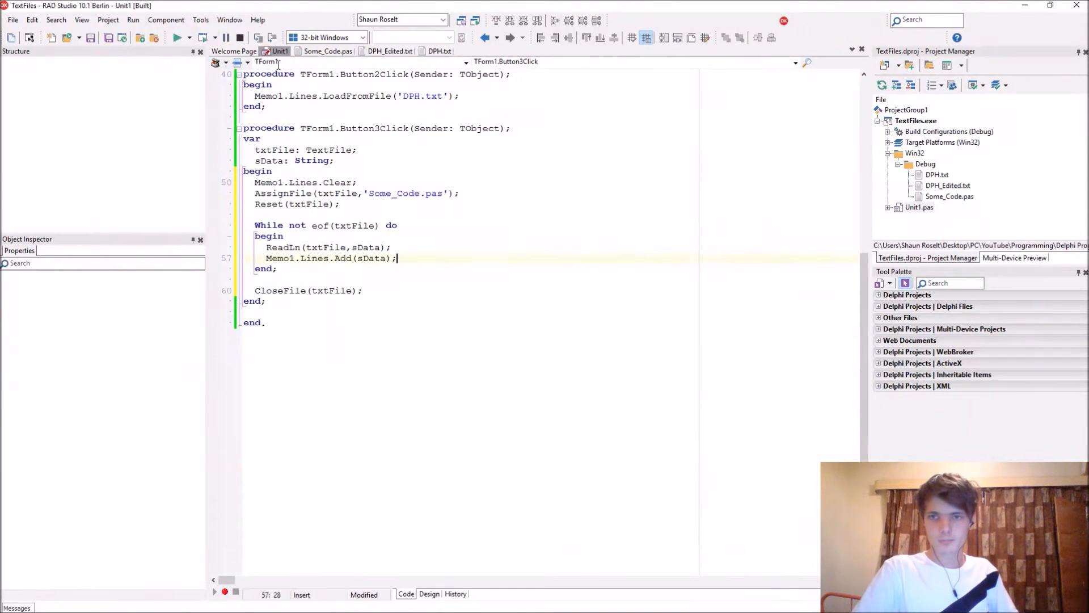
click(580, 203)
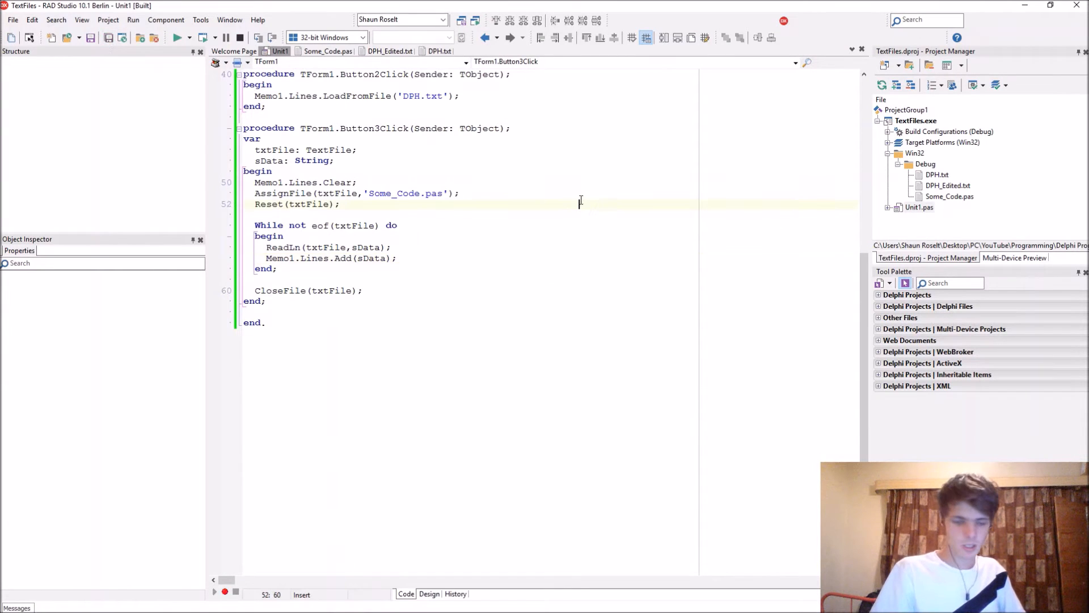
click(428, 594)
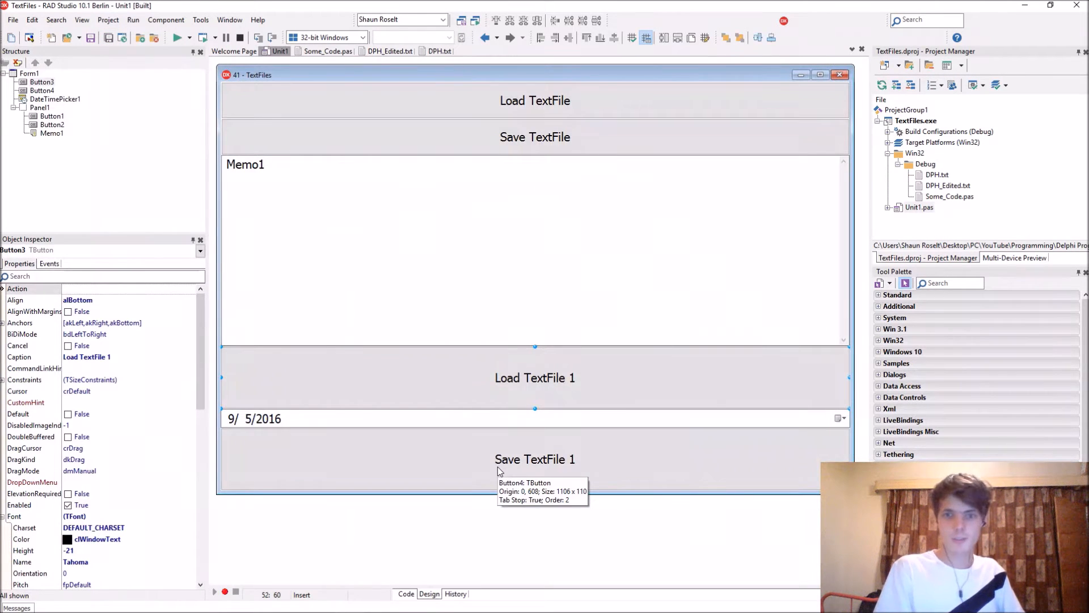
double_click(534, 459)
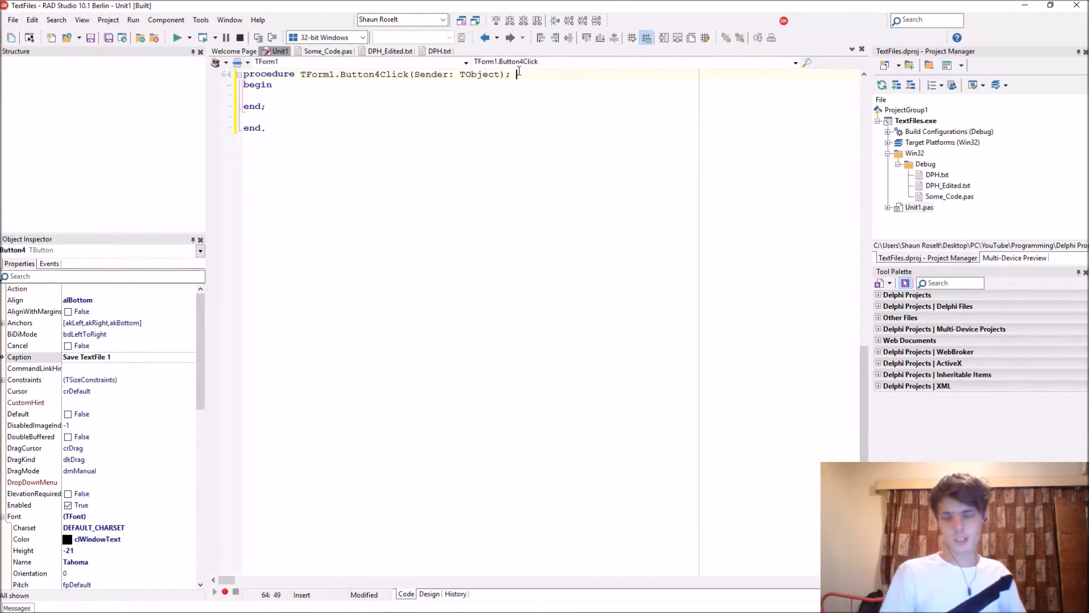
Declare txtFile: TextFile and sName, sSurname, sCity as String in Button4Click's var block
text(var)
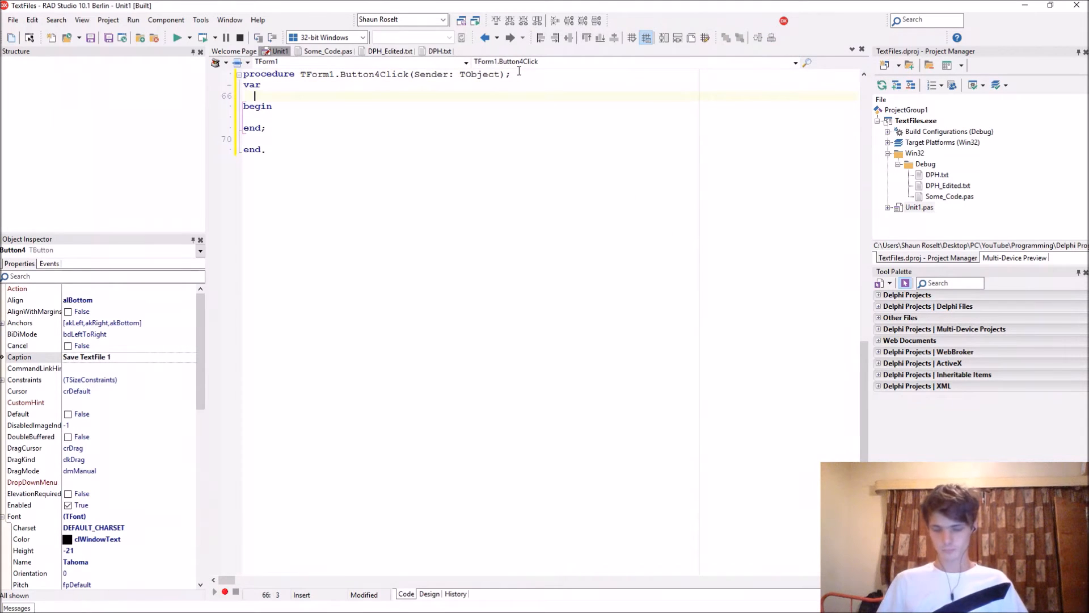
text(txtFile)
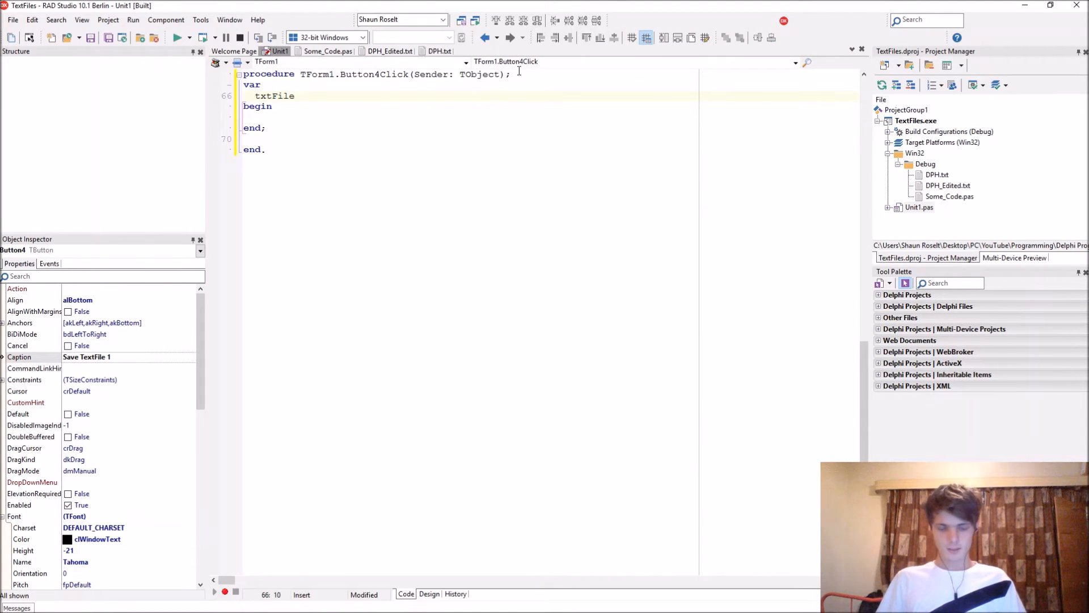
text(: TextFile;)
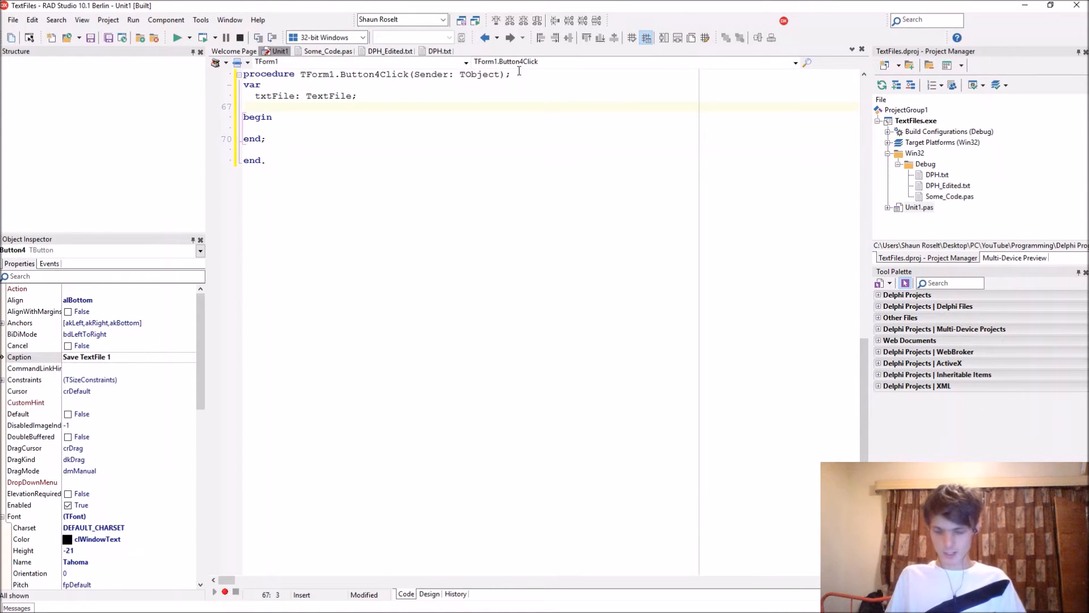
text(sName, sSurname, s)
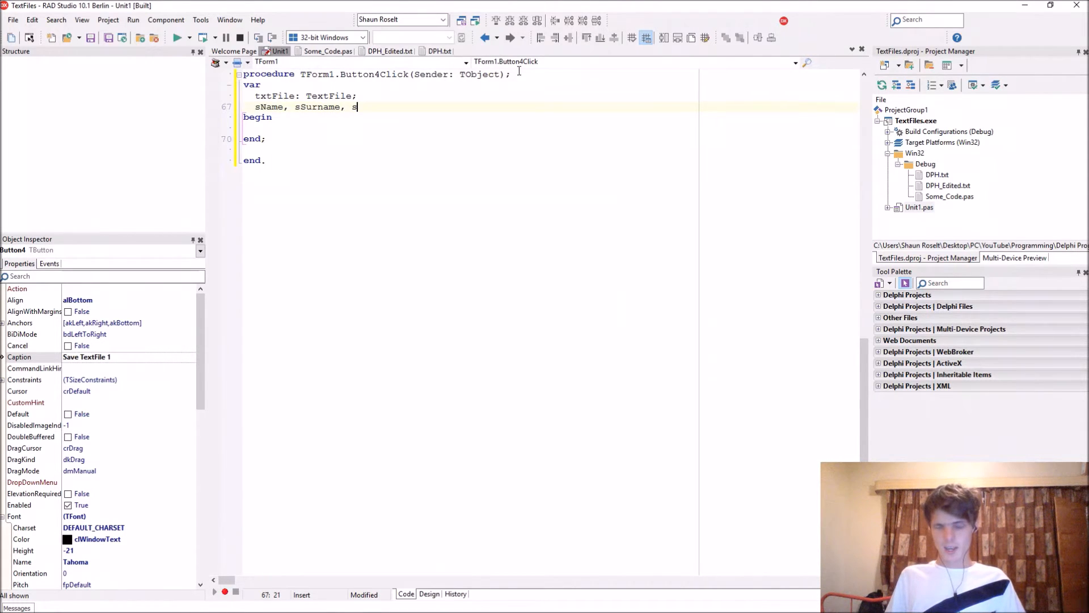
text(c)
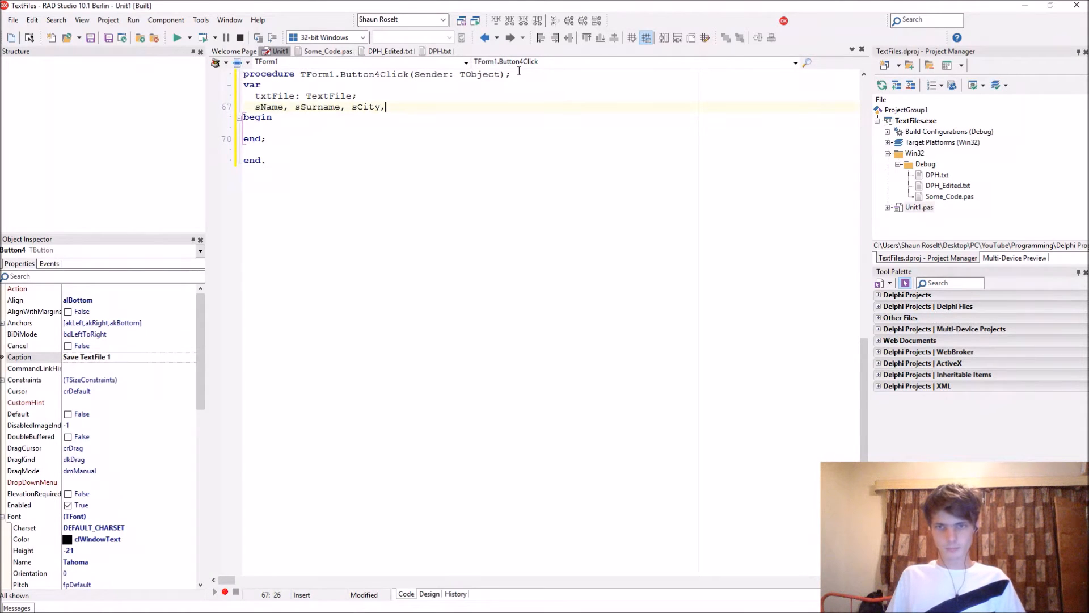
text(" ")
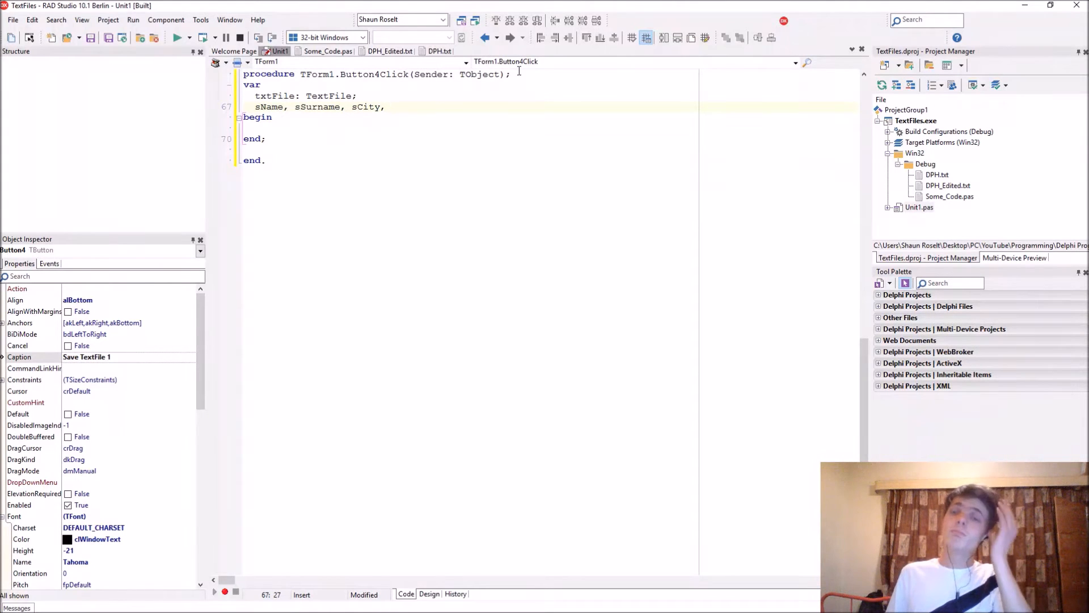
key(Backspace)
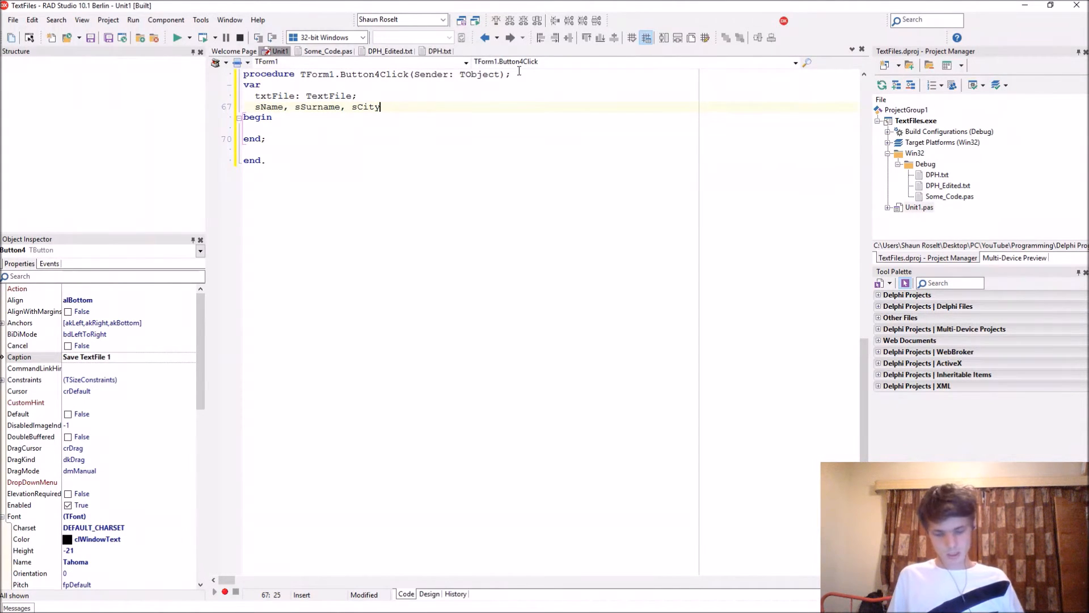
text(: String)
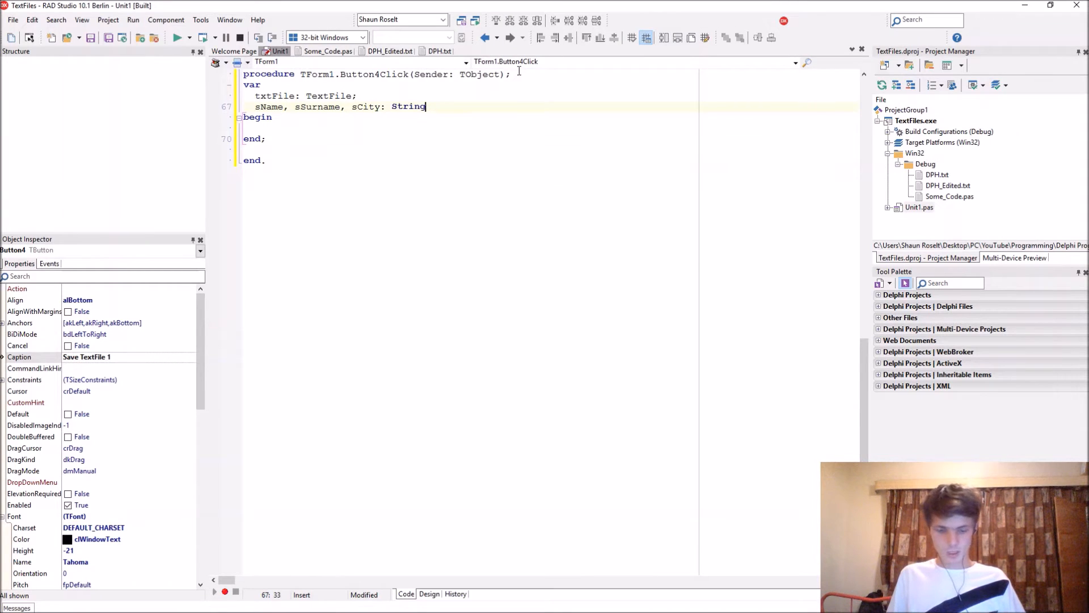
text(;)
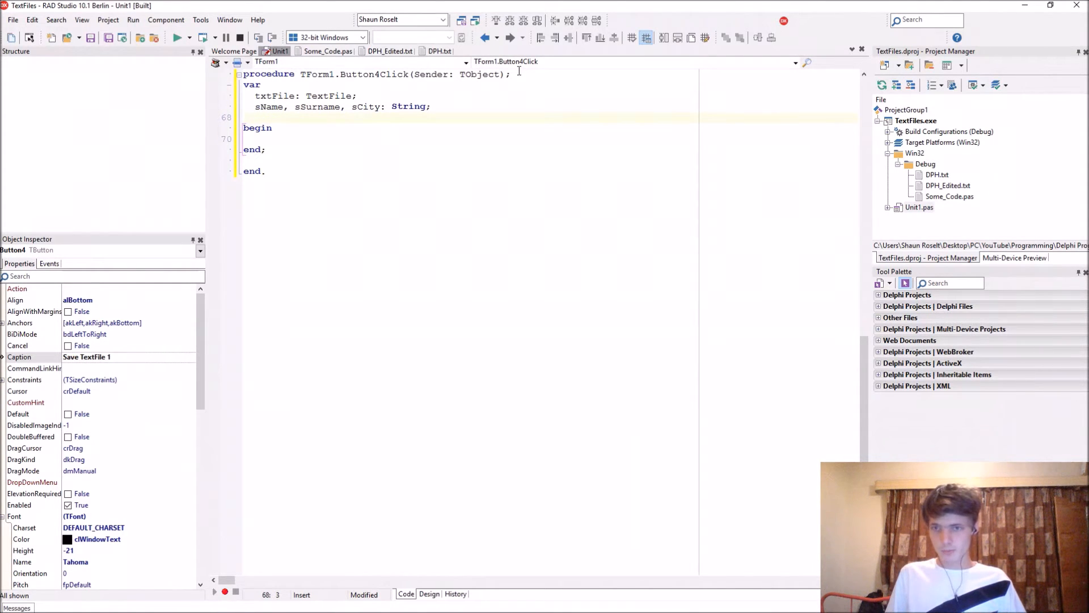
Declare DateBirth: TDateTime, iAge: Integer and dWeight, dHeight: Double
text(DateBirth)
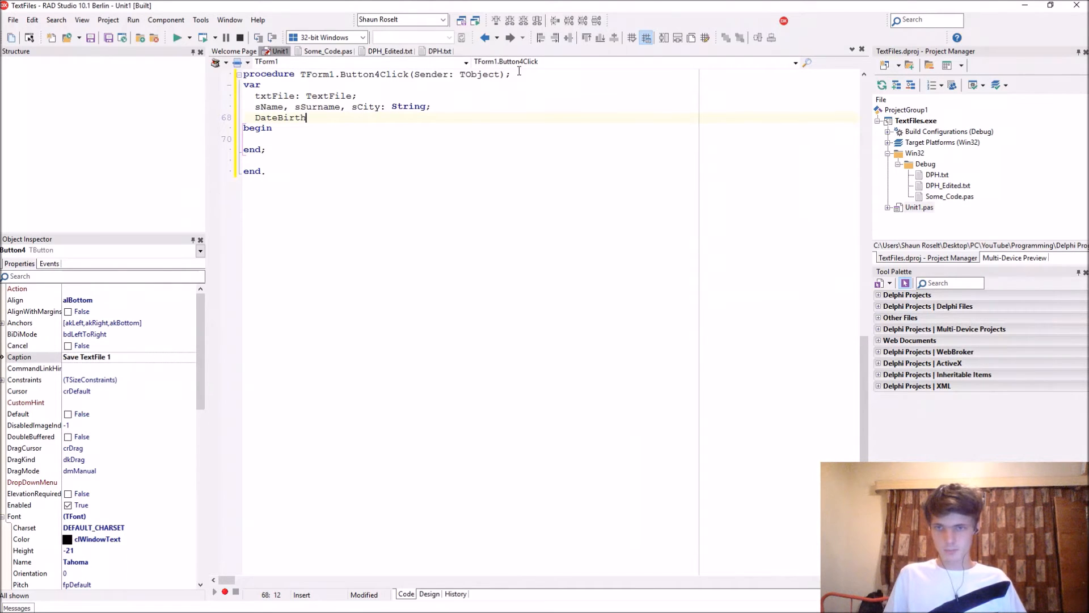
text(:)
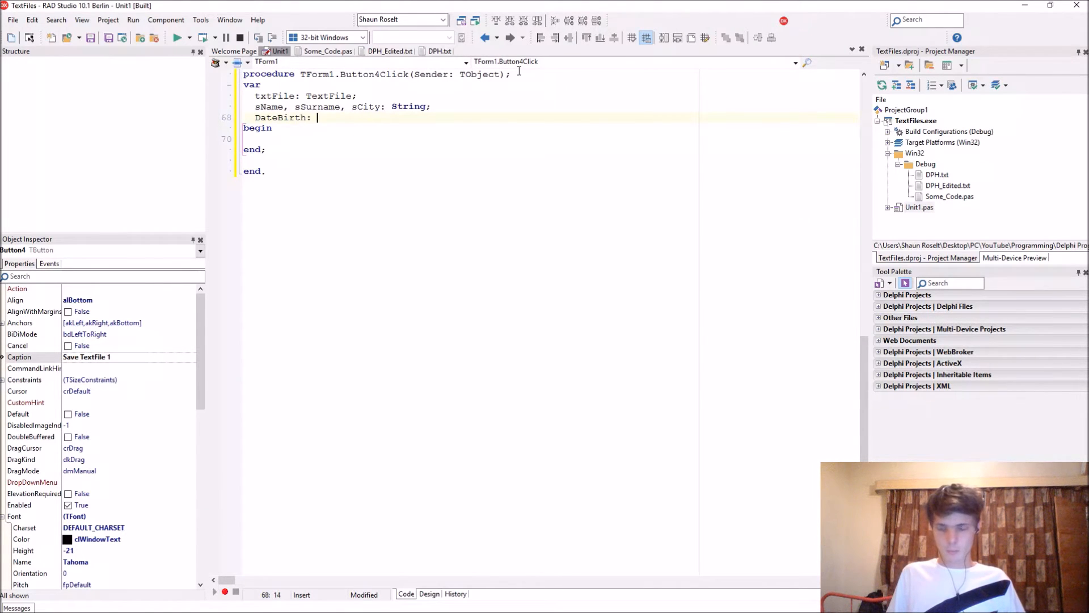
text(TDat)
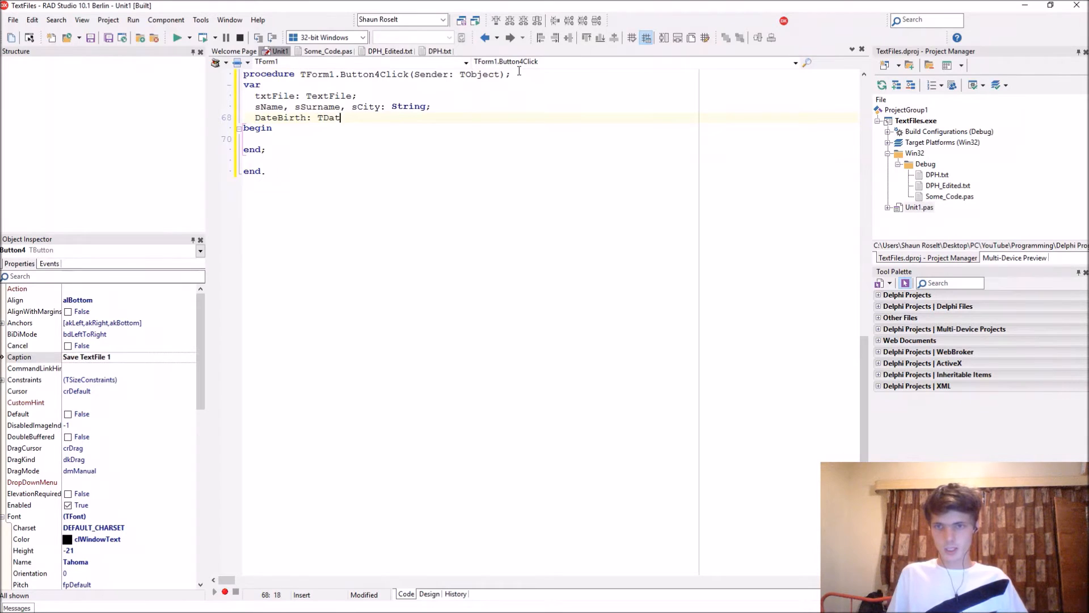
text(eTime;)
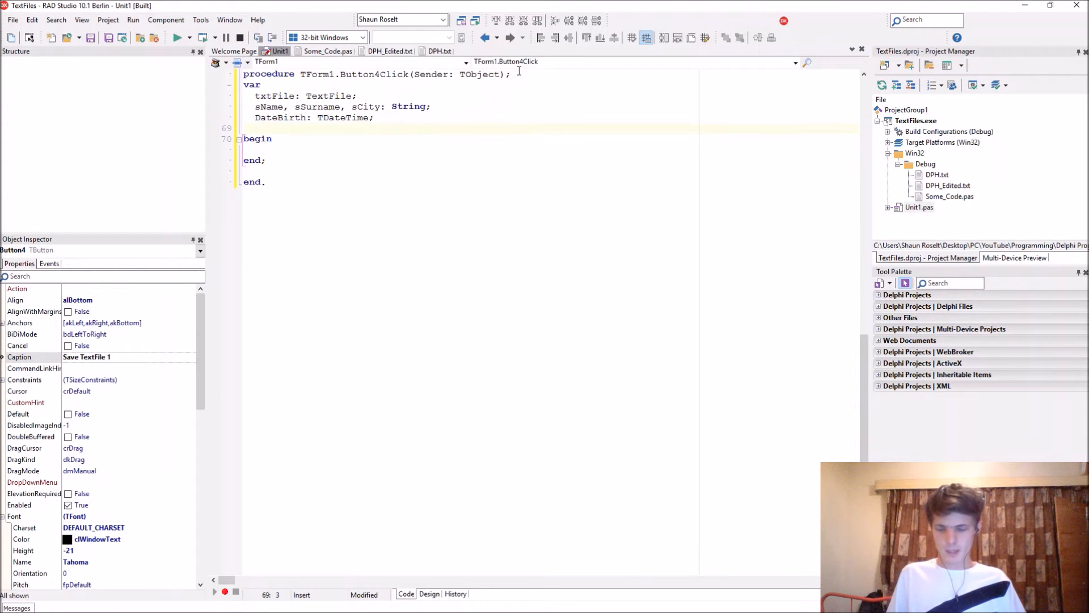
text(iAge:)
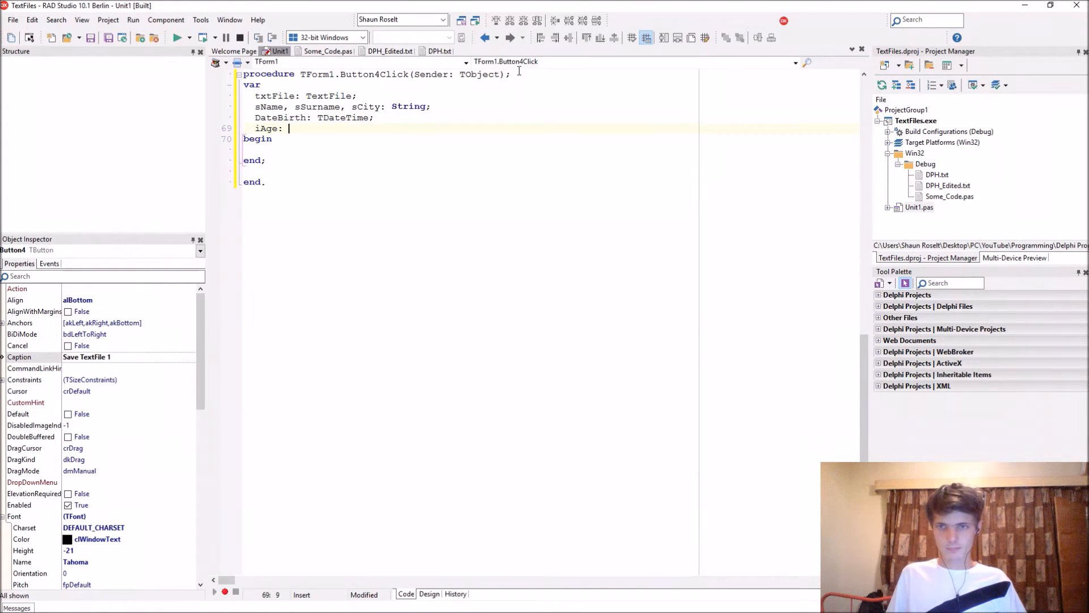
text(Integer;)
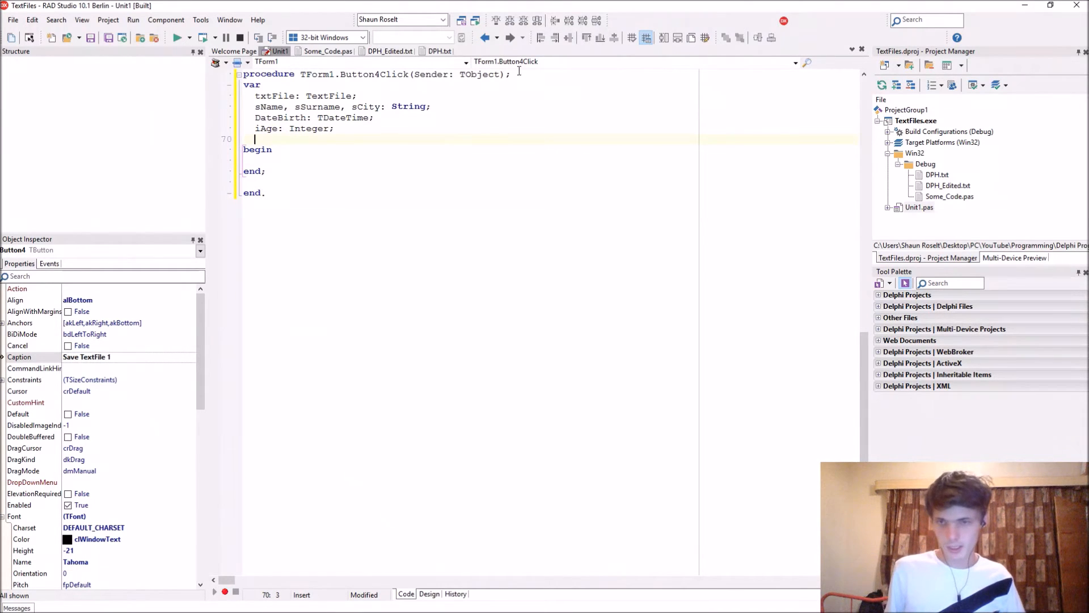
text(d)
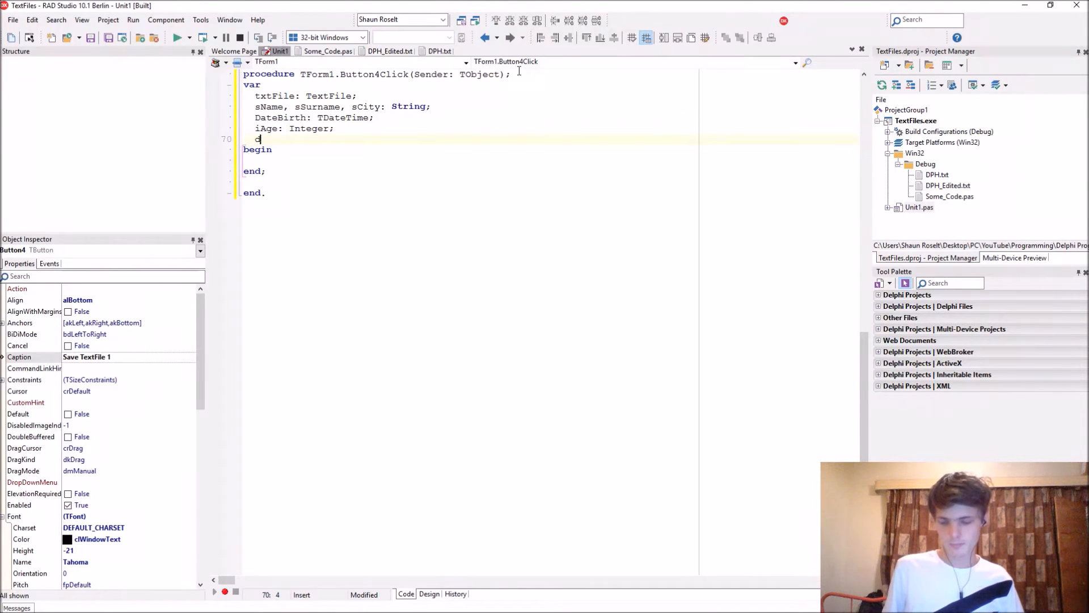
text(Weight)
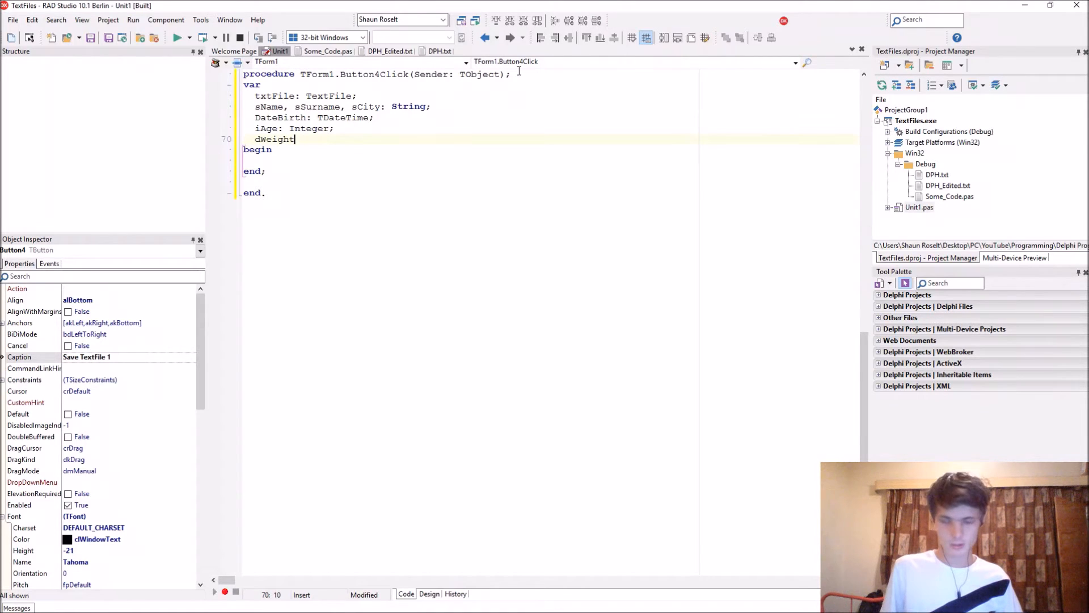
text(: Double;)
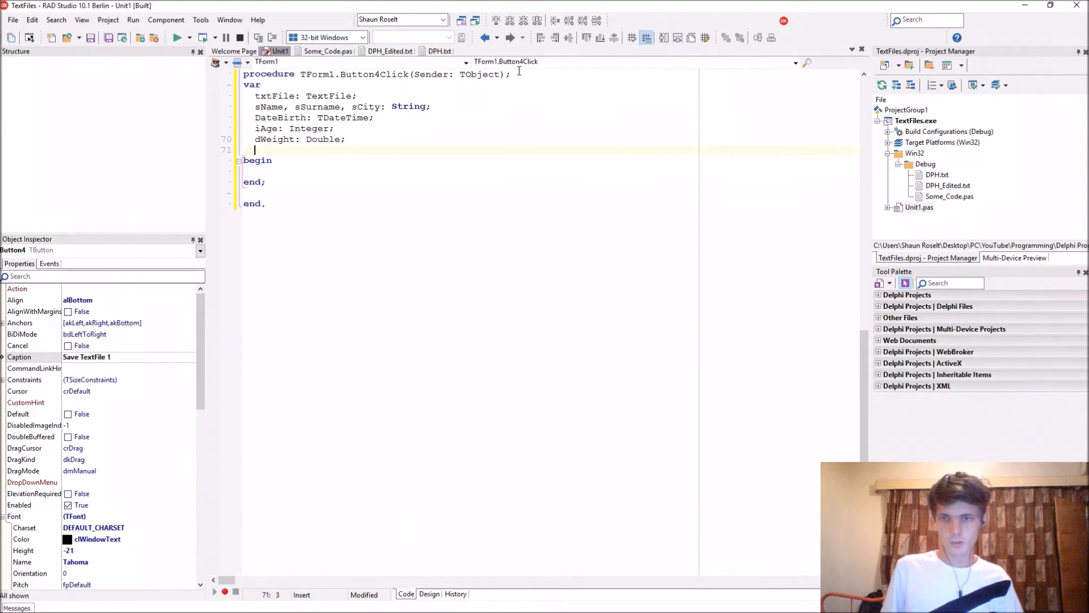
key(Backspace)
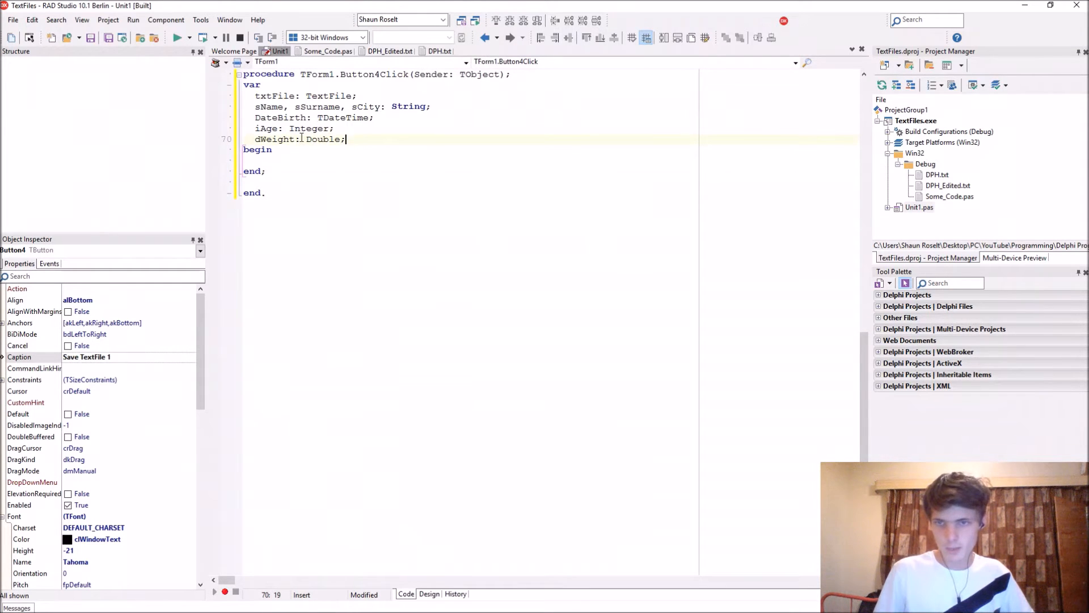
text(d#)
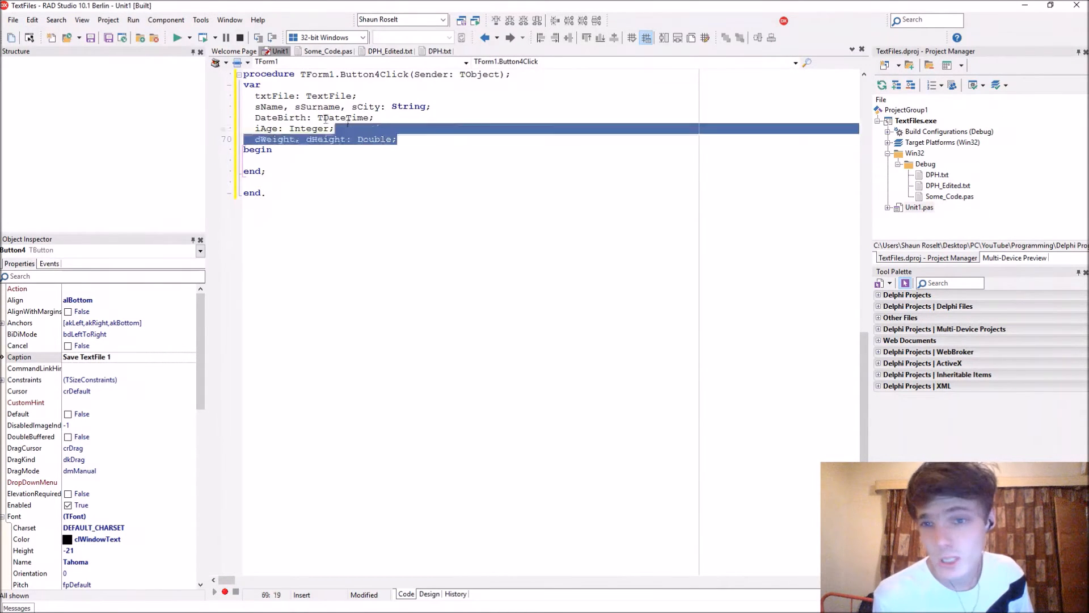
Add dDescription to the String declarations after sCity
click(435, 139)
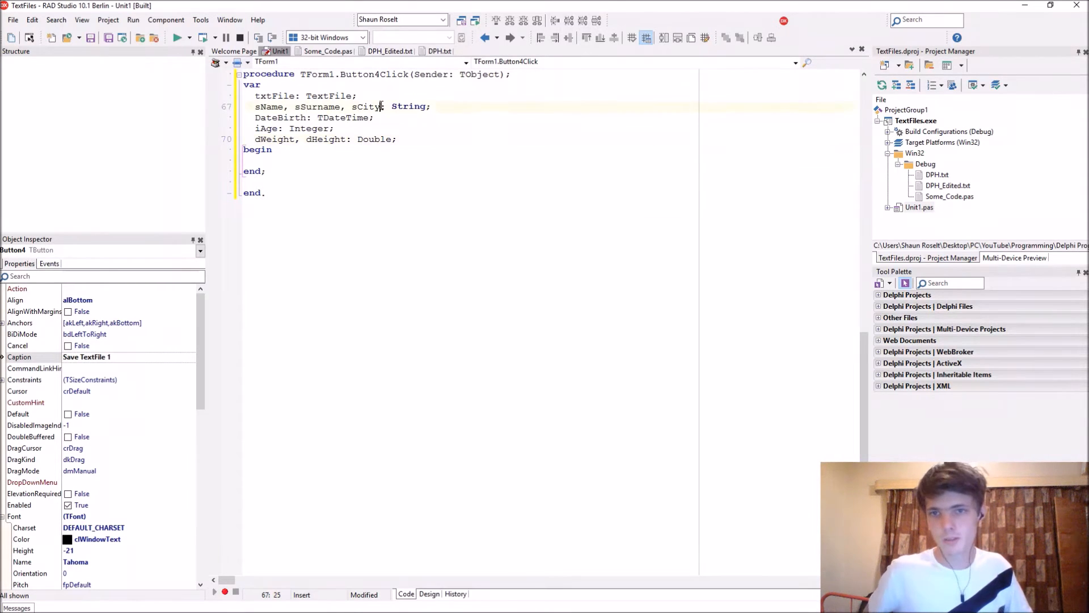
text(dE)
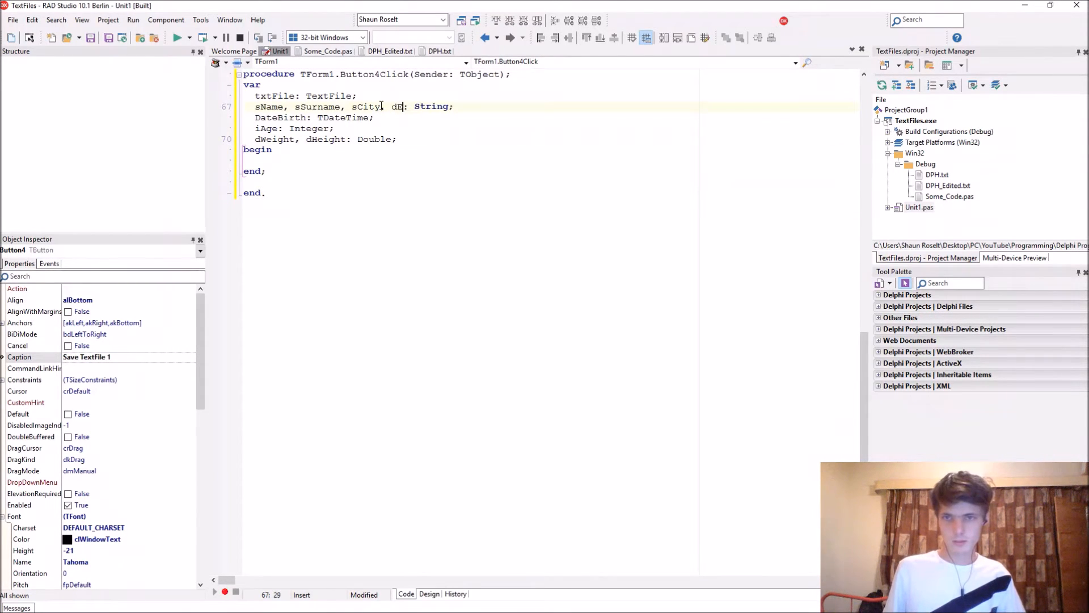
text(Descrip)
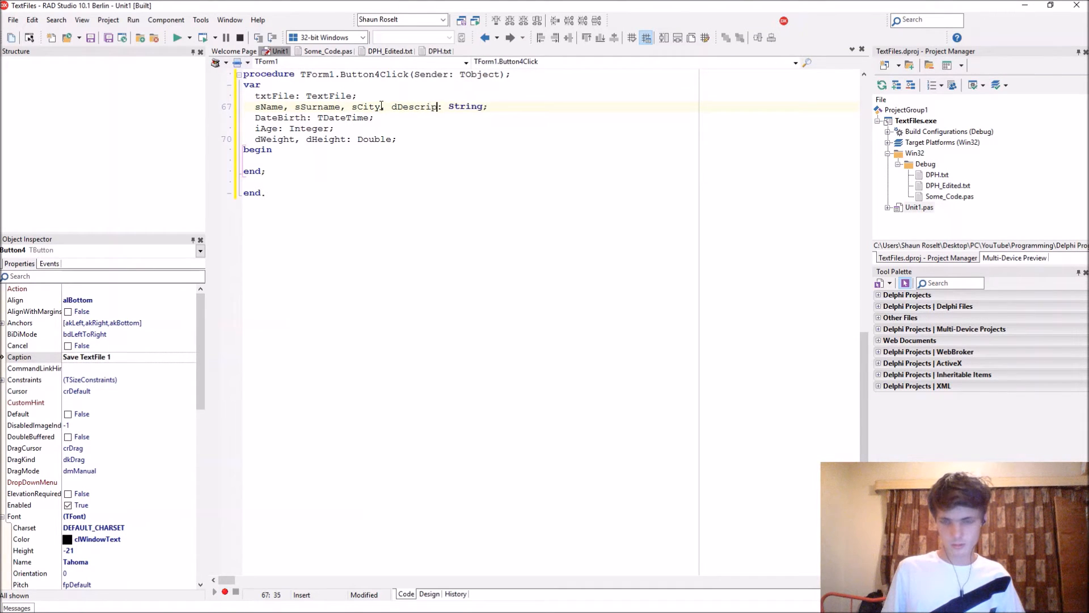
text(tion)
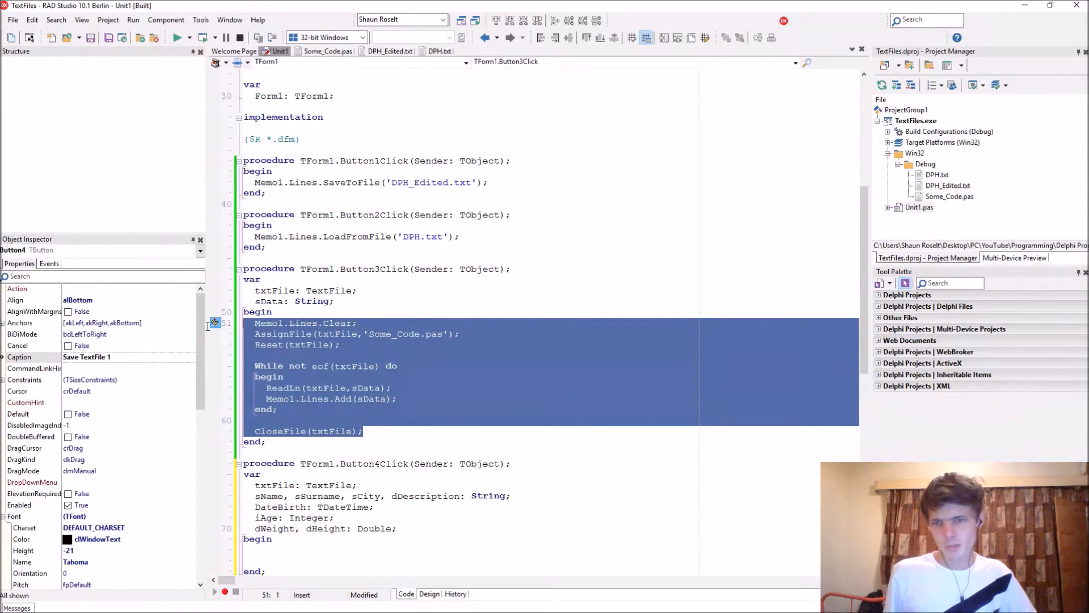
Point AssignFile at 'Profile_SR.txt' and replace Reset with Rewrite(txtFile)
scroll(down, 3)
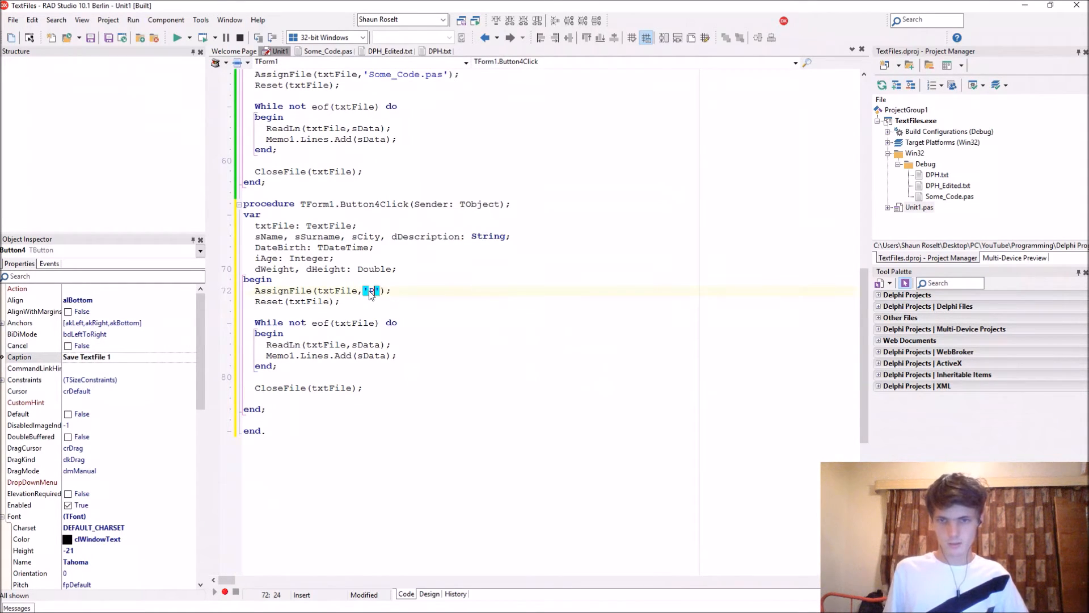
text(Profile)
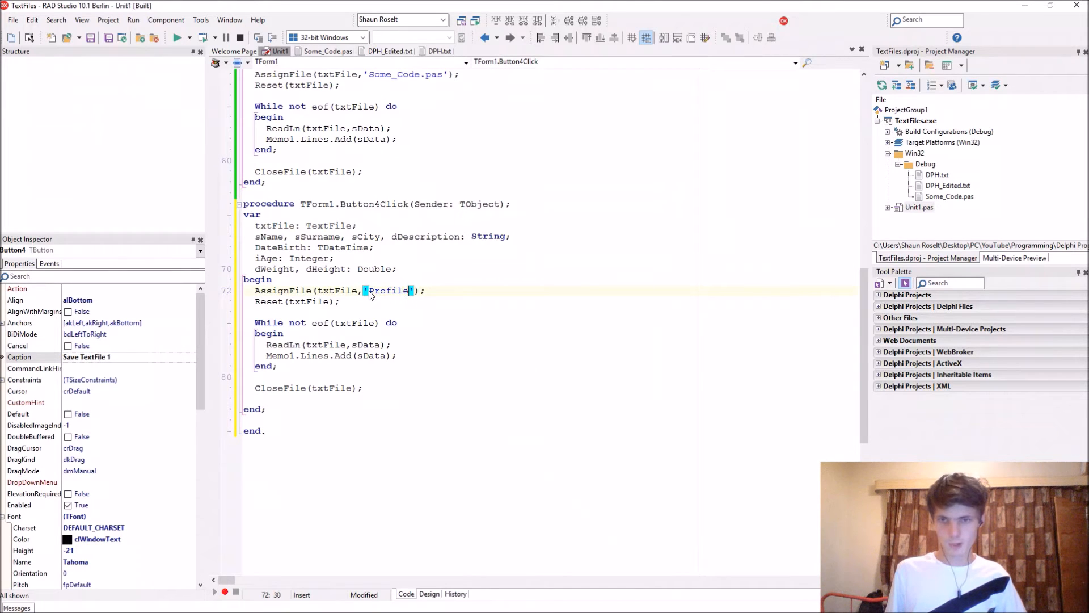
text(_SR)
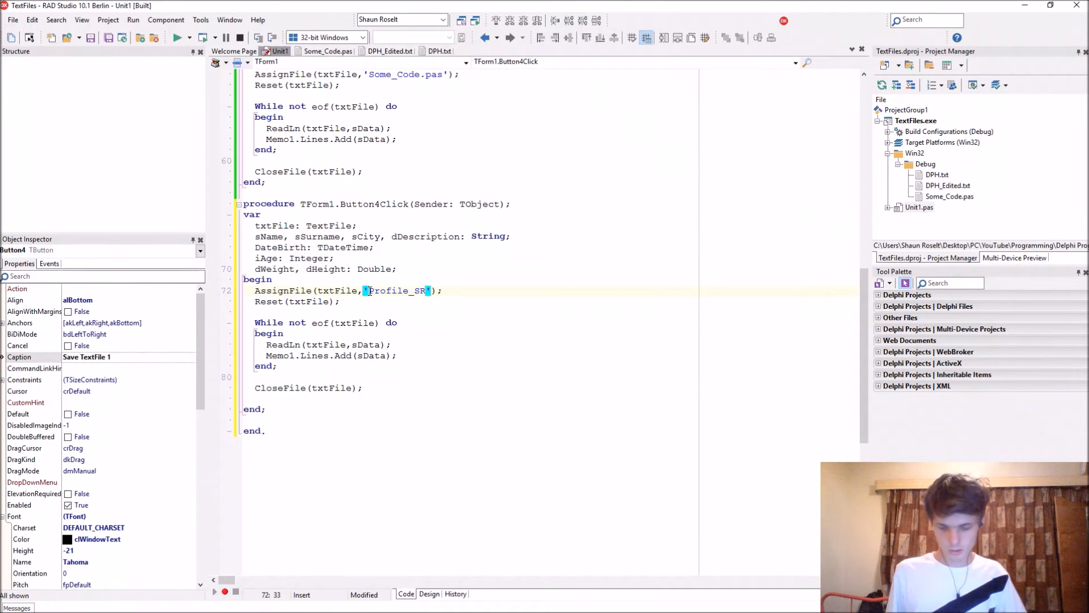
text(.txt)
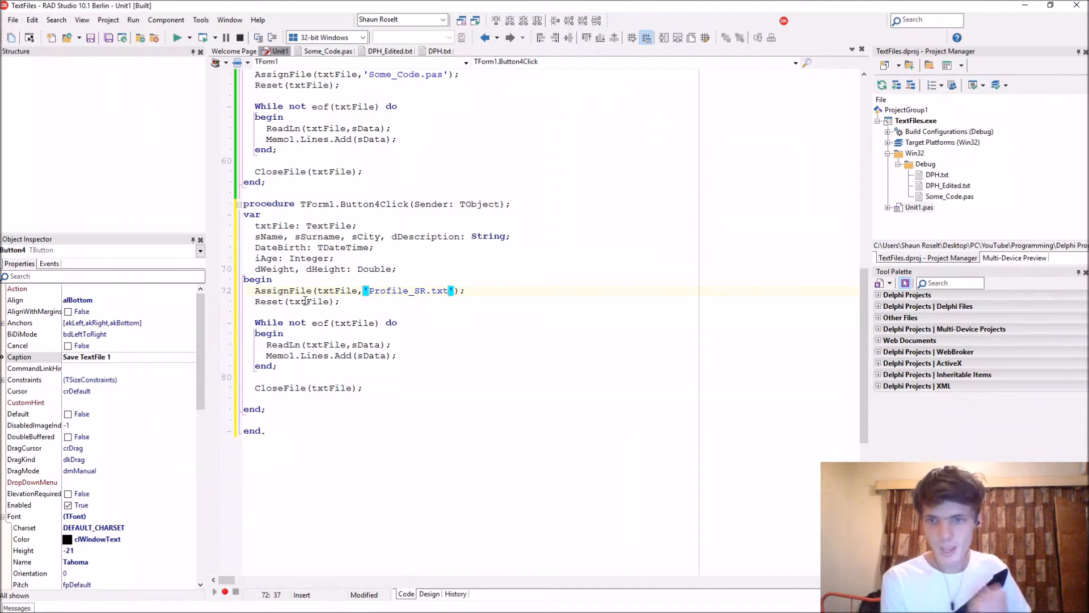
double_click(270, 301)
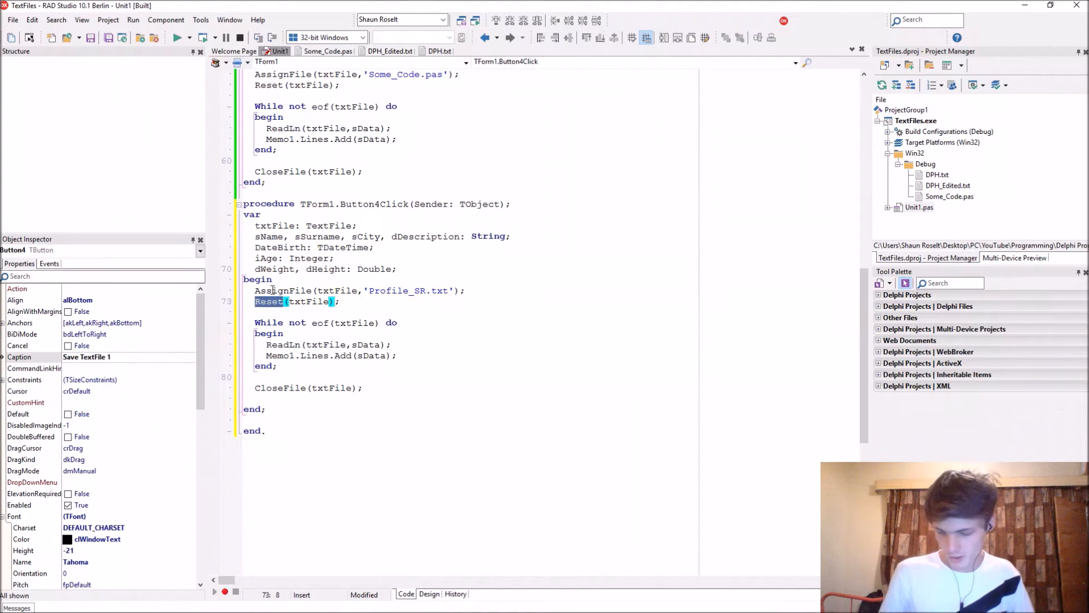
text(Rewrite)
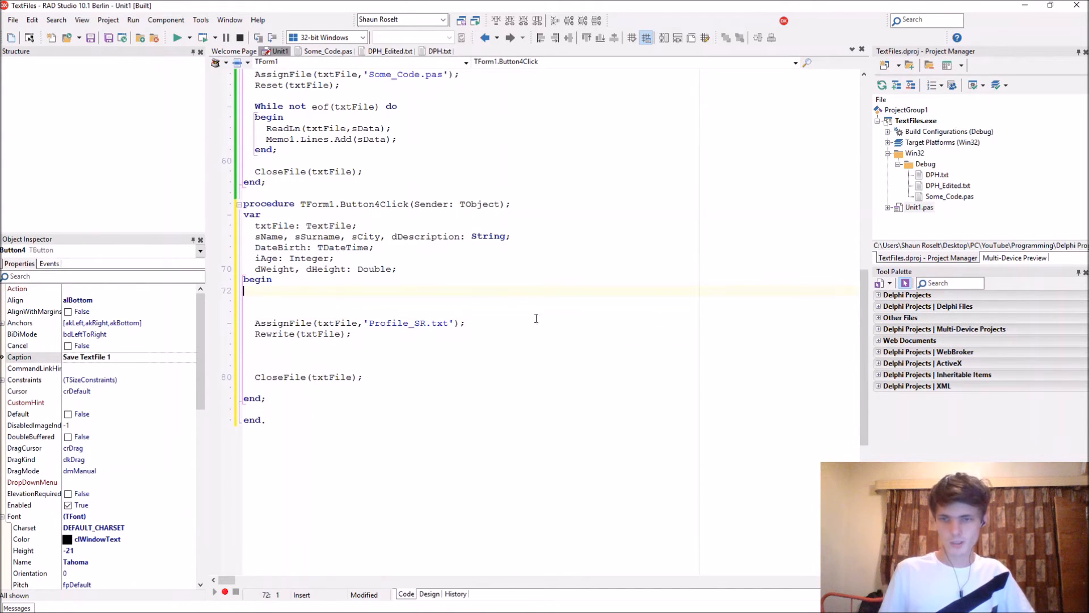
Assign sName := 'Shaun' and sSurname := 'Roselt' at the start of the begin block
text(sName)
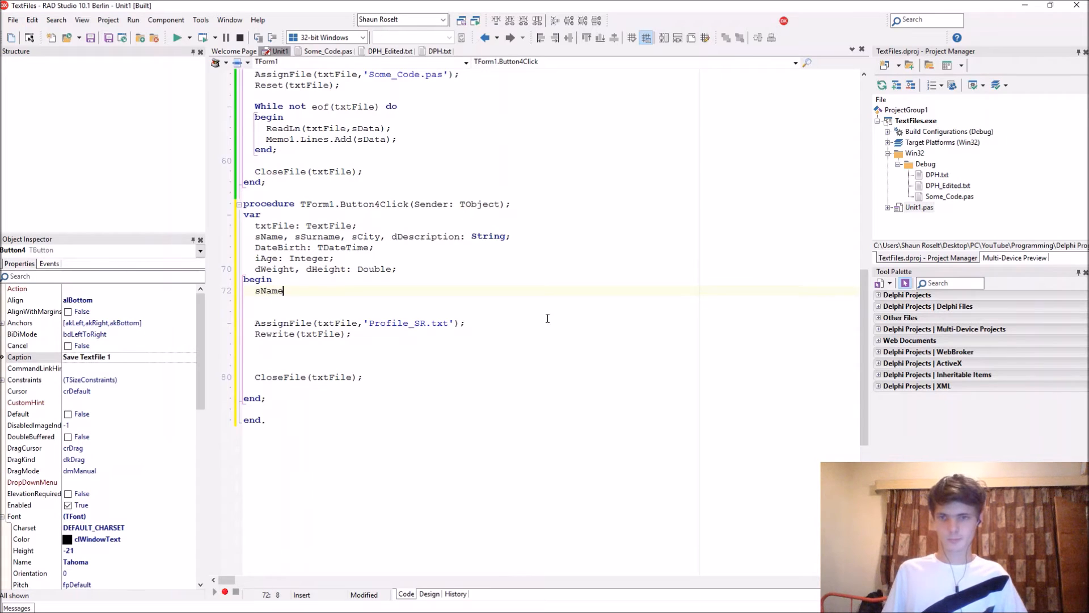
text(I)
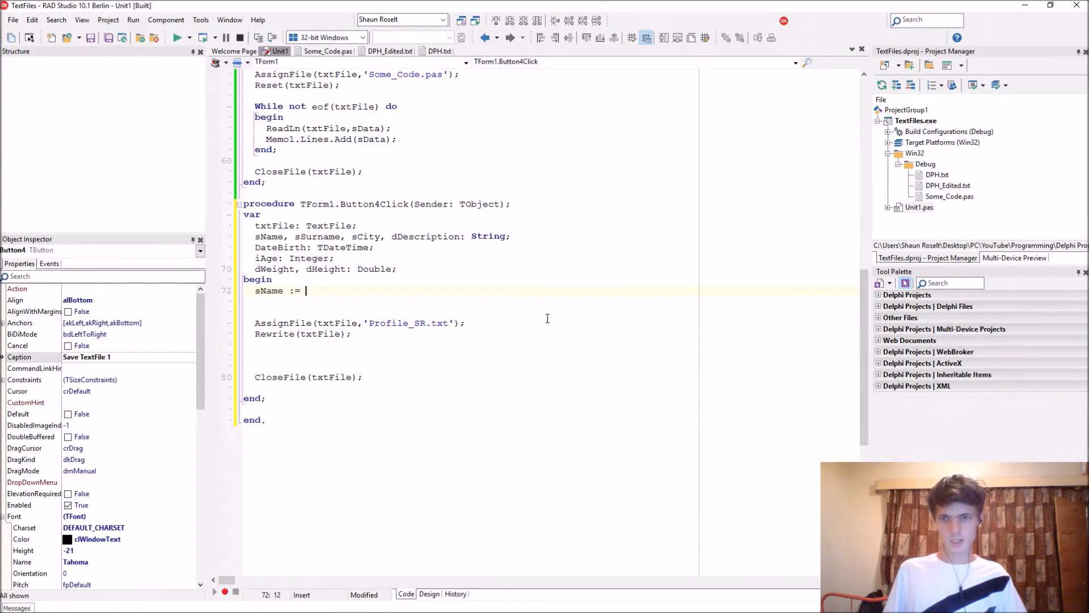
text('Shaun';)
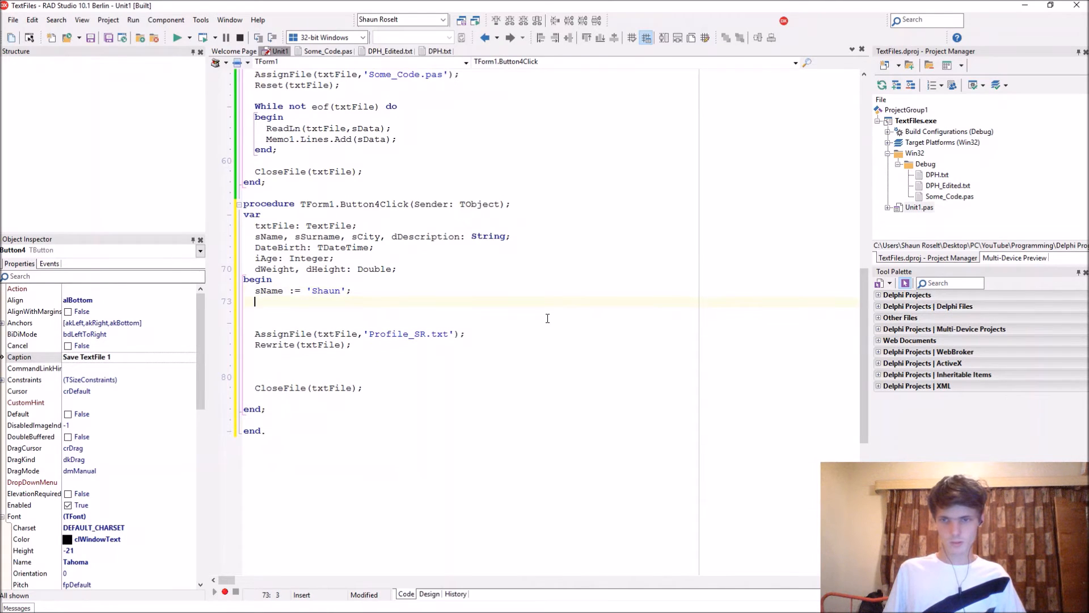
text(sSurb)
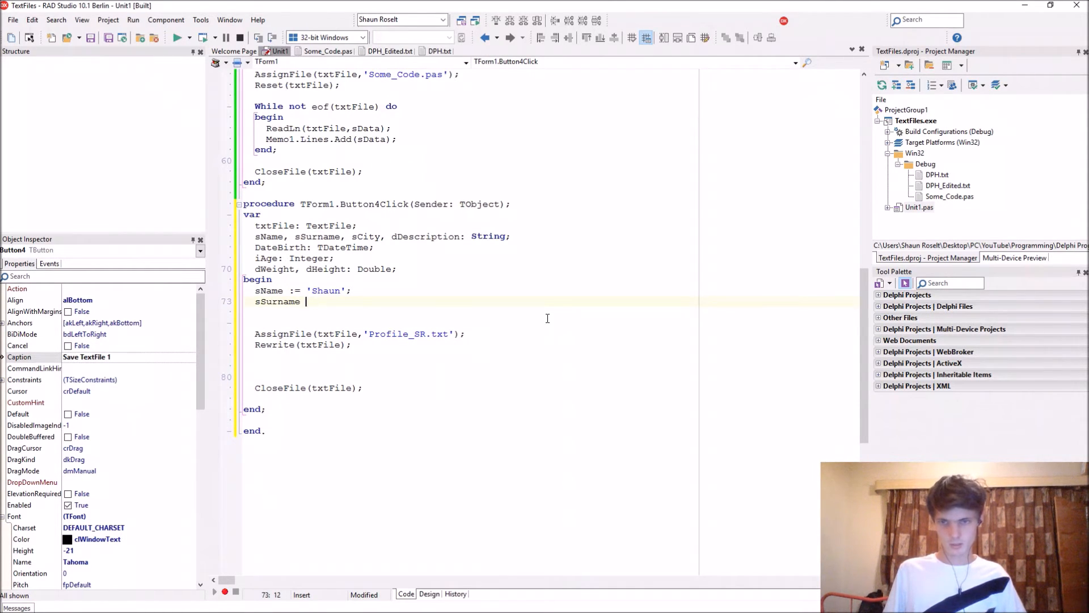
text(:= 'Rose)
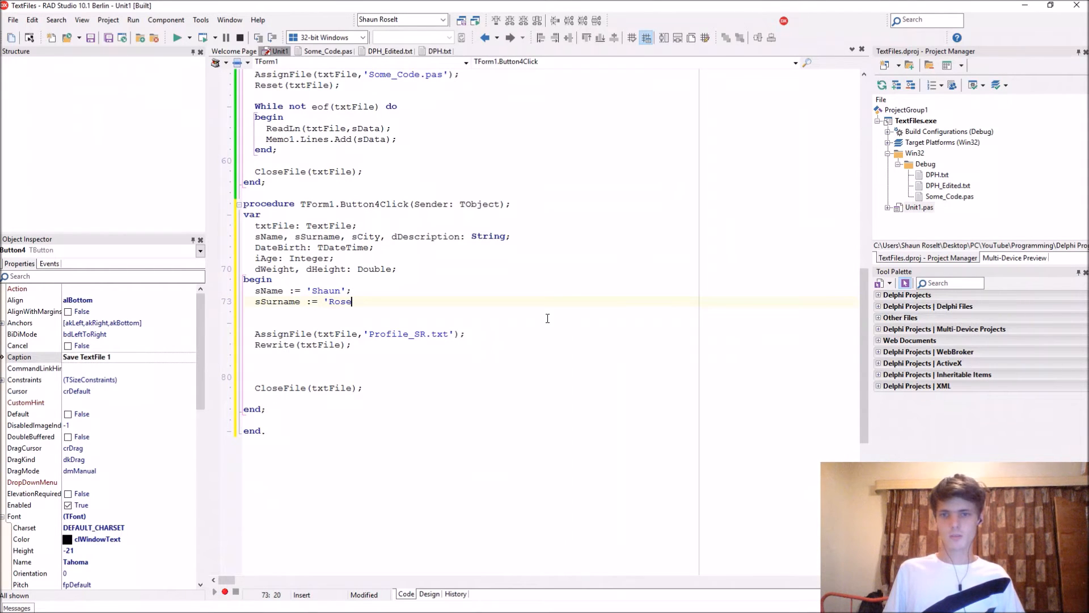
text(lt';)
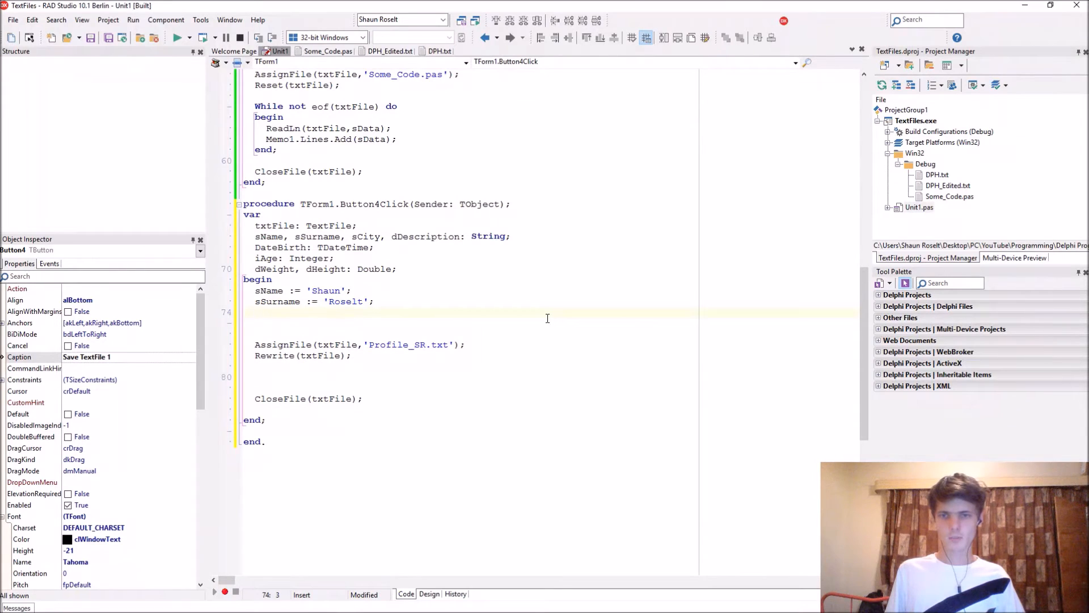
Assign the description 'I am a programmer and I love coding!' and sCity := 'Bloemfontein'
text(sDescriptio)
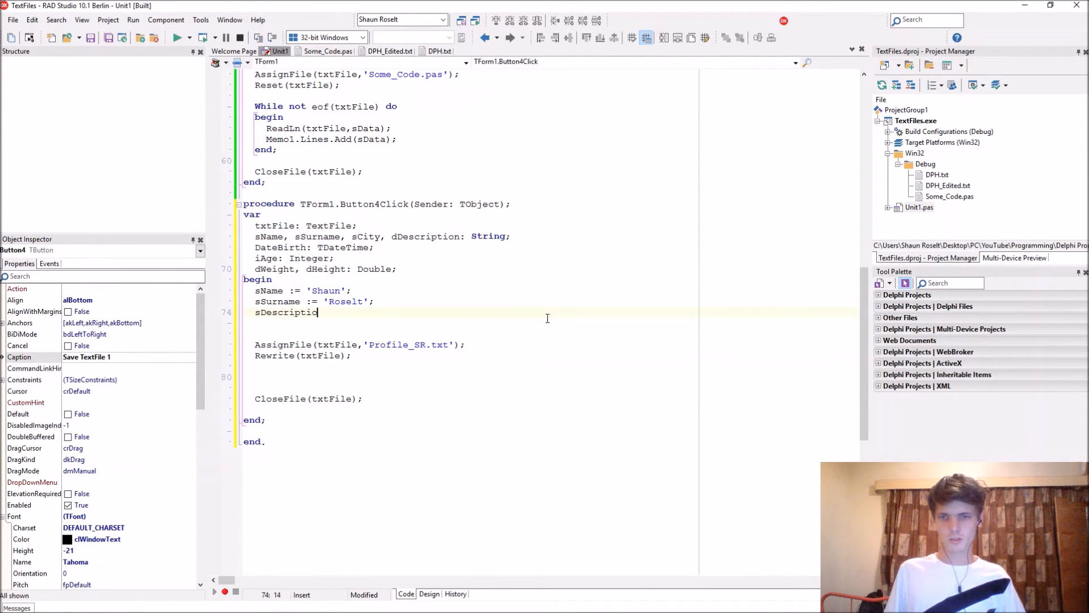
text(n :=)
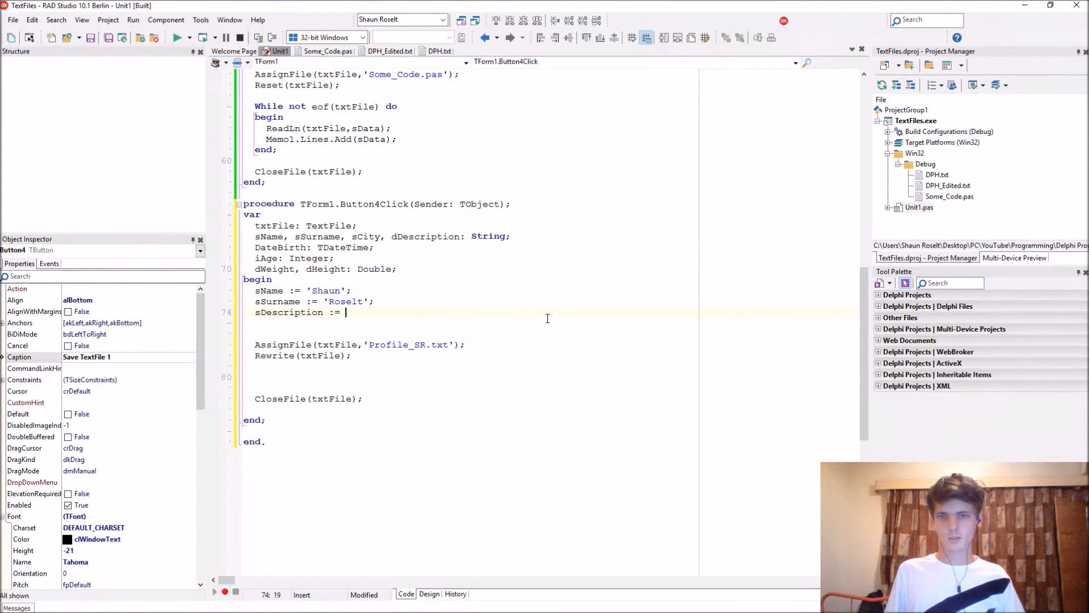
text(+)
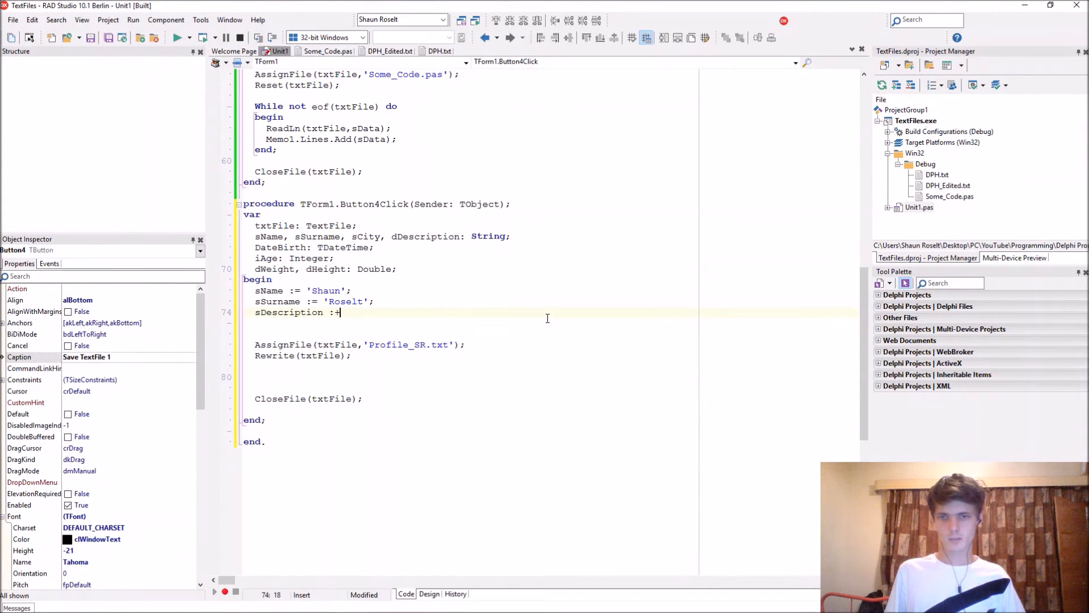
text('I am a pro)
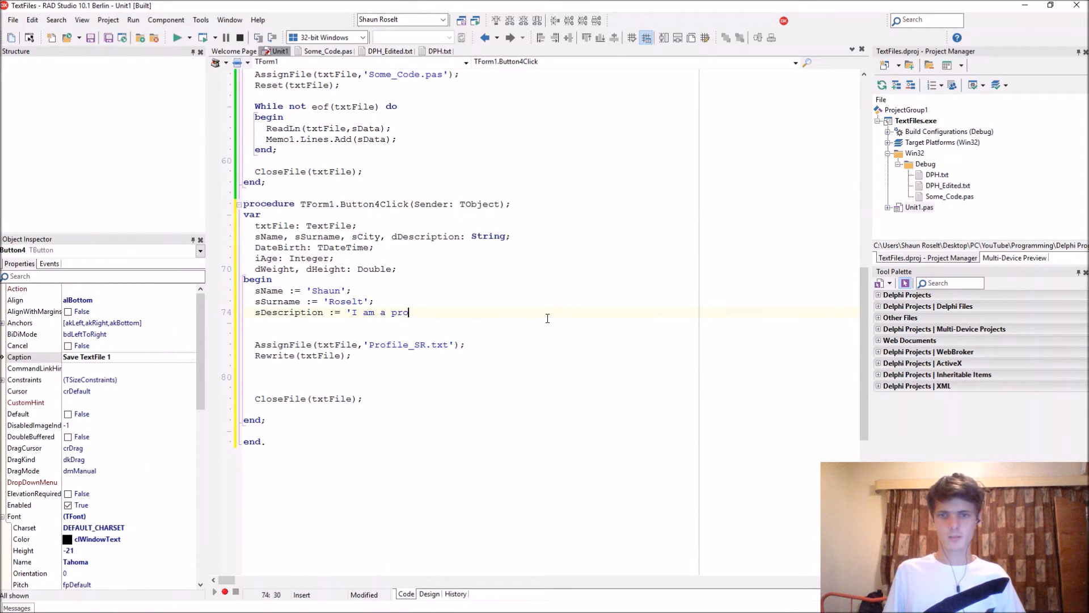
text(grammer and I love cod)
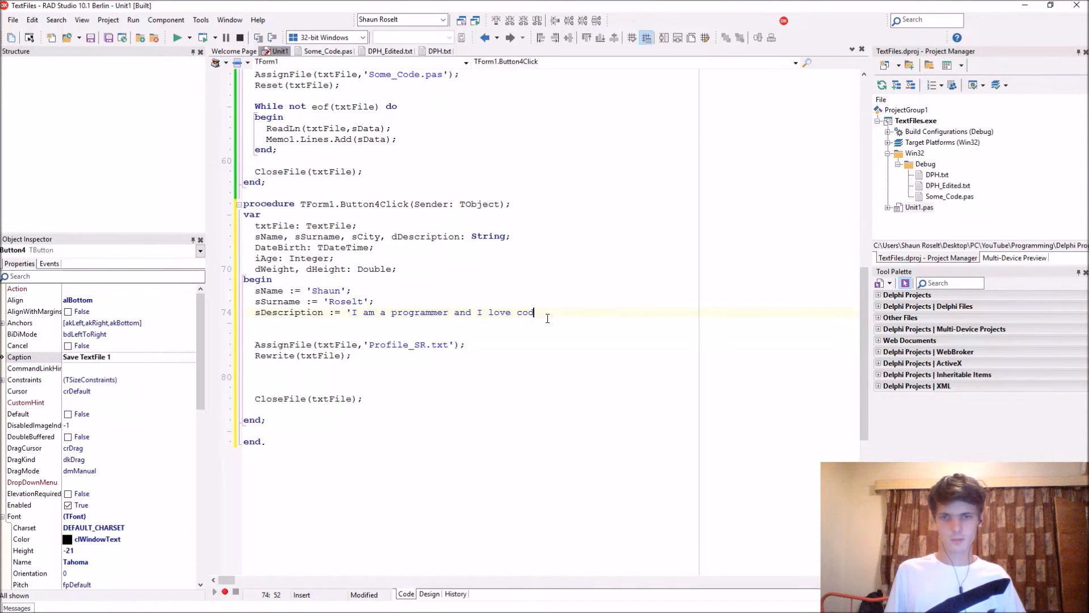
text(ing!' ()
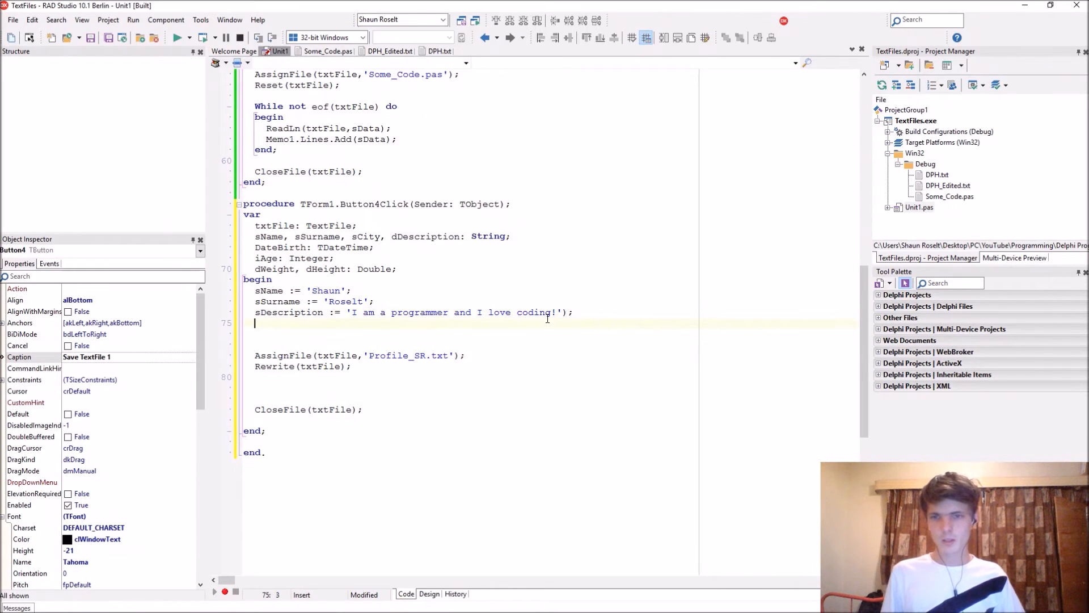
text(sCity :=)
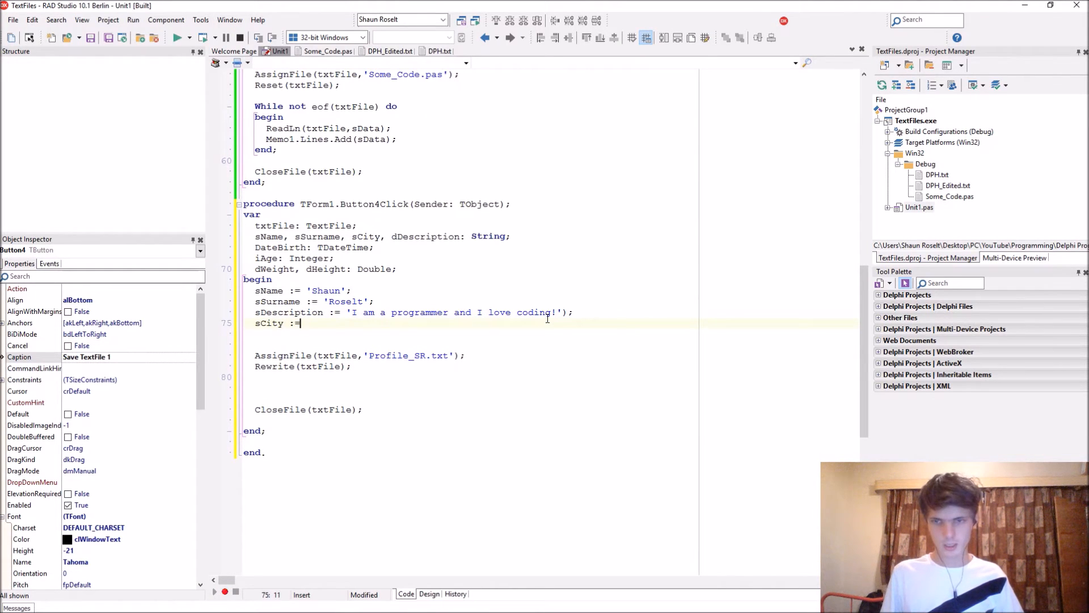
text('B)
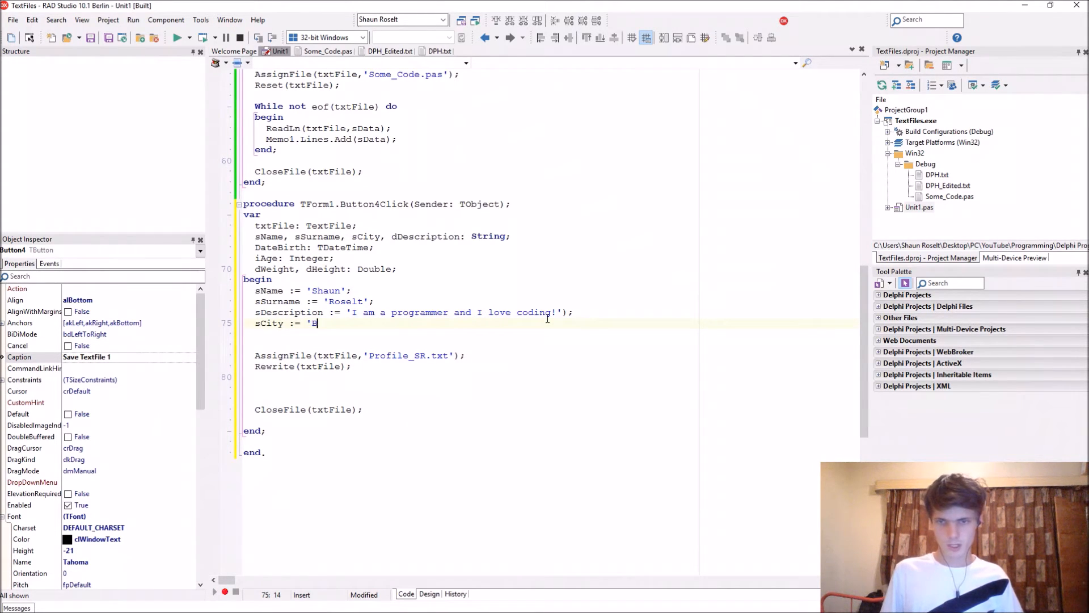
text(loemfontein';)
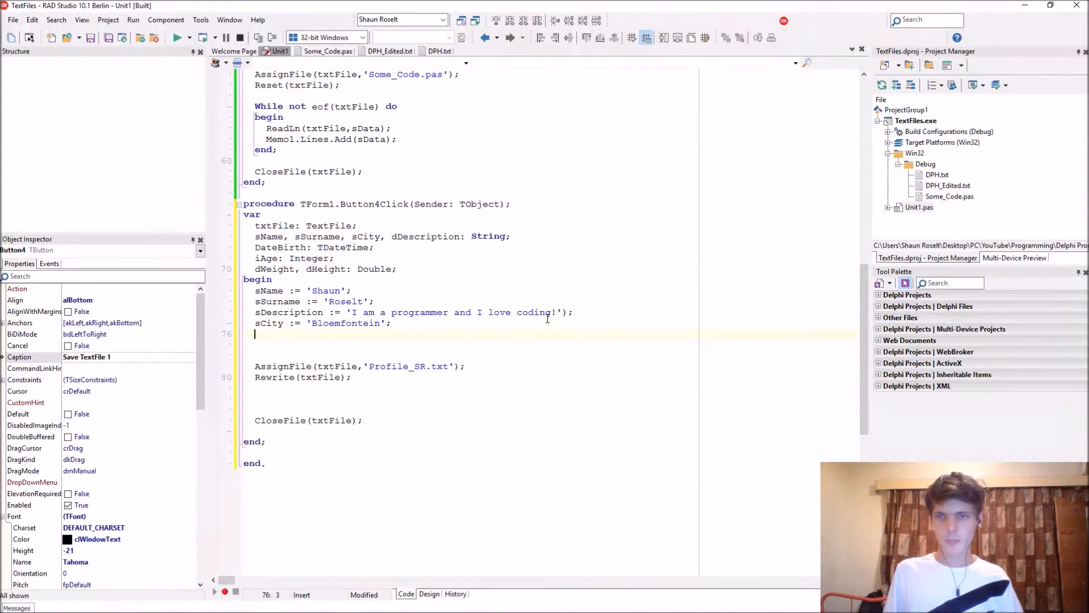
Assign DateBirth := DateTimePicker1.Date; and start a new line below it
text(Date)
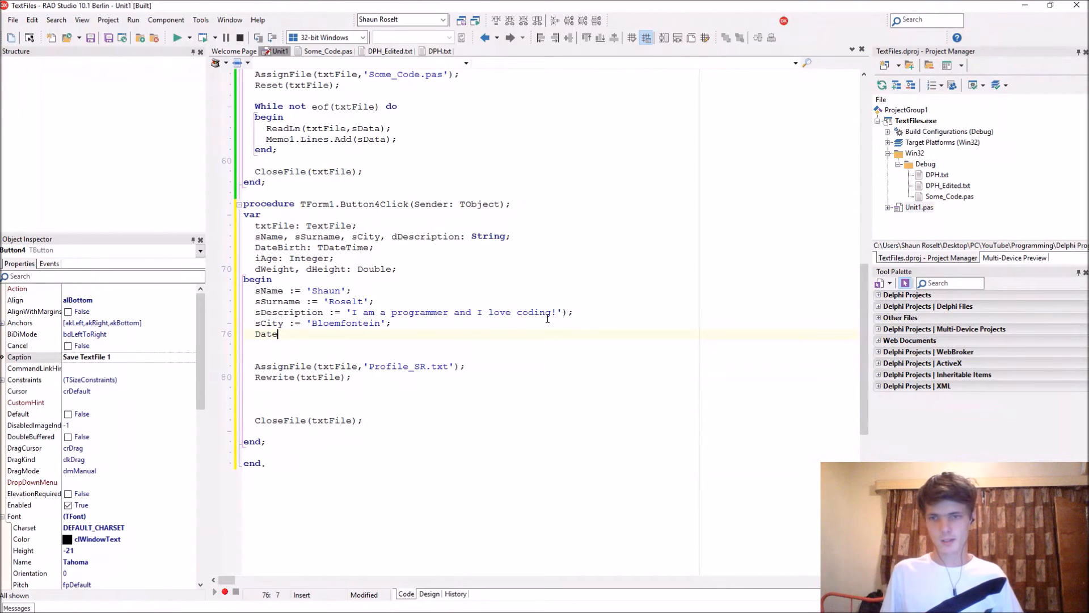
text(Birth :=)
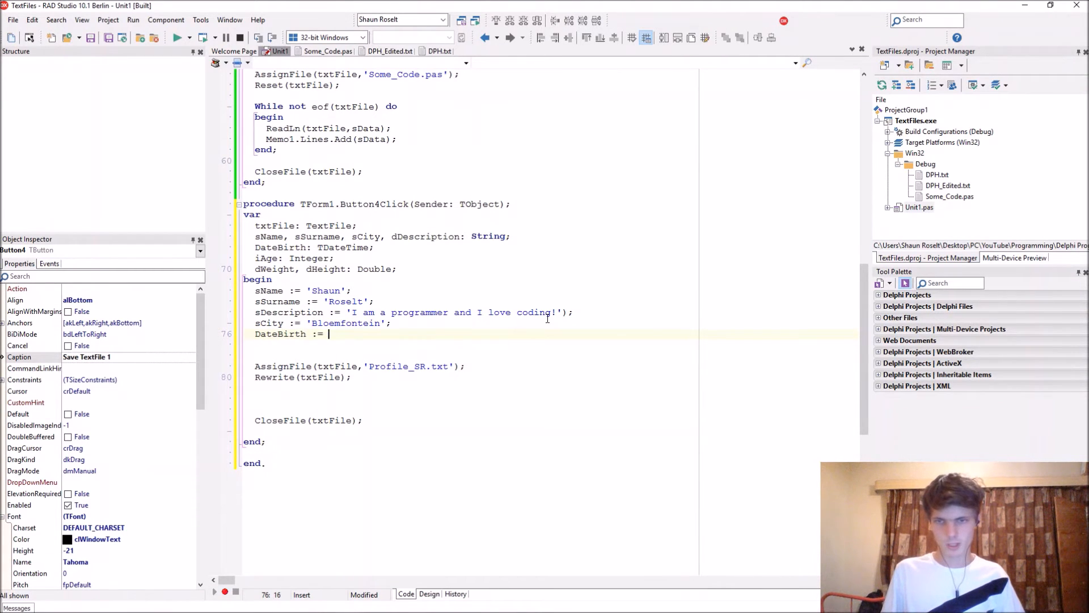
text(DateTi)
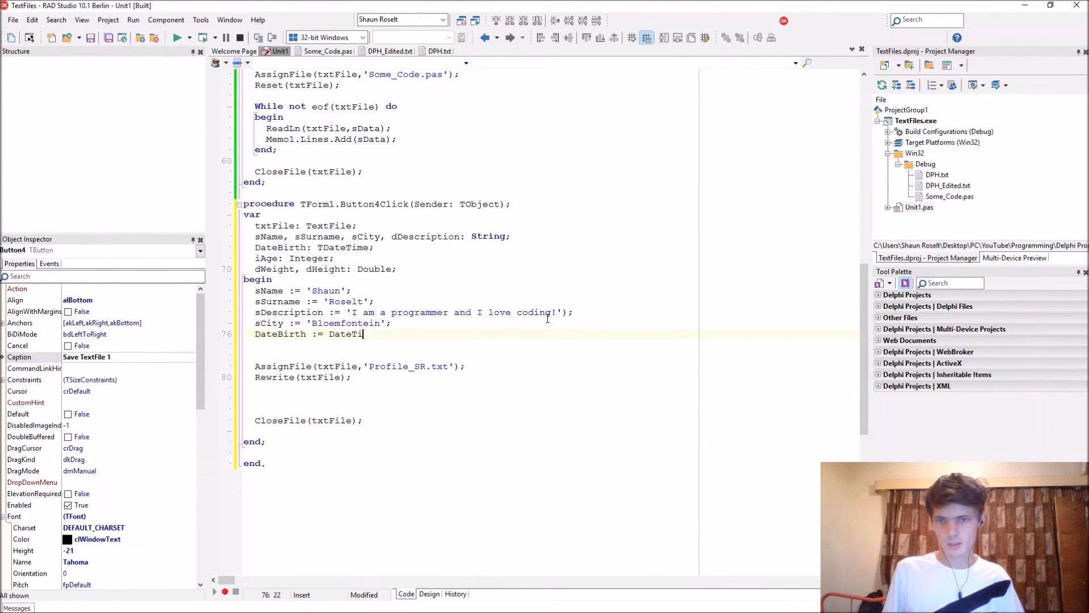
text(mePicekr)
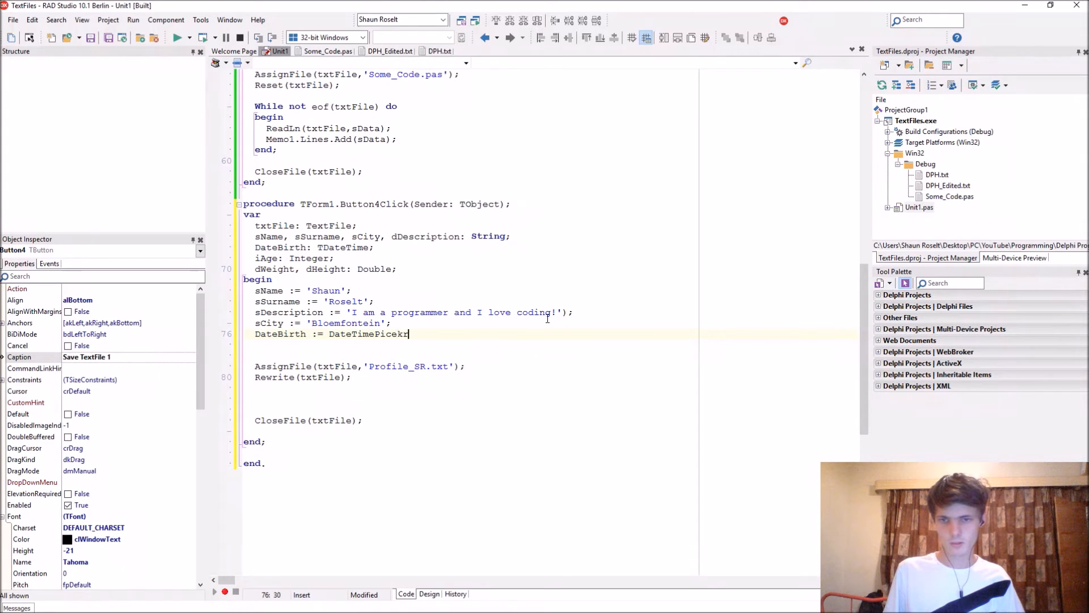
text(1.)
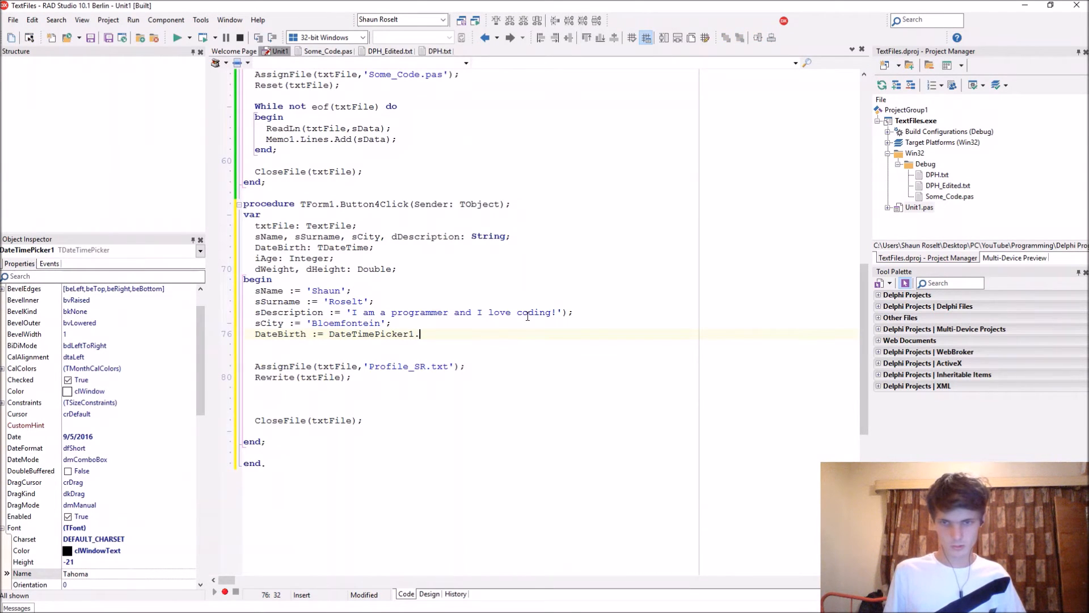
text(/)
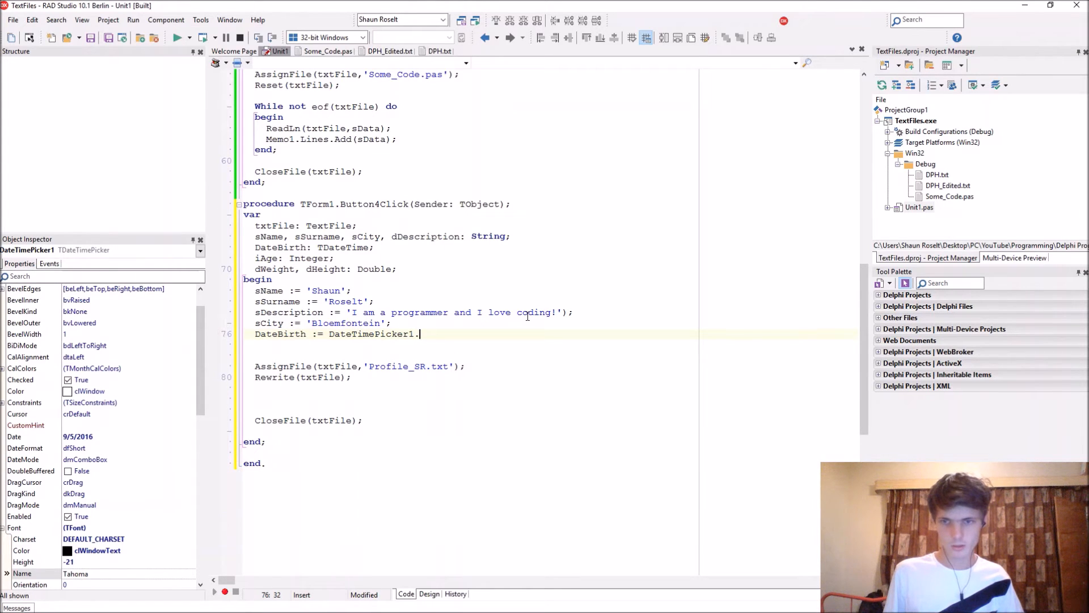
text(Date;)
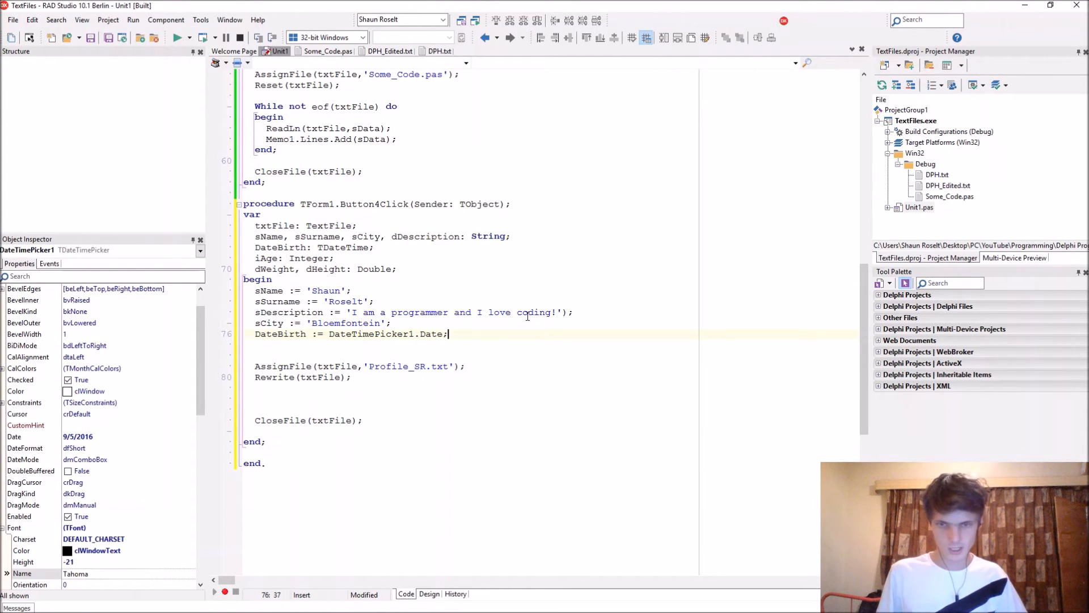
key(enter)
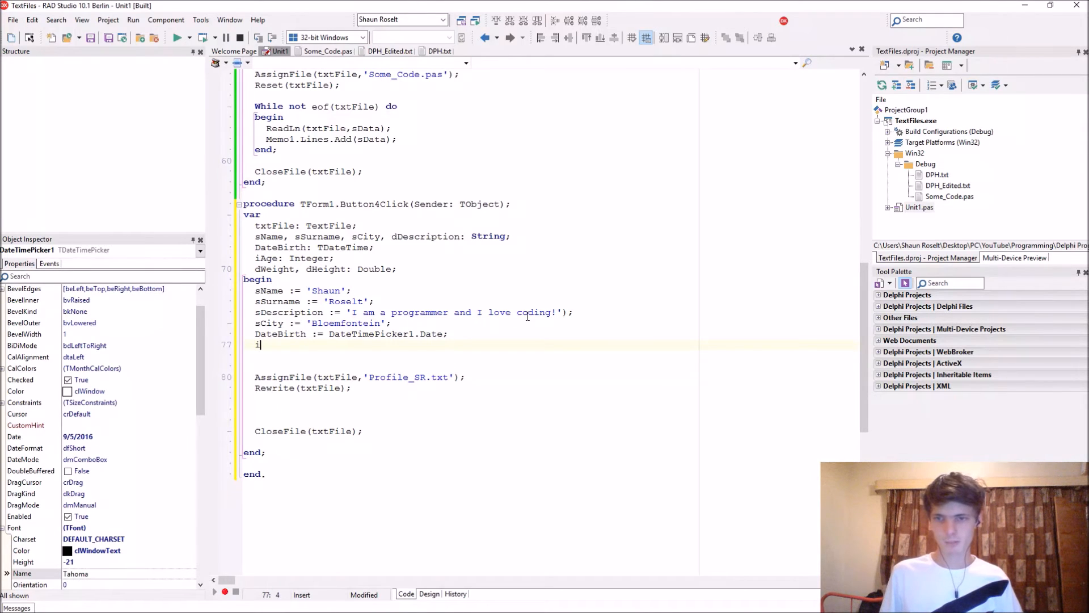
Assign iAge := 18, dWeight := 68.4444444 and dHeight := 1.87, leaving blank lines below Rewrite
text(Age :=)
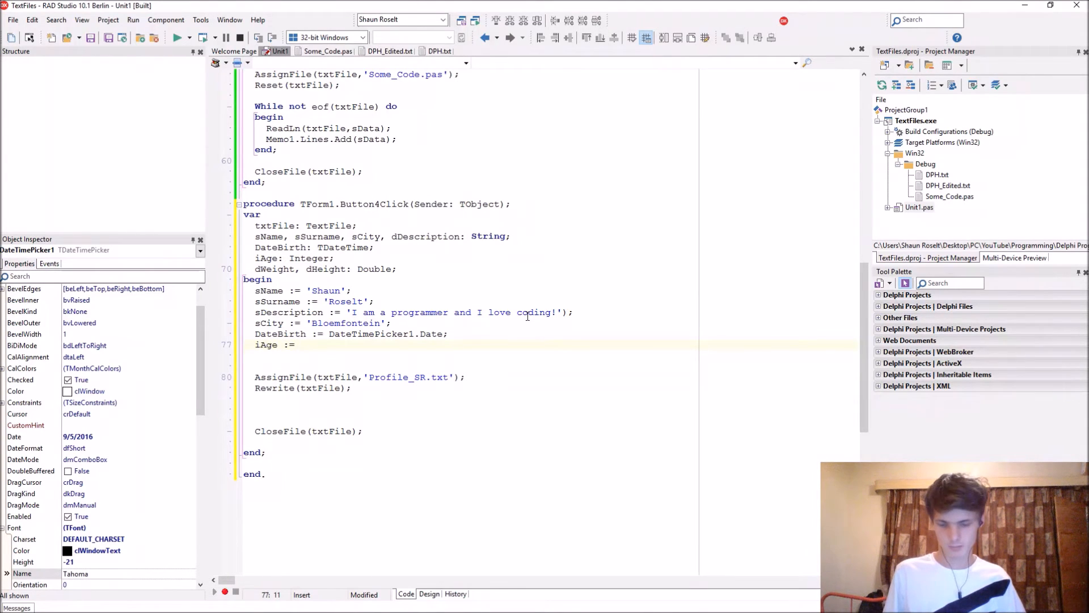
text(18;)
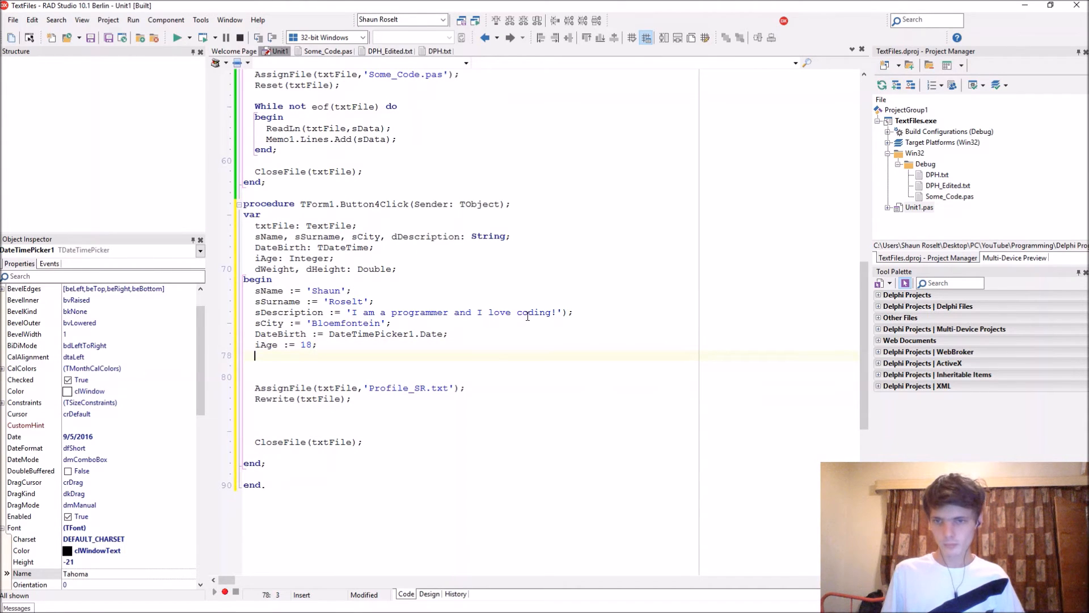
text(dWeig)
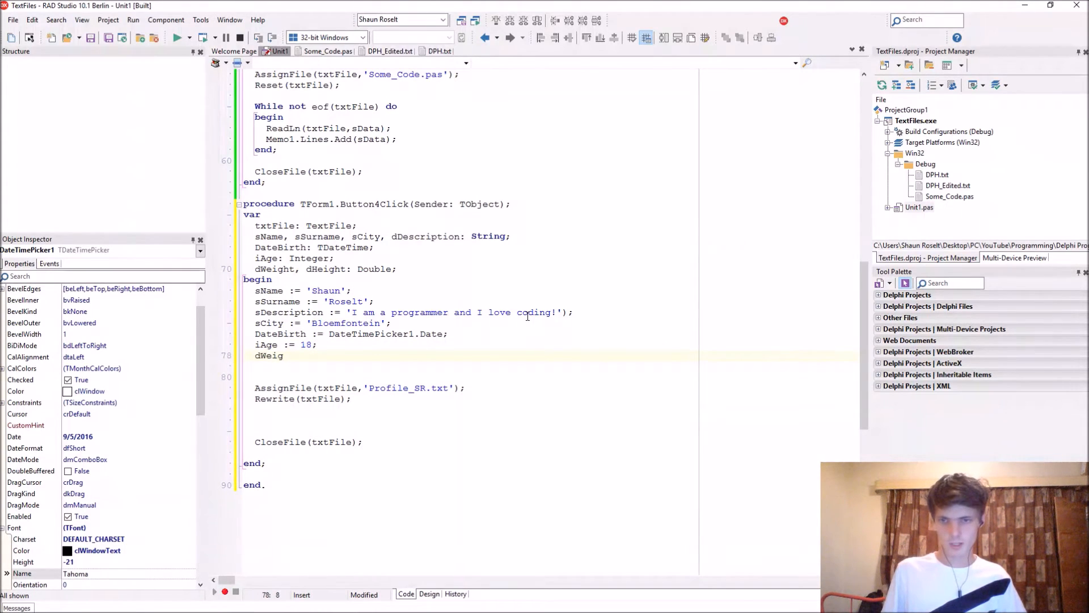
text(ht :=)
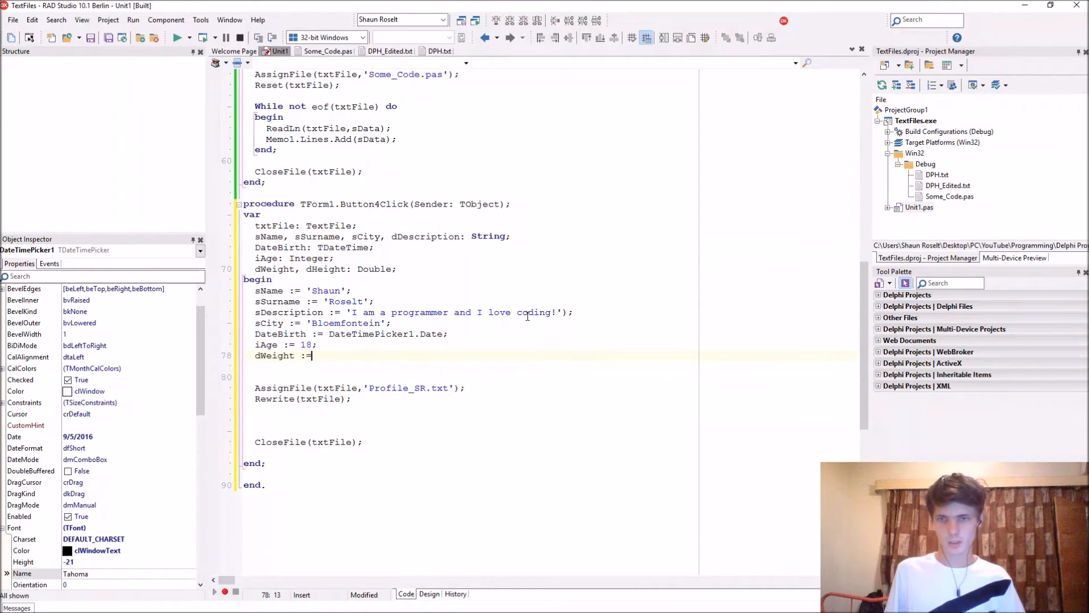
text(1)
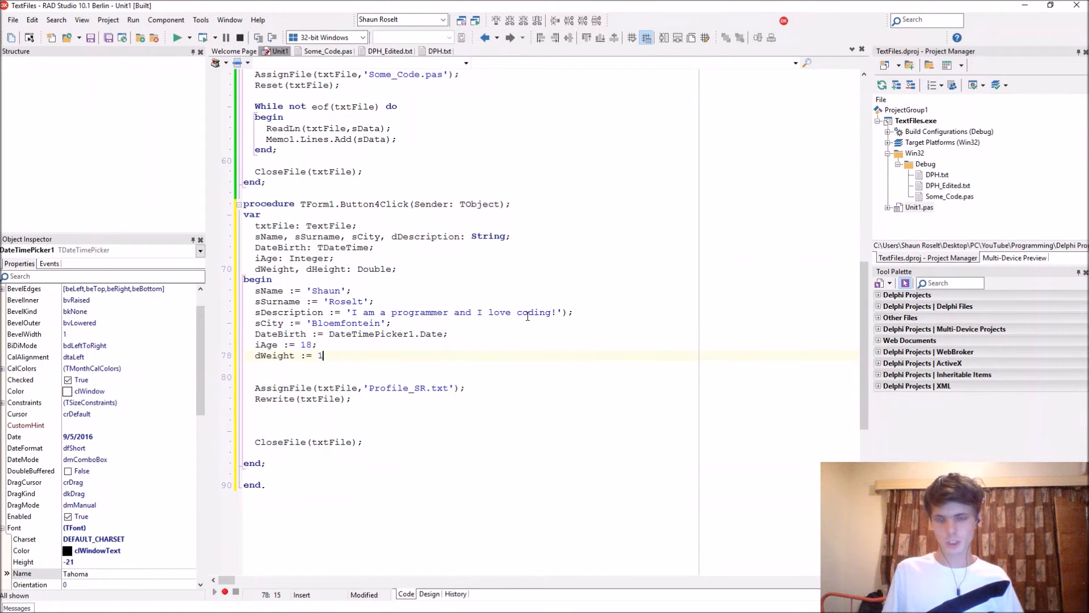
text(68)
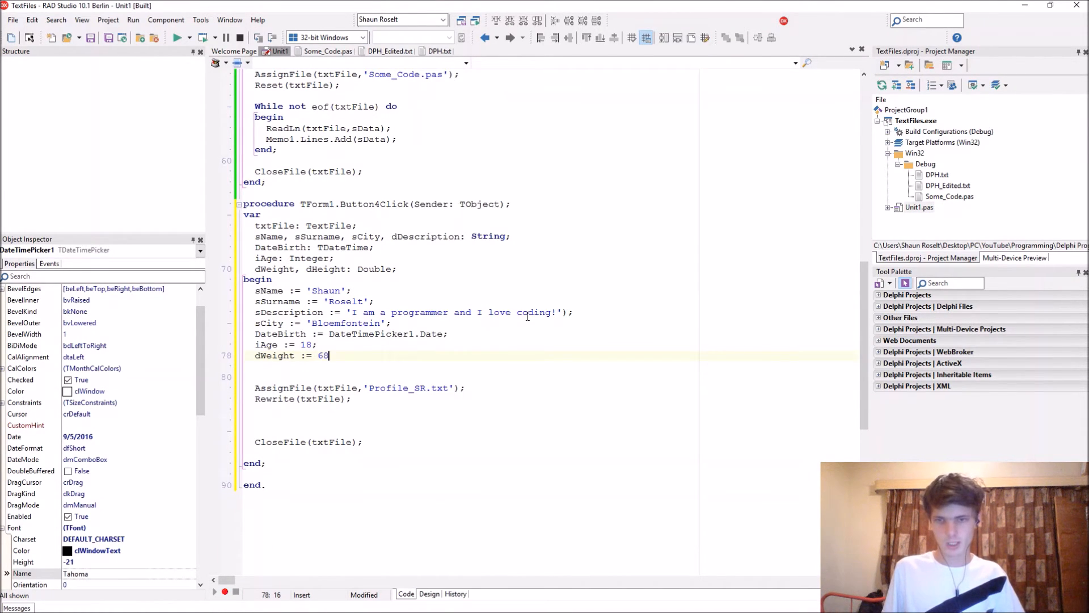
text(.4444444;)
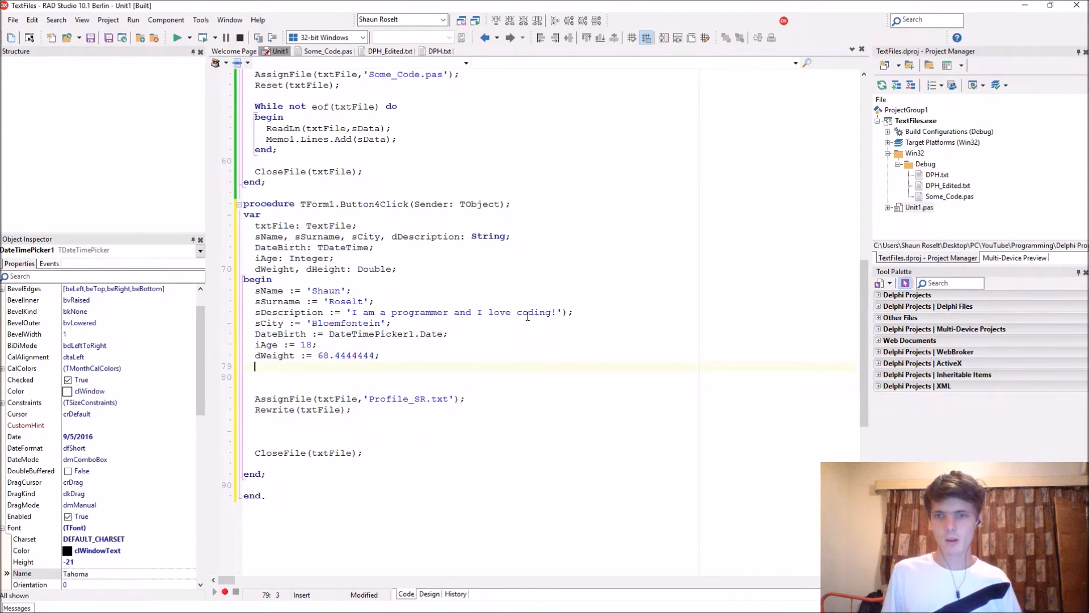
text(dH)
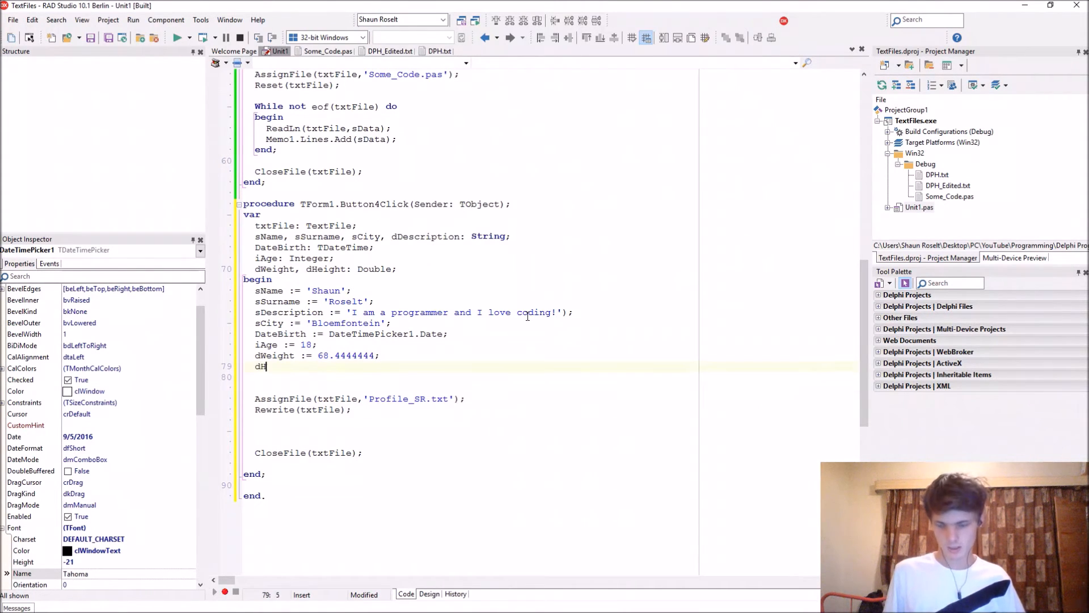
text(Height :=)
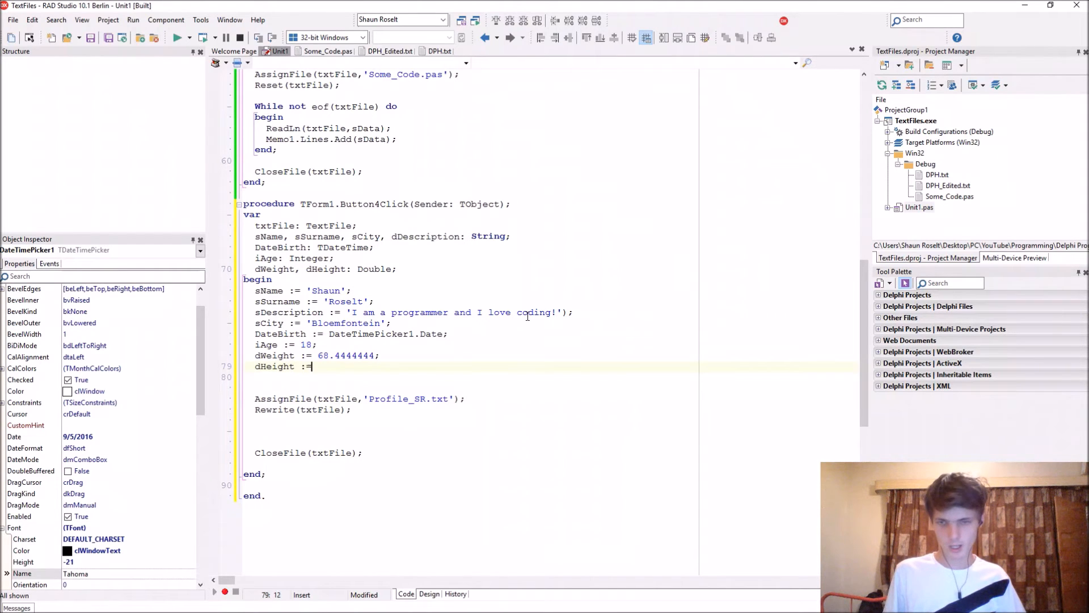
text(1.78)
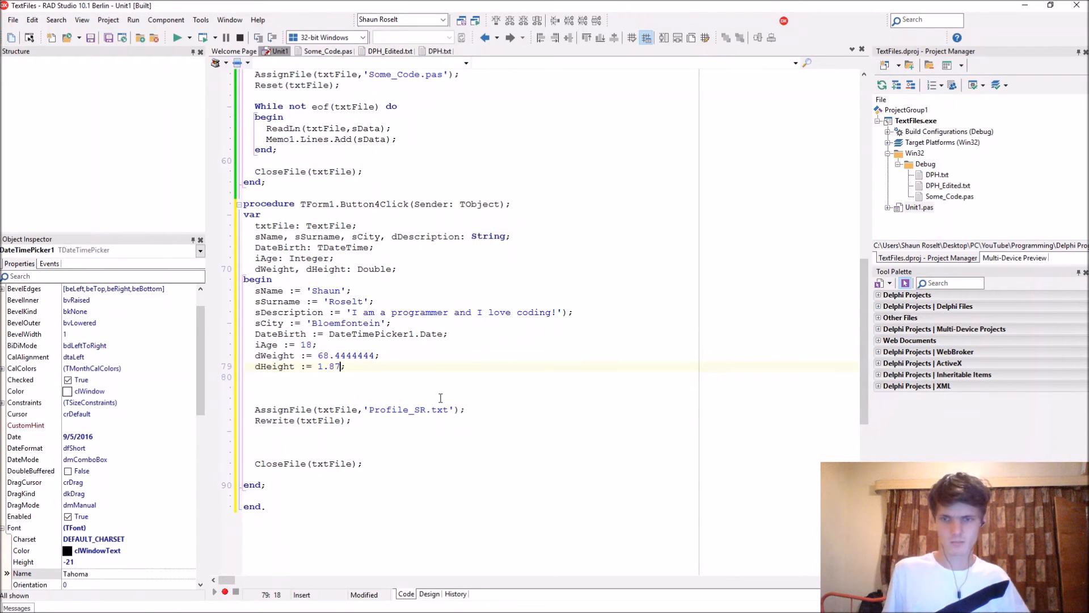
key(enter)
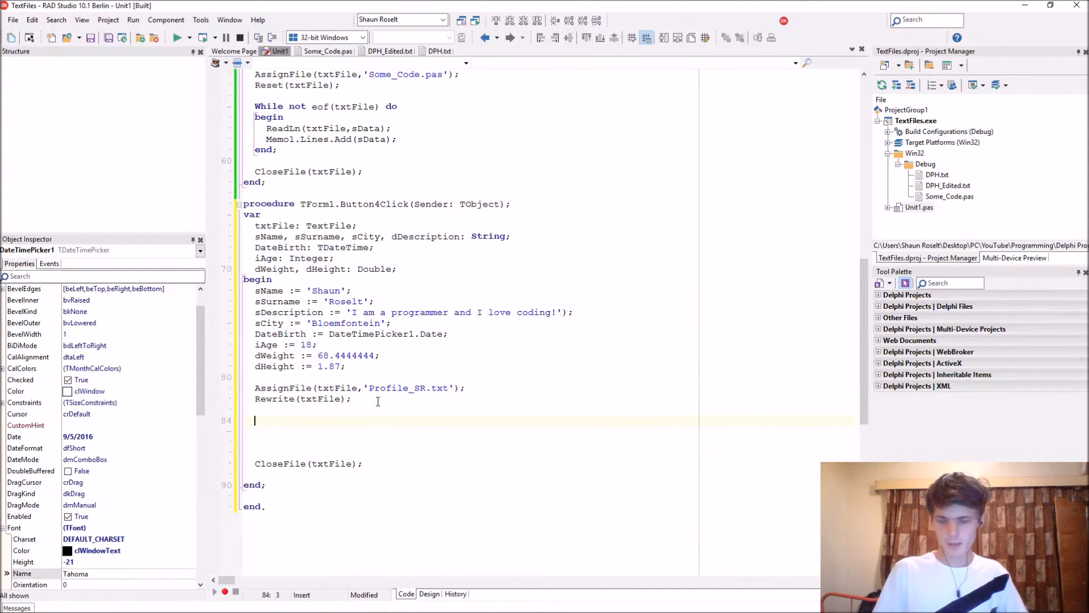
Write the first labelled line WriteLn(txtFile,'Name: ' + sName);
text(Wriut)
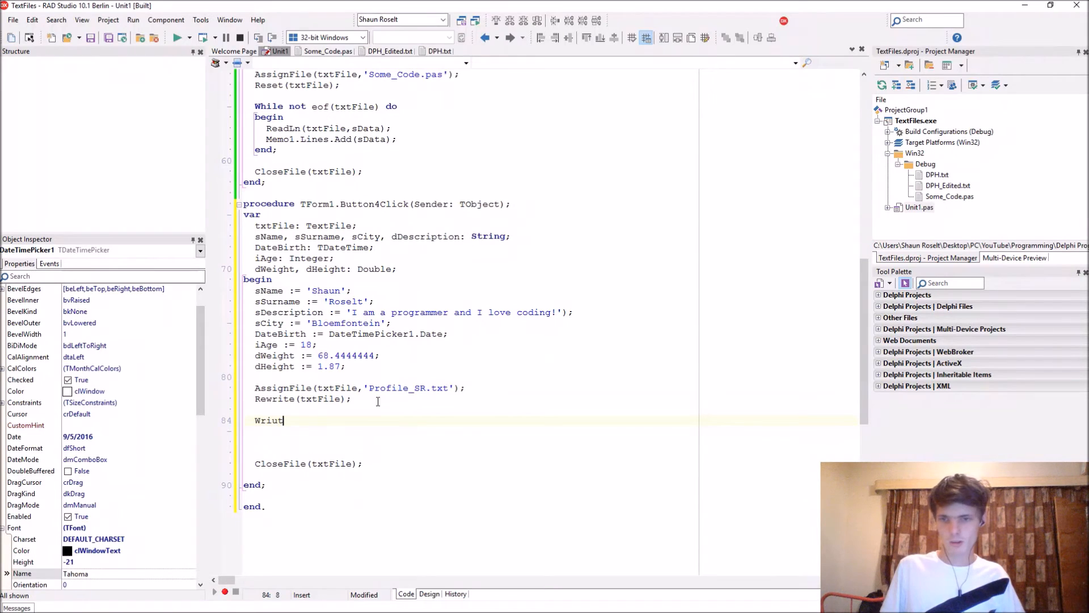
text(WriteLn)
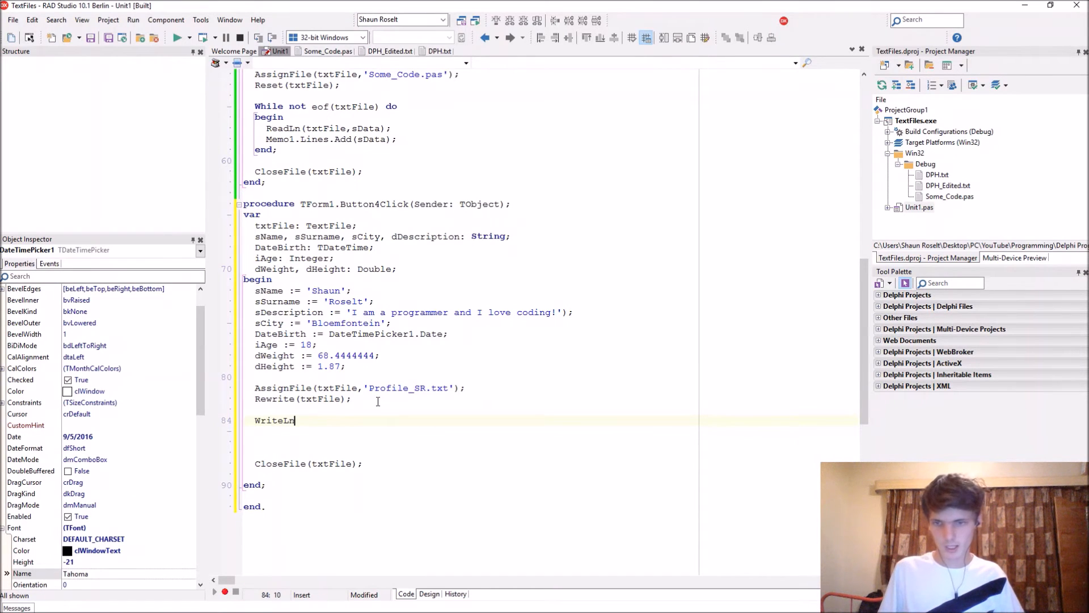
text(())
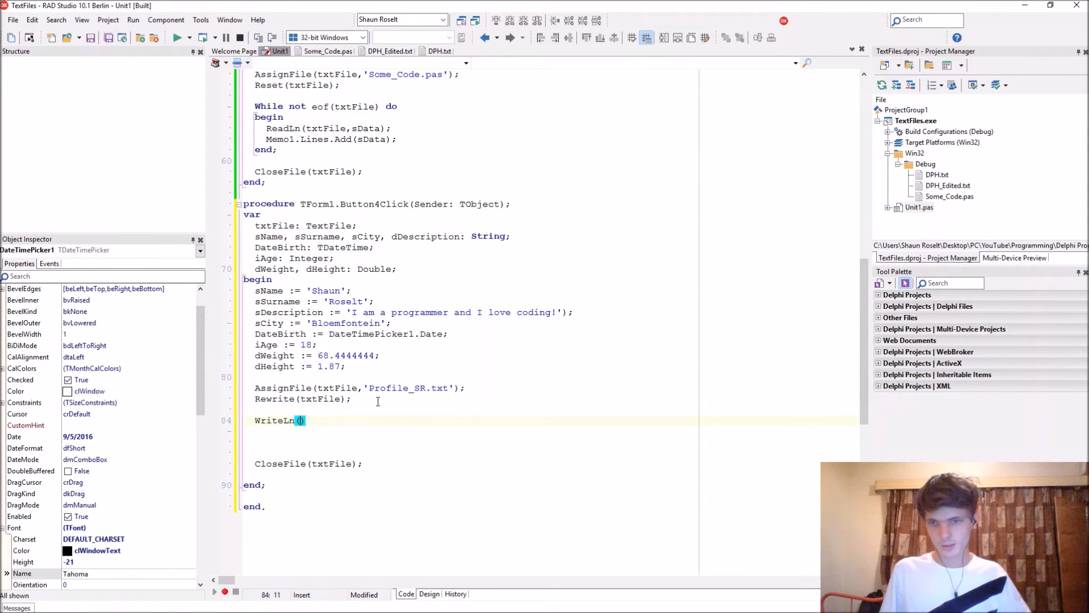
text(txtFile,)
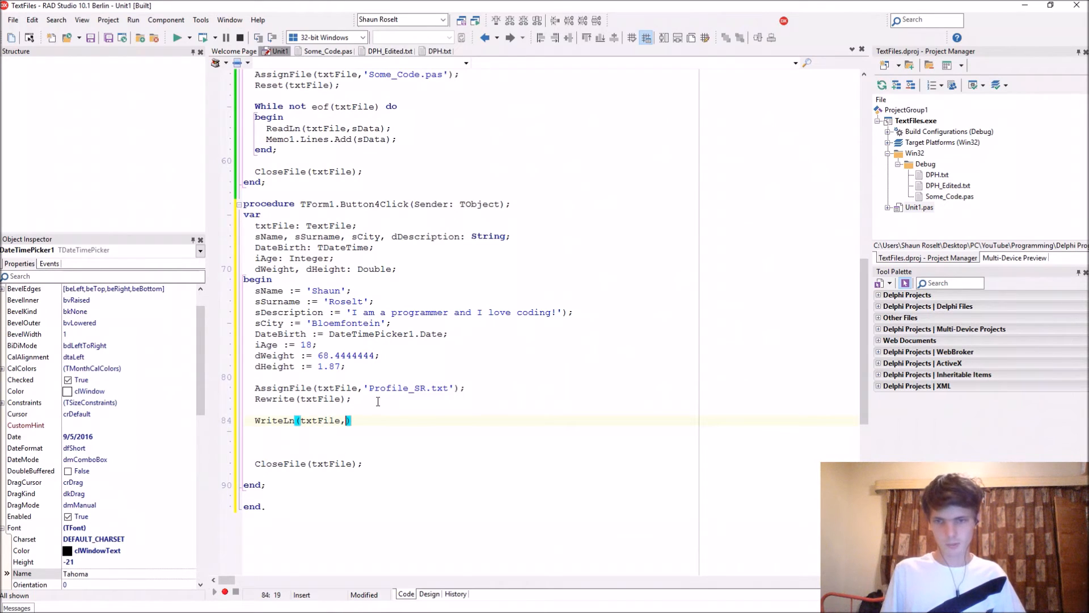
text('Name' +)
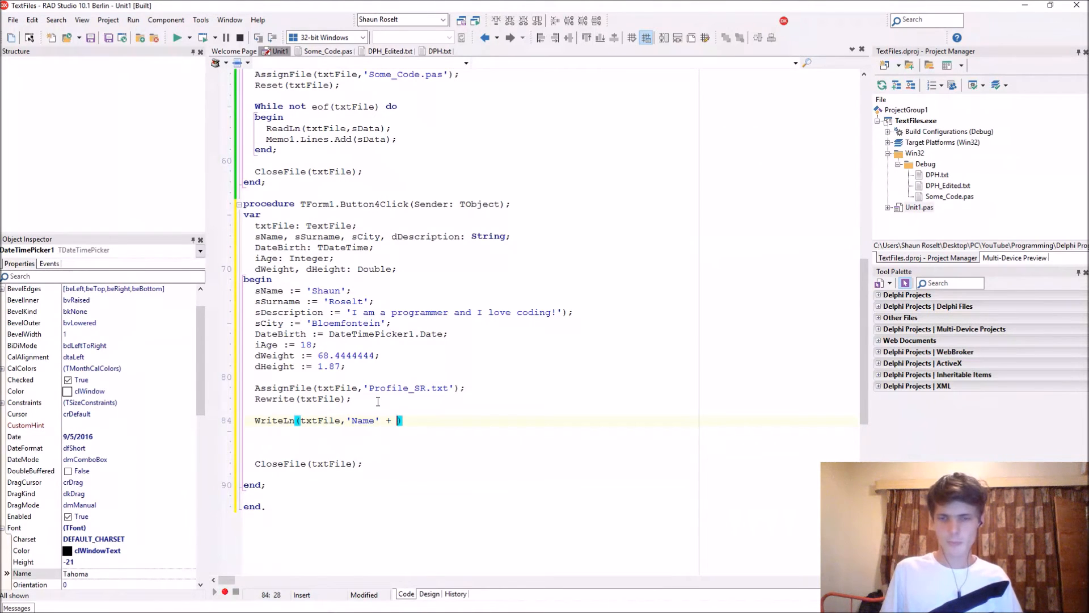
text(sName)
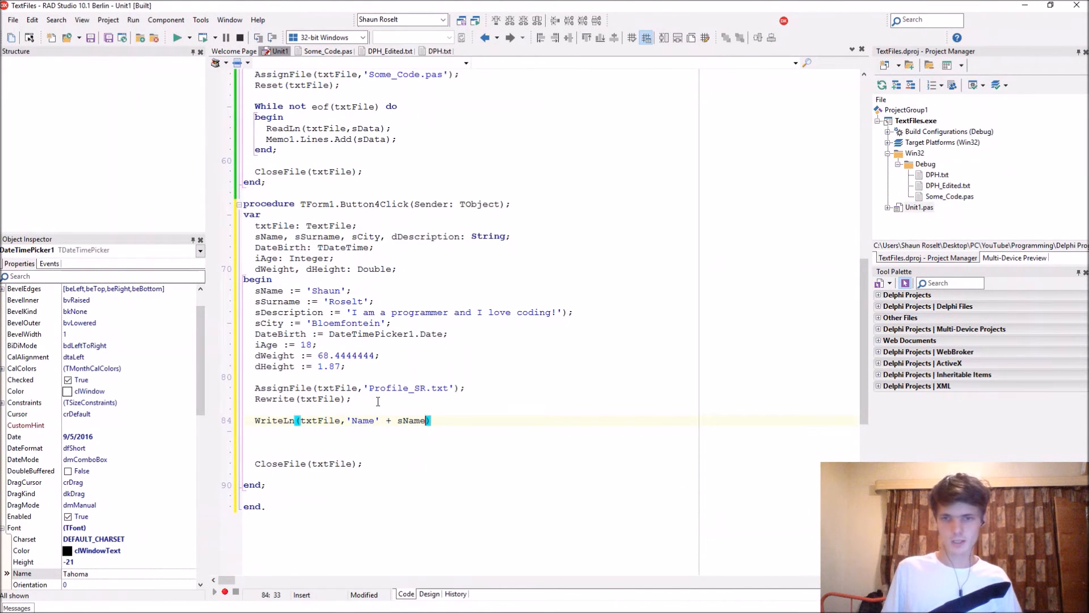
text(;)
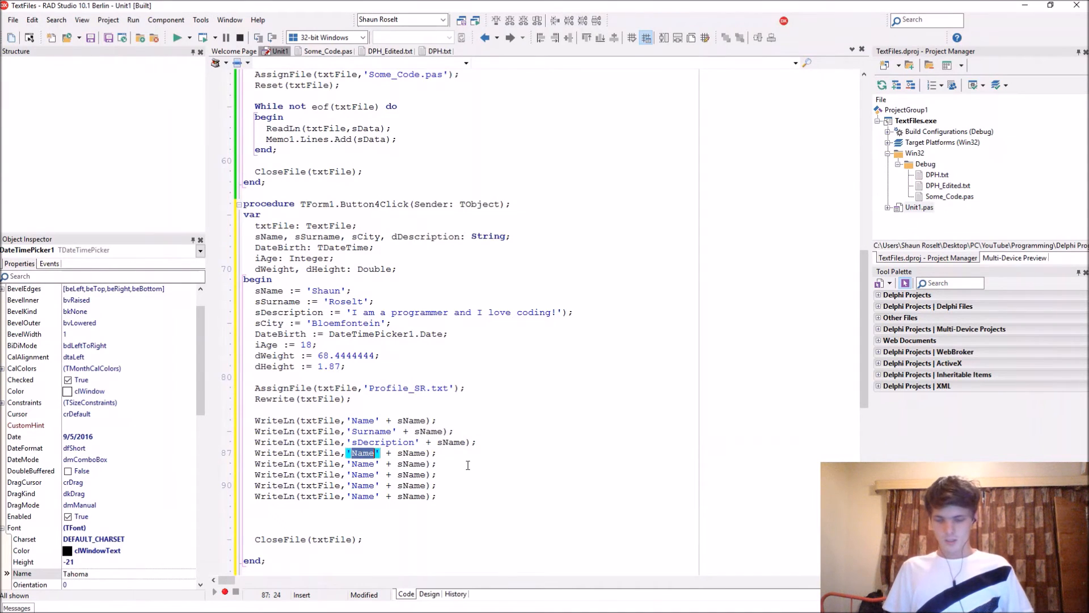
Copy the WriteLn for Surname, Description, City, Date of Birth, Age, Weight and Height with their variables
text(sCity)
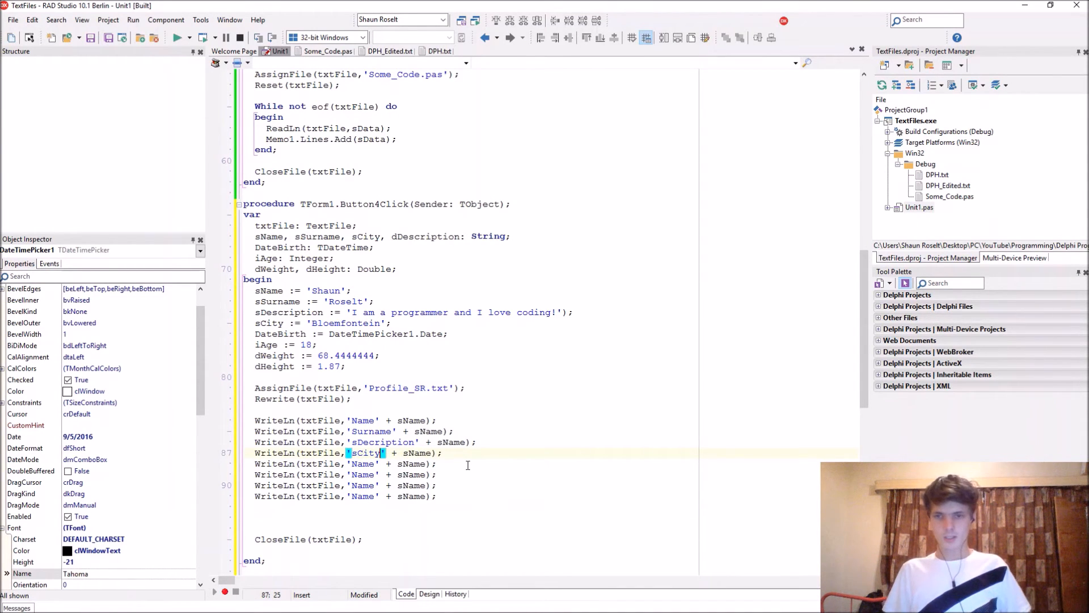
mouse_move(388, 431)
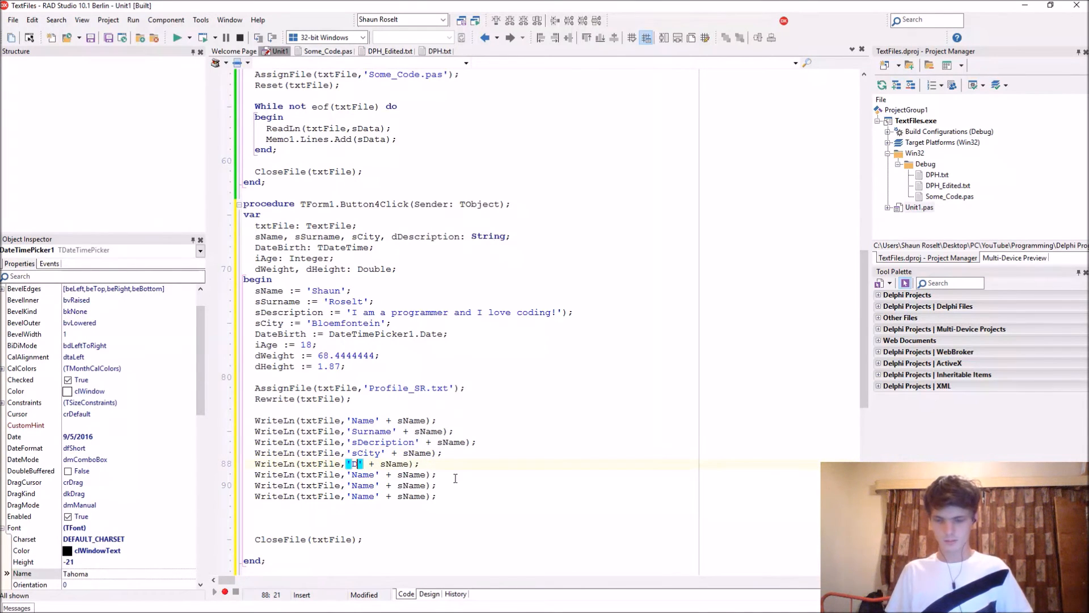
text(Date of Birth:)
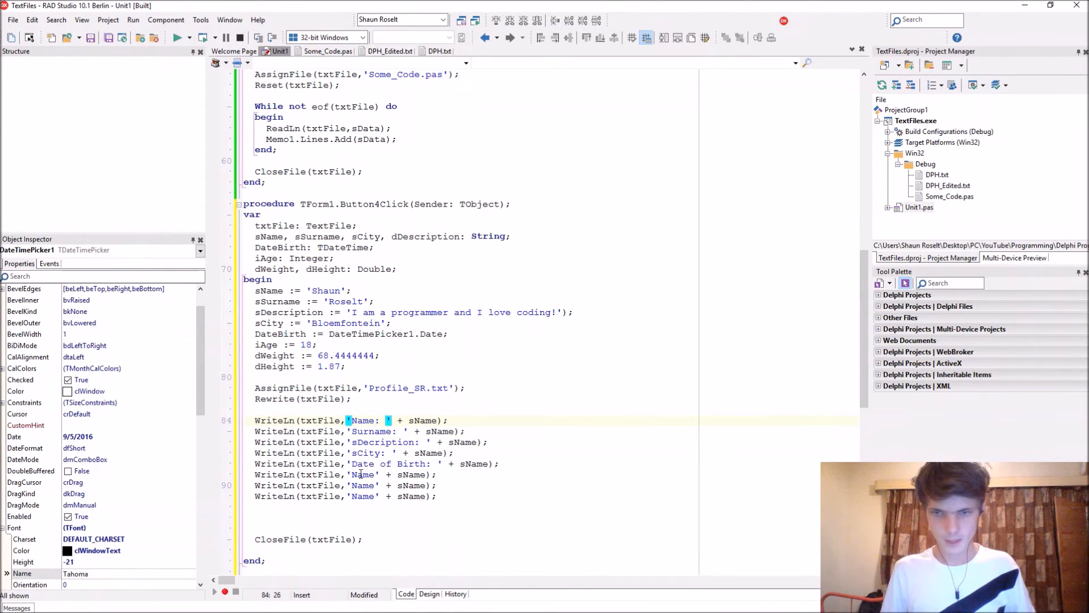
text(Age:)
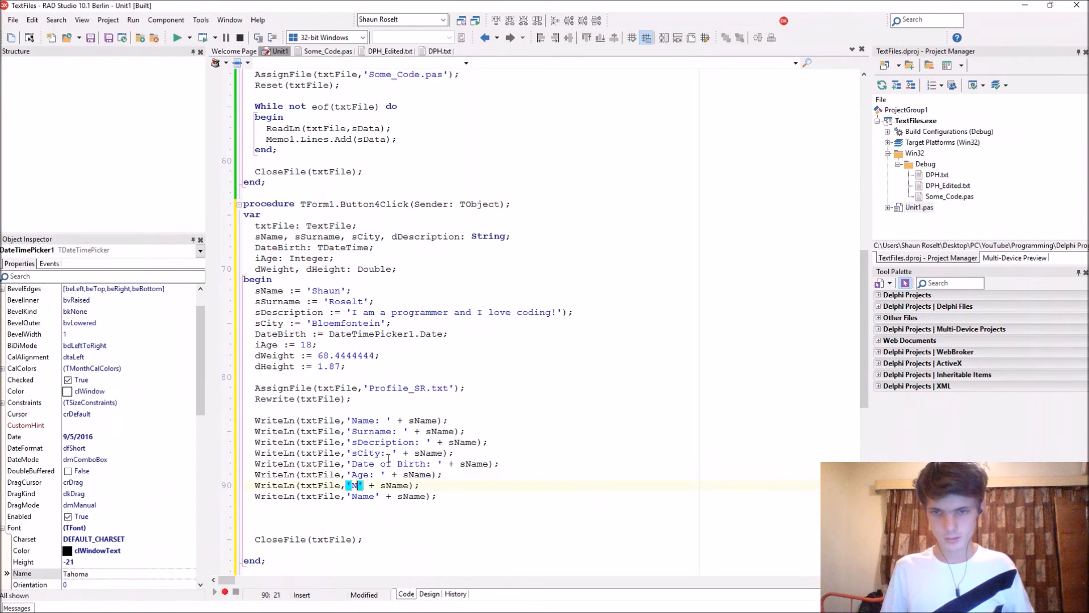
text(Weight:)
click(346, 496)
text(Height: )
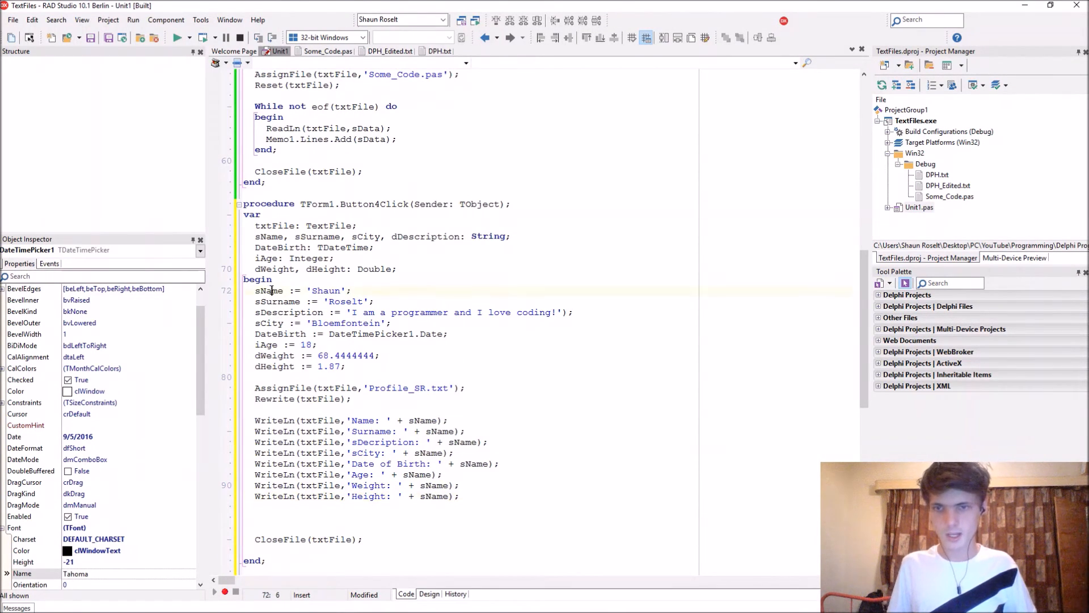
double_click(278, 302)
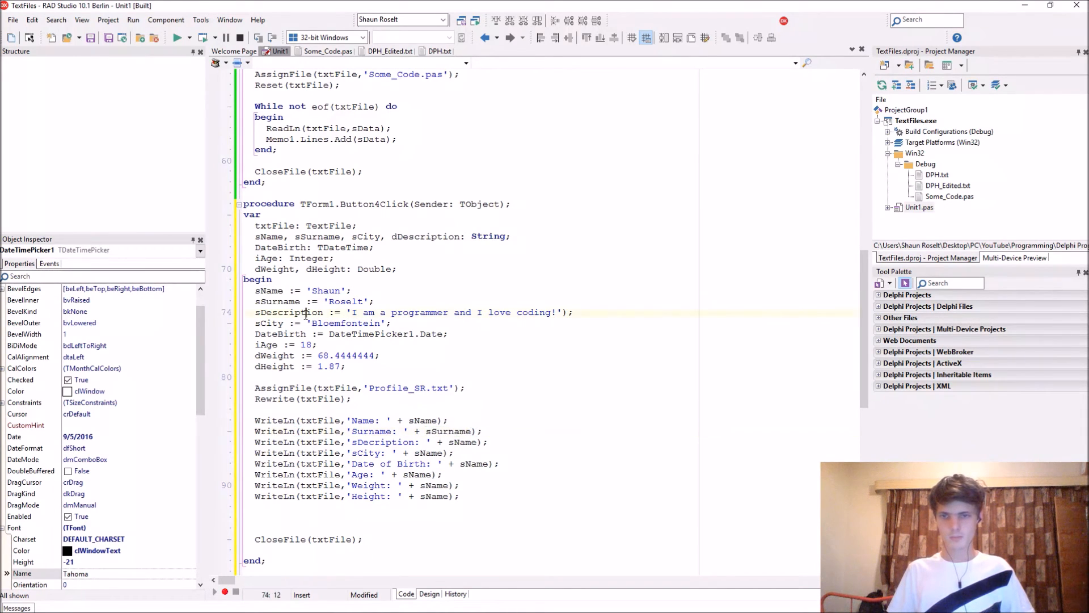
double_click(449, 431)
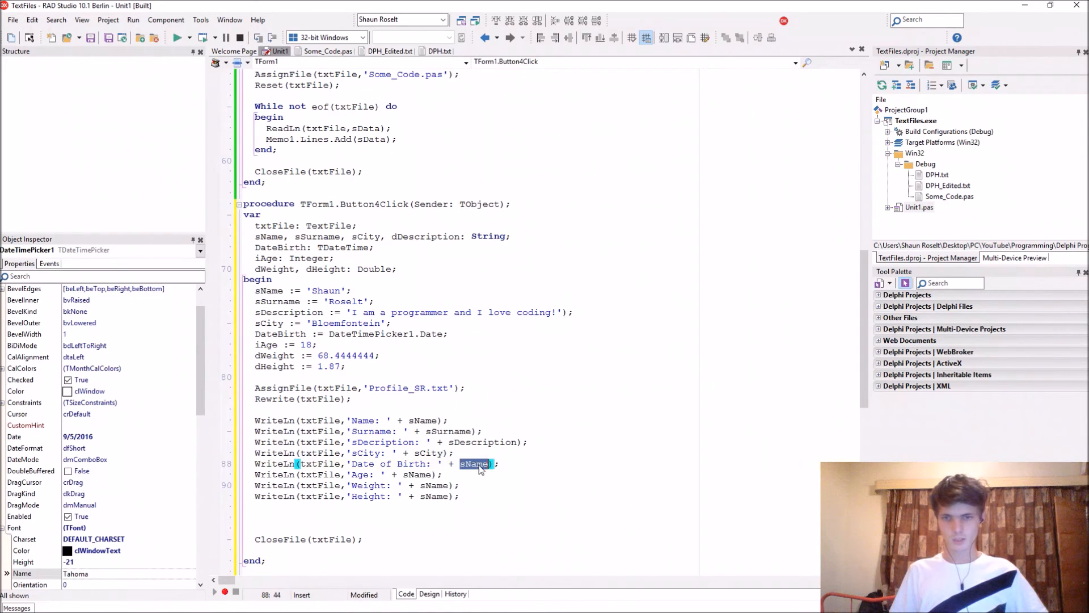
text(DateBirth))
click(349, 474)
text(iAg)
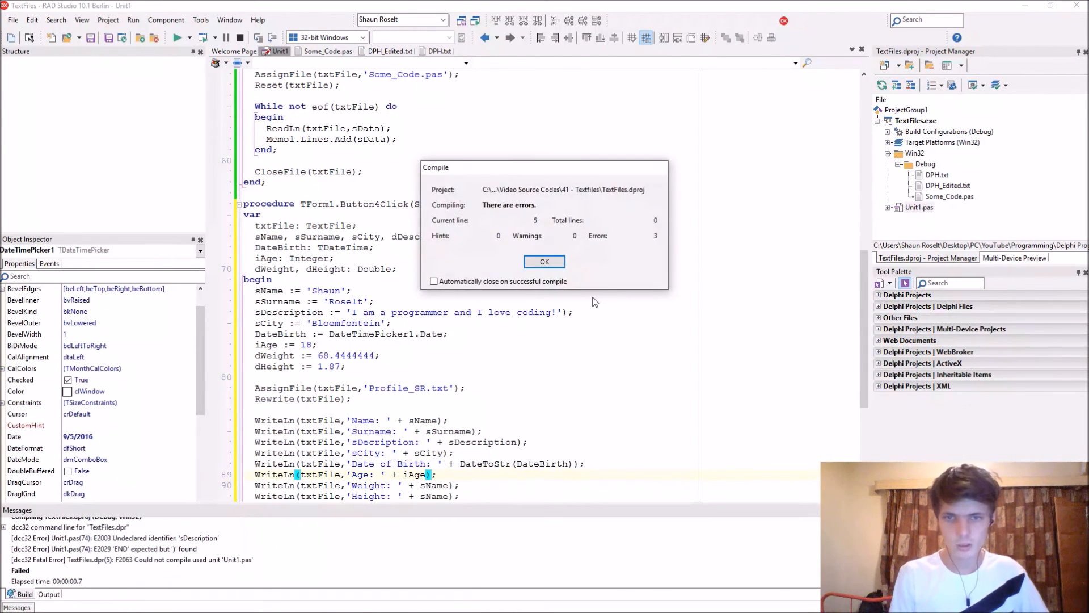
Dismiss the compile errors and fix the stray bracket on the description assignment line
click(543, 261)
text(d)
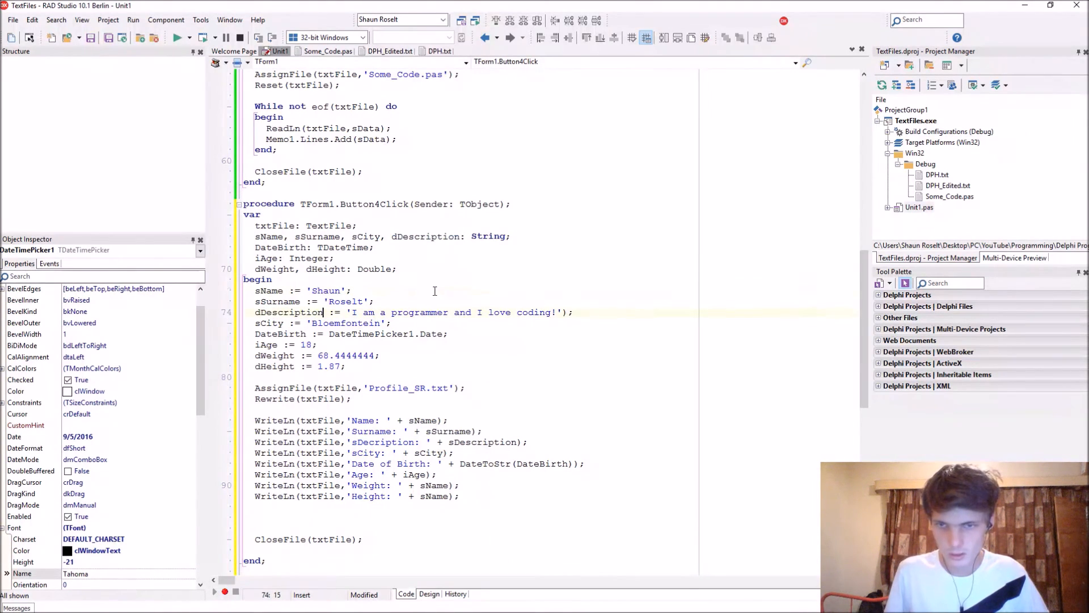
click(178, 37)
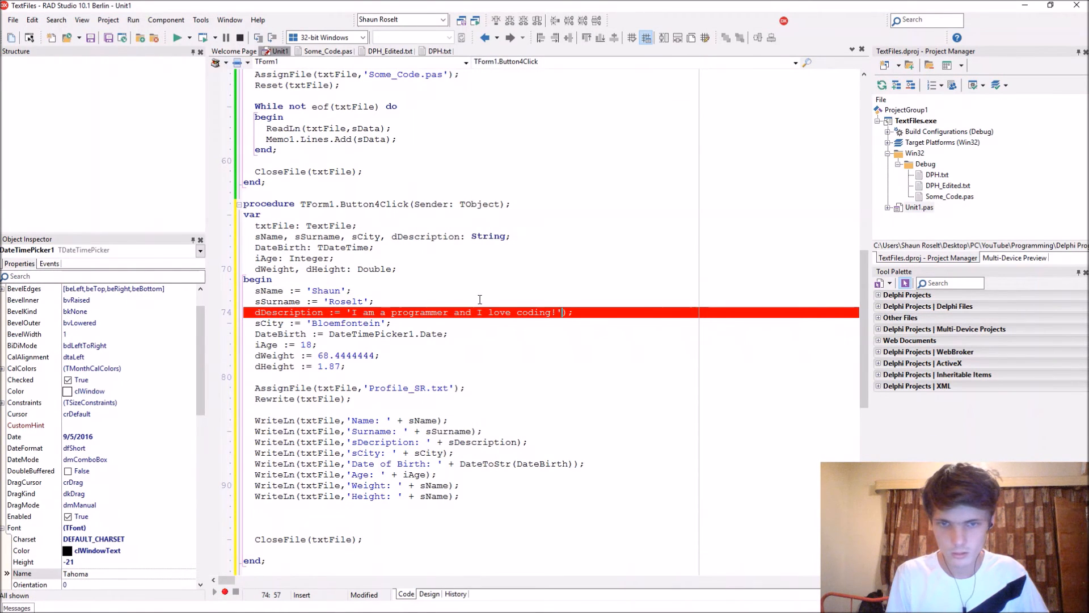
click(580, 312)
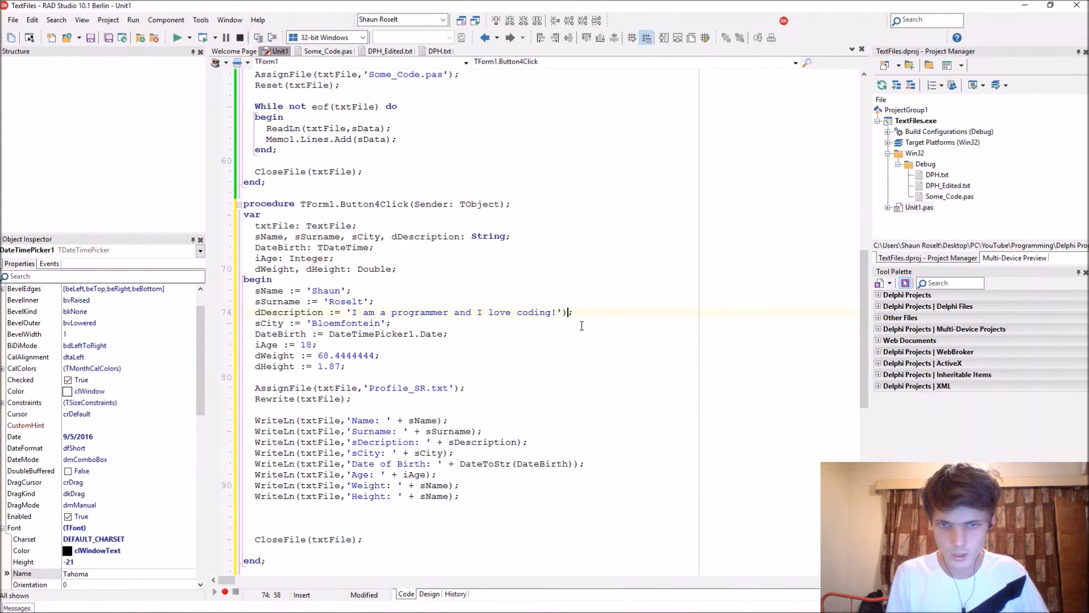
click(178, 38)
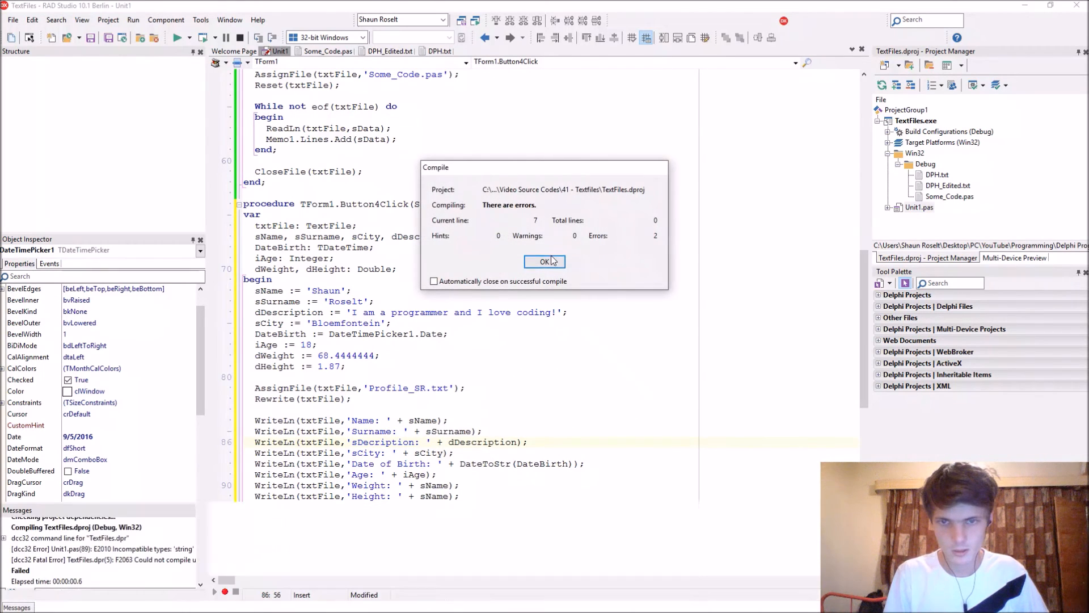
click(545, 261)
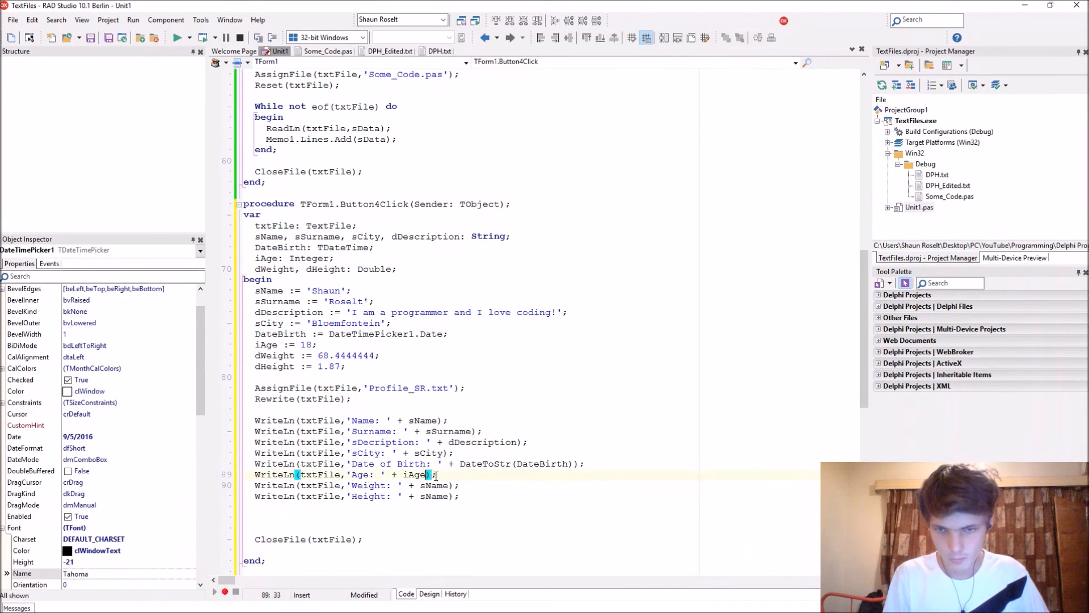
Use iAge.ToString, dWeight.ToString and dHeight.ToString on the Age, Weight and Height lines, then run
text(.to)
click(359, 486)
text(dWeight.)
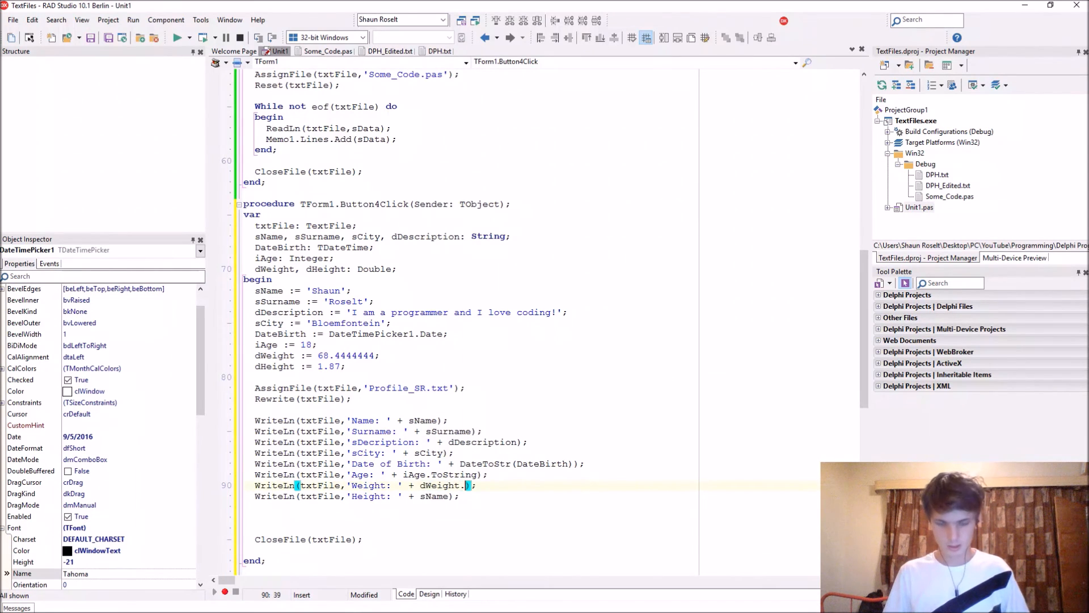
text(ToString)
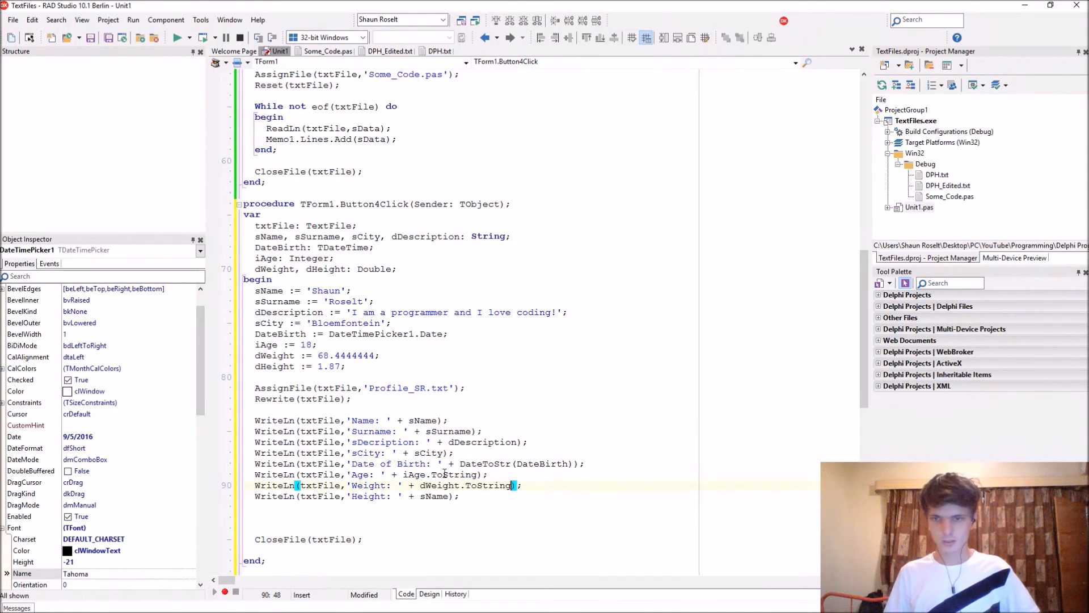
double_click(273, 366)
text(dHeight.ToString)
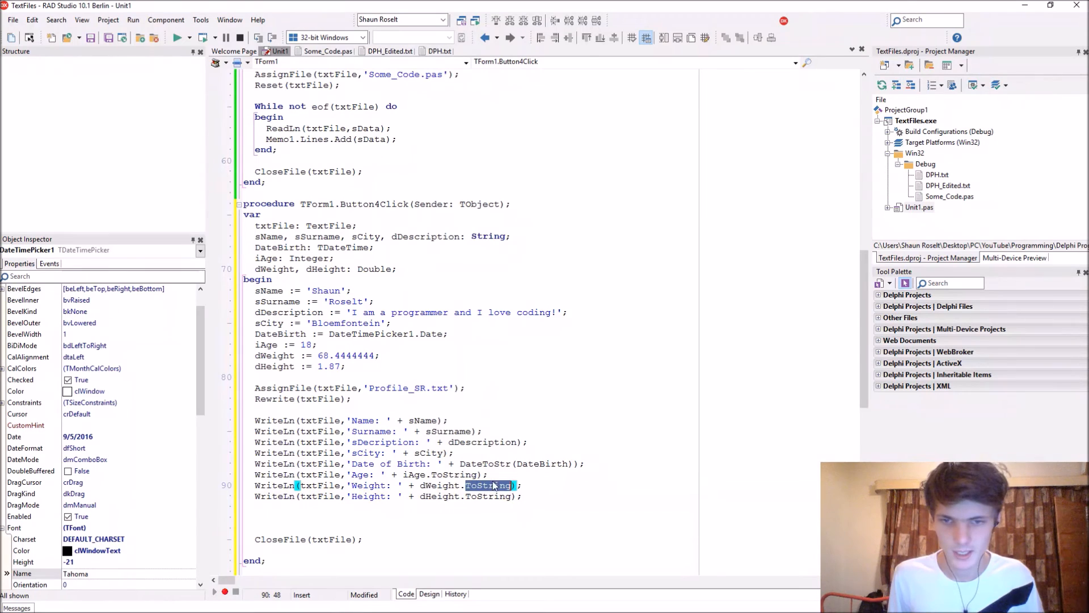
click(580, 474)
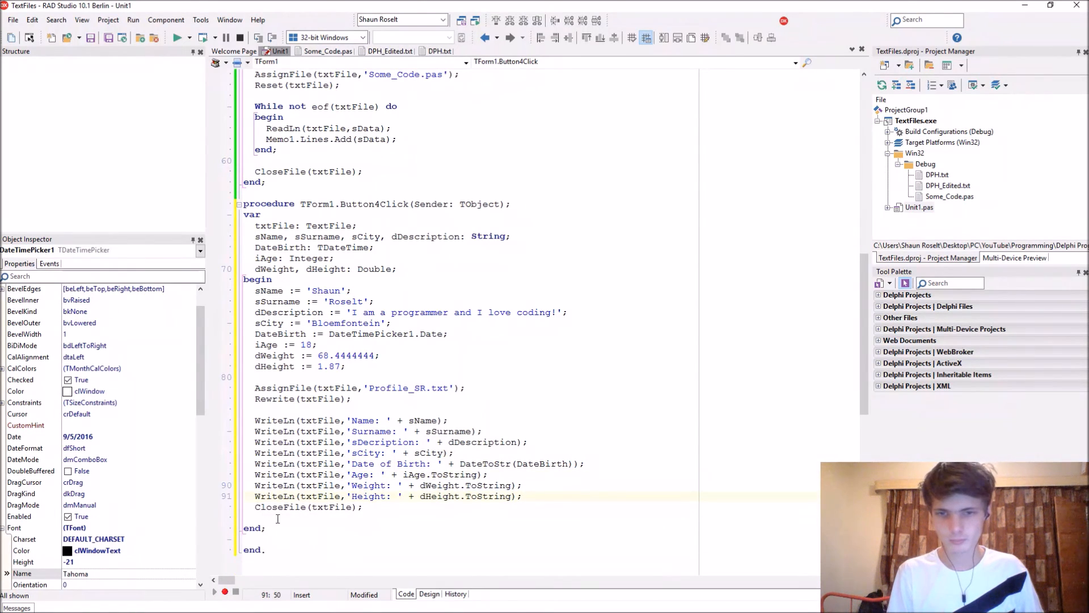
click(178, 38)
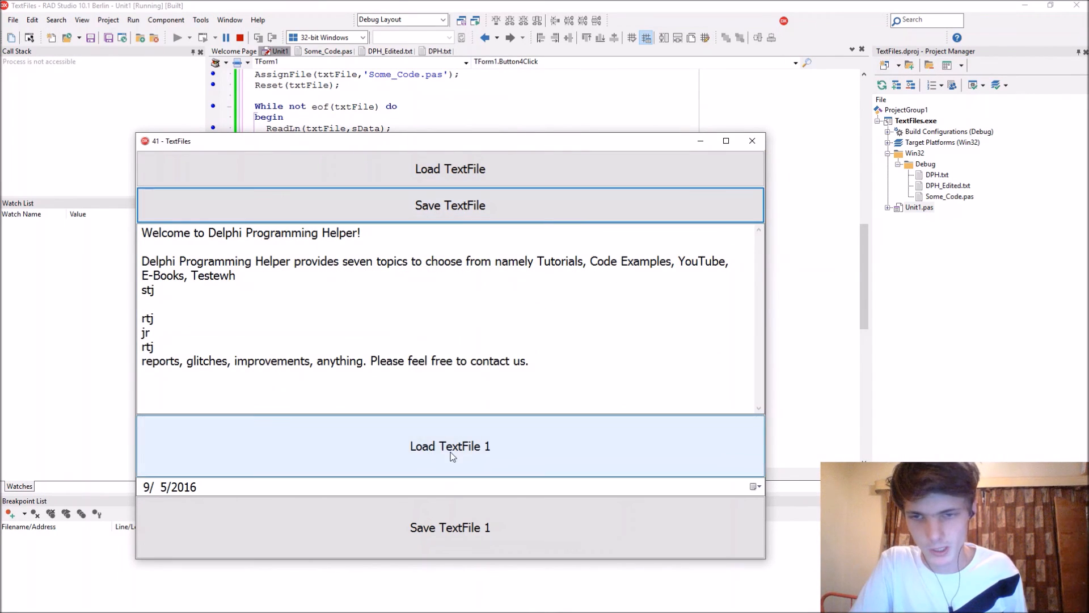
Load the file, pick 19 March 1998 as birth date, save the profile to Profile_SR.txt and answer the reload prompt
click(450, 444)
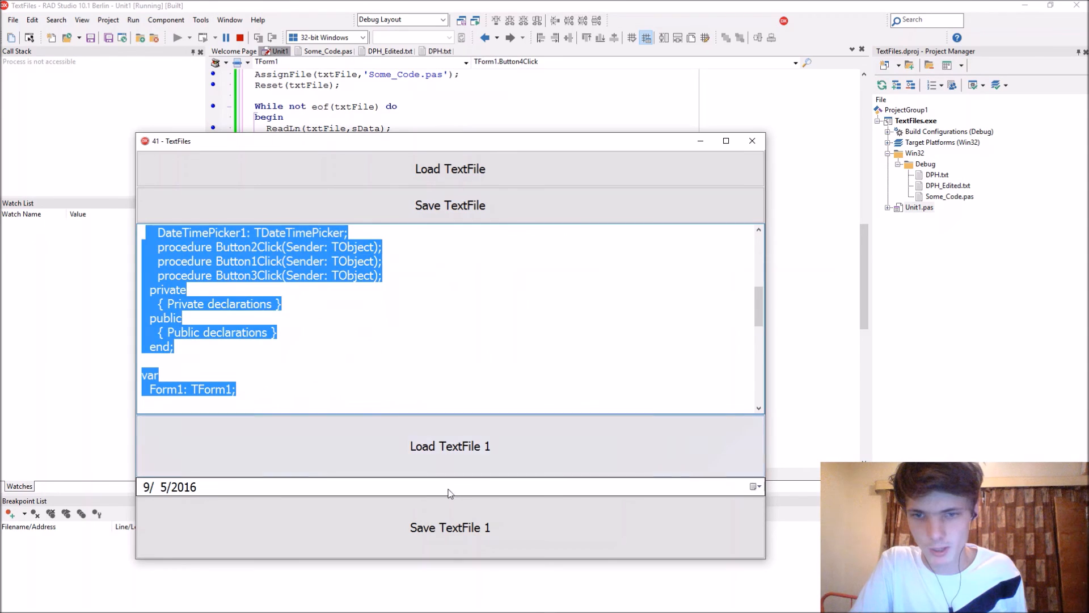
click(756, 487)
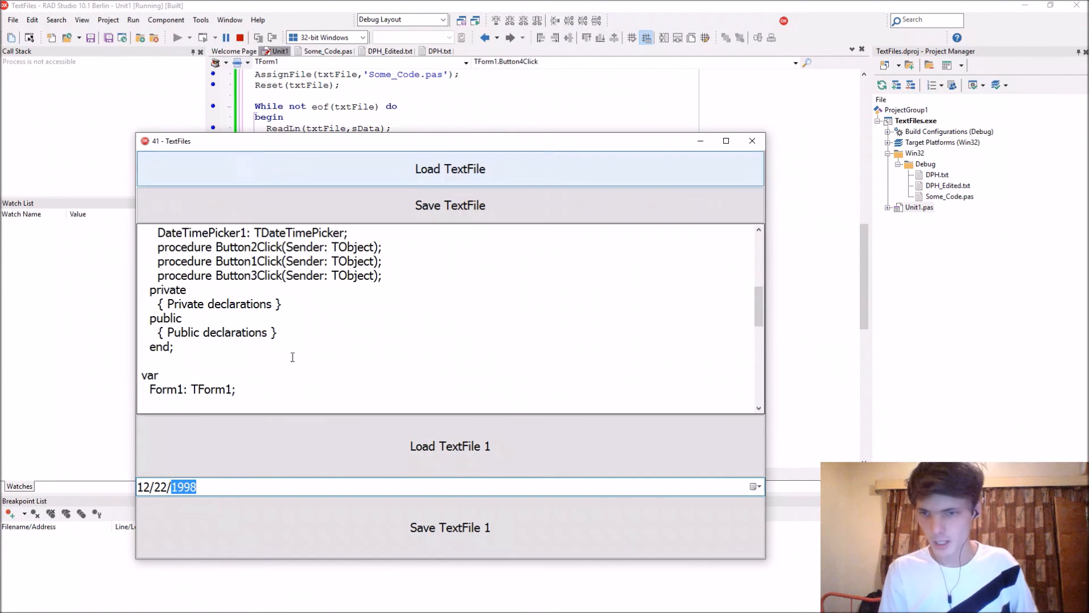
click(753, 486)
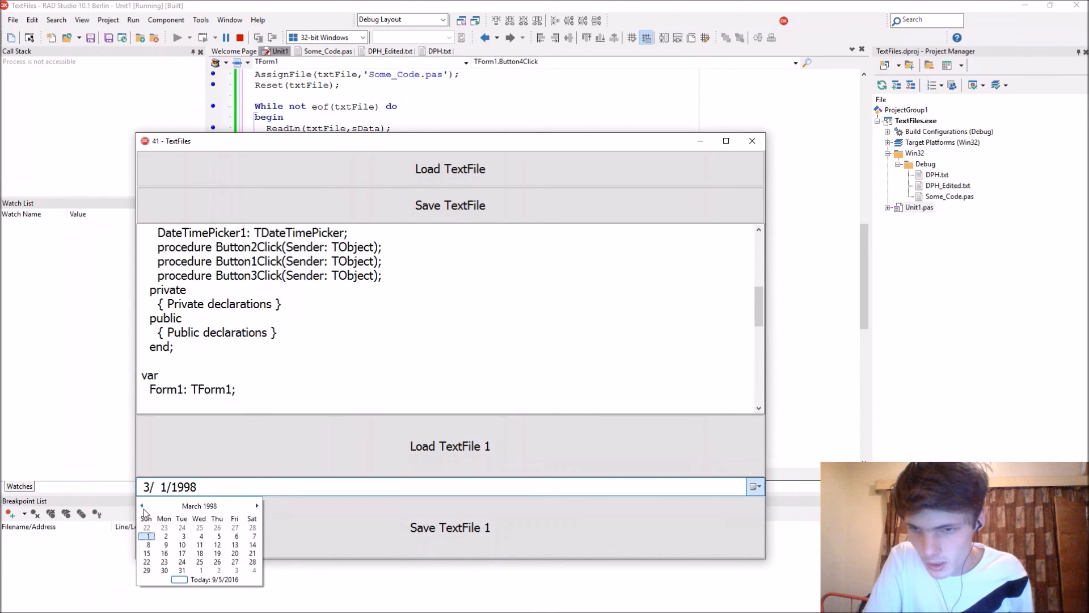
click(217, 552)
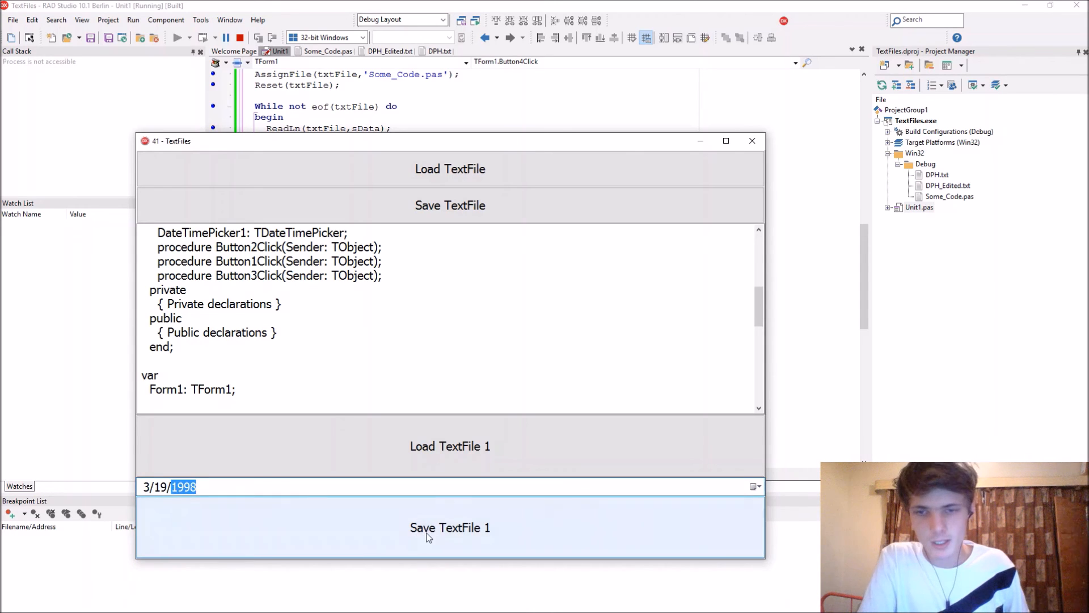
click(451, 527)
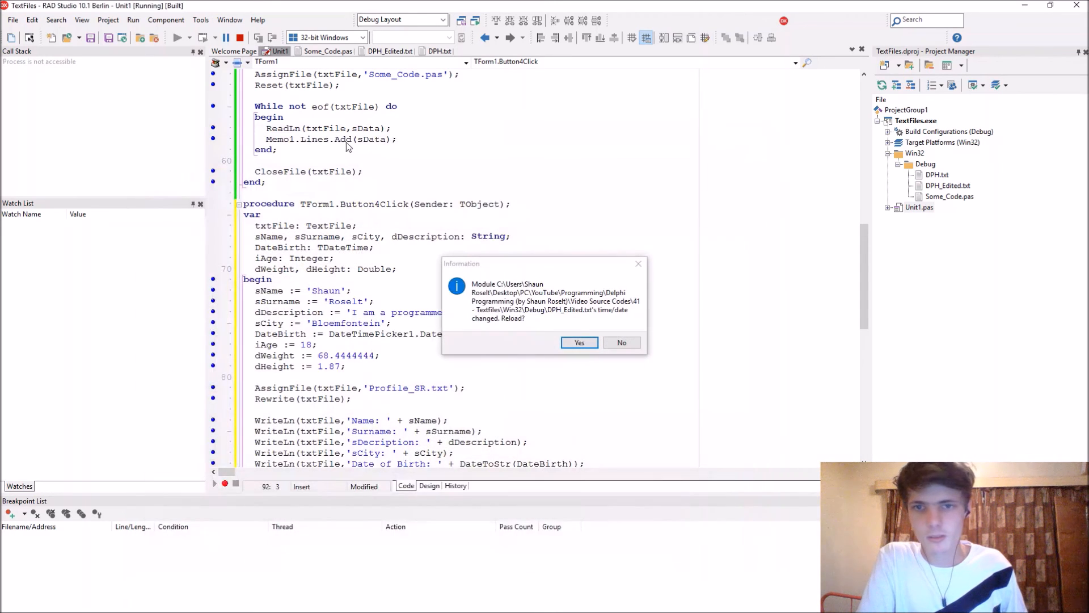
click(578, 341)
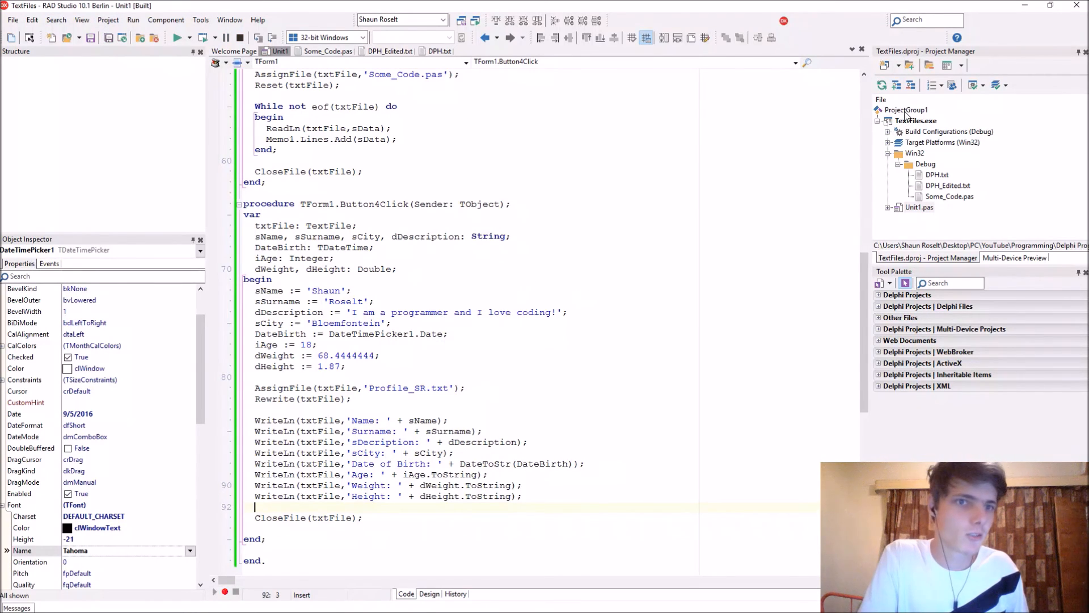
Add Profile_SR.txt to the TextFiles project, review its profile text, and select the Rewrite call for replacement
right_click(916, 121)
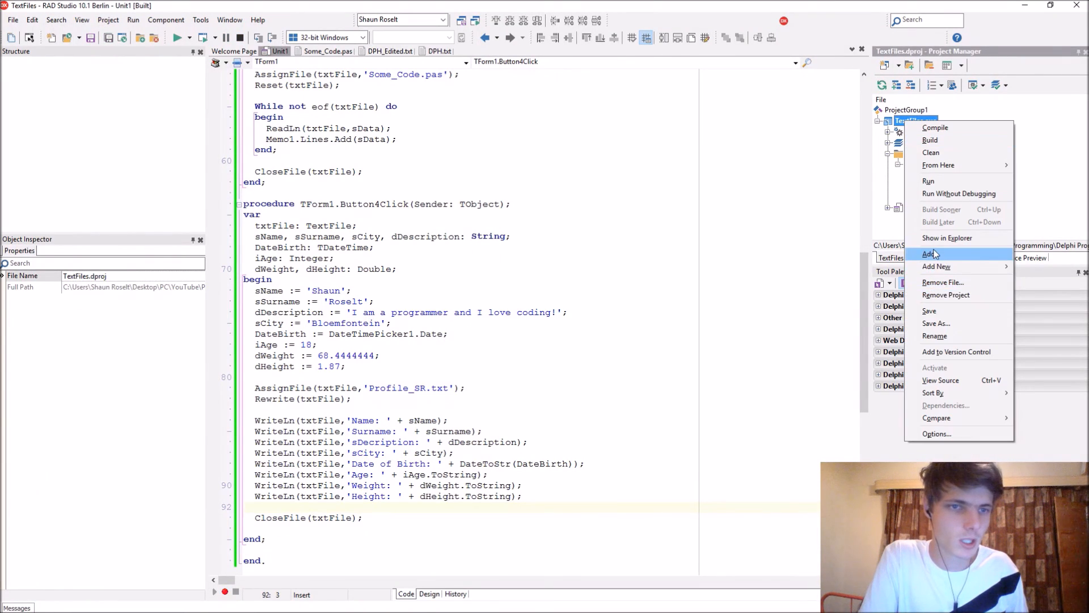
click(930, 253)
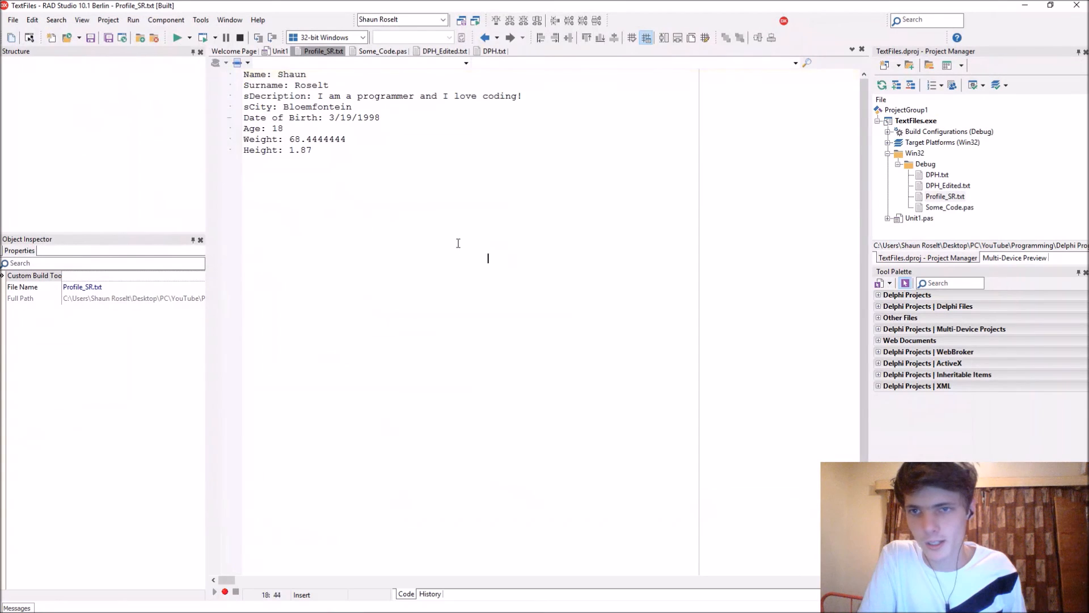
key(ctrl+a)
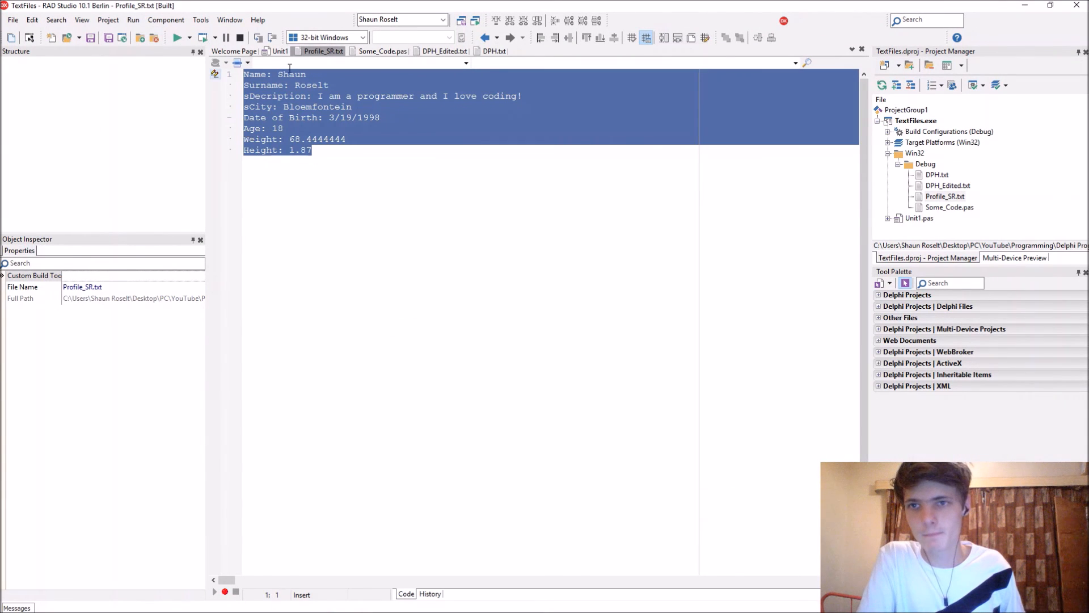
click(279, 51)
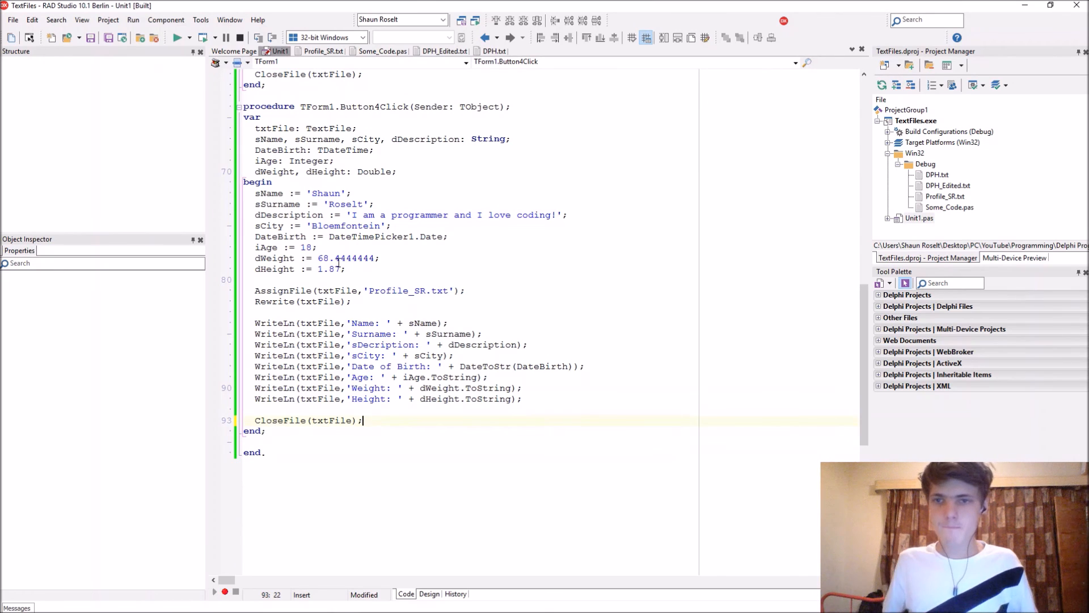
double_click(275, 300)
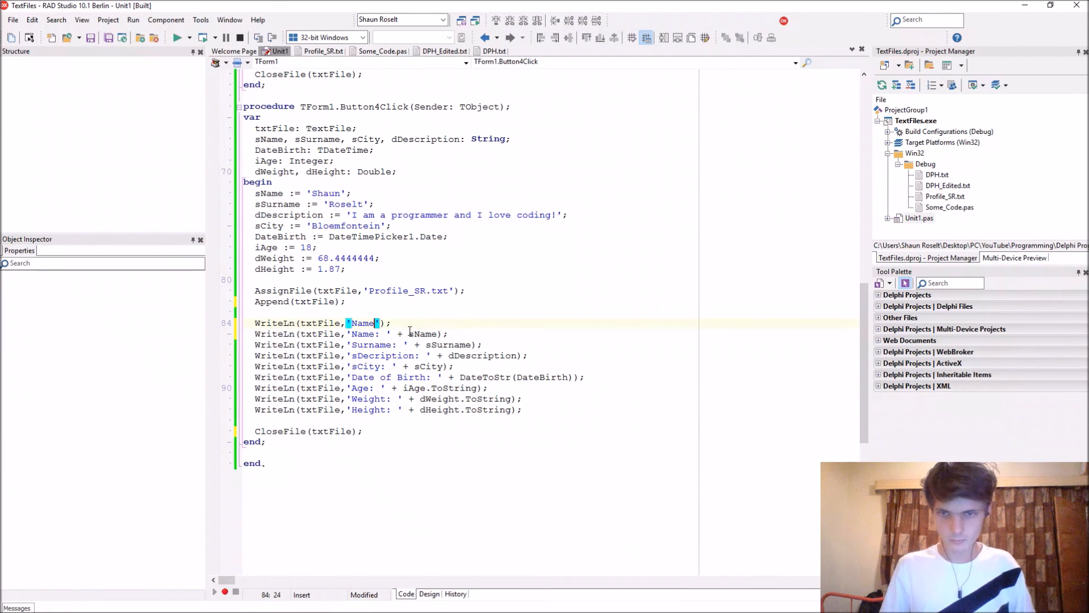
Write a '============' separator line before the profile fields and run the TextFiles form
text(============)
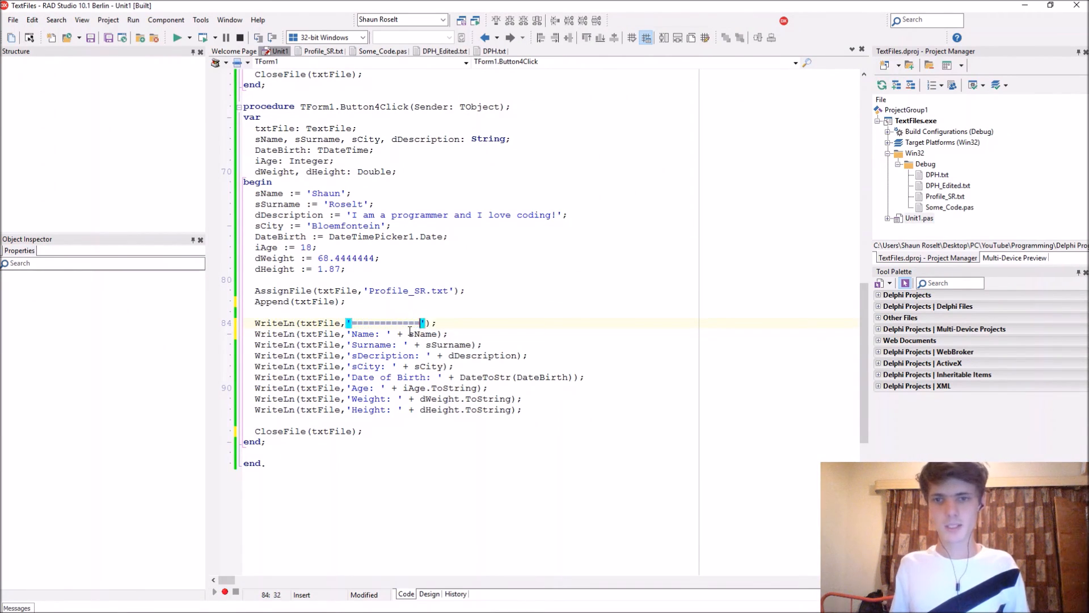
click(178, 38)
text(=======================================)
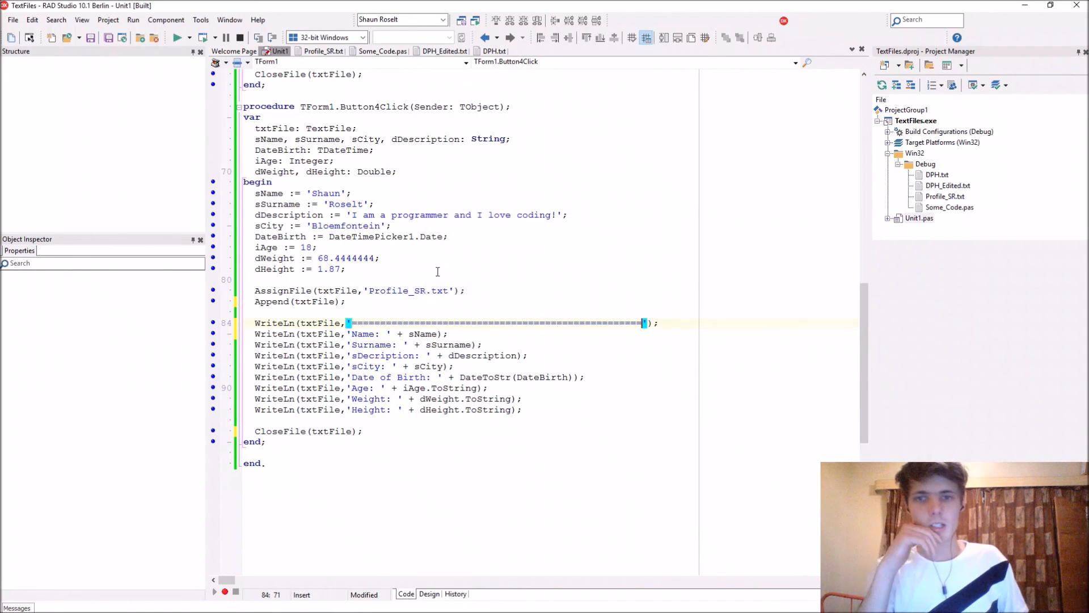
click(177, 38)
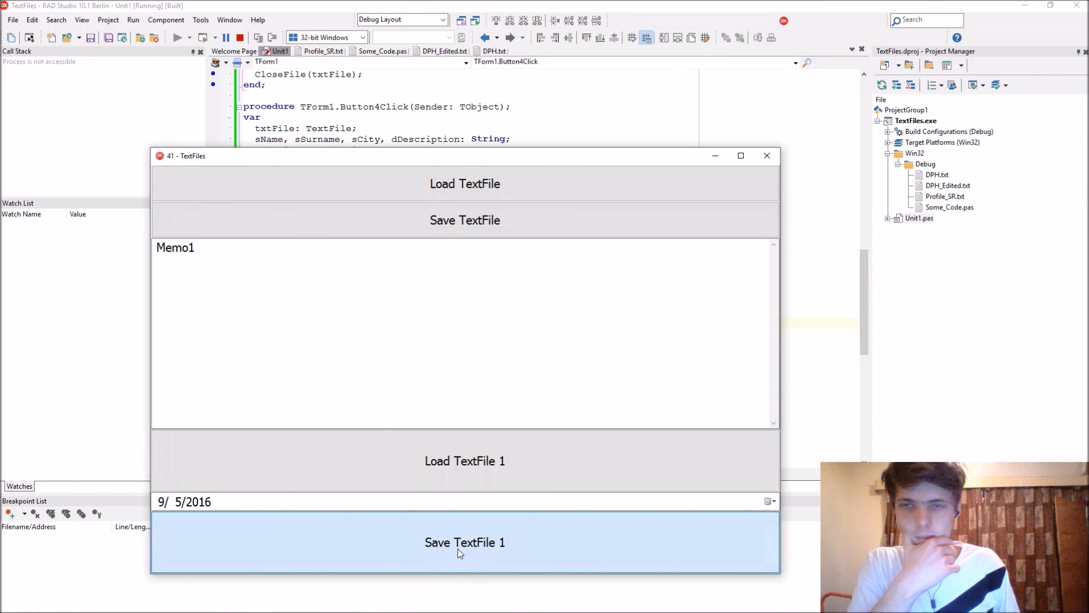
Save TextFile 1 again and reload Profile_SR.txt showing repeated profiles separated by equals lines
click(465, 542)
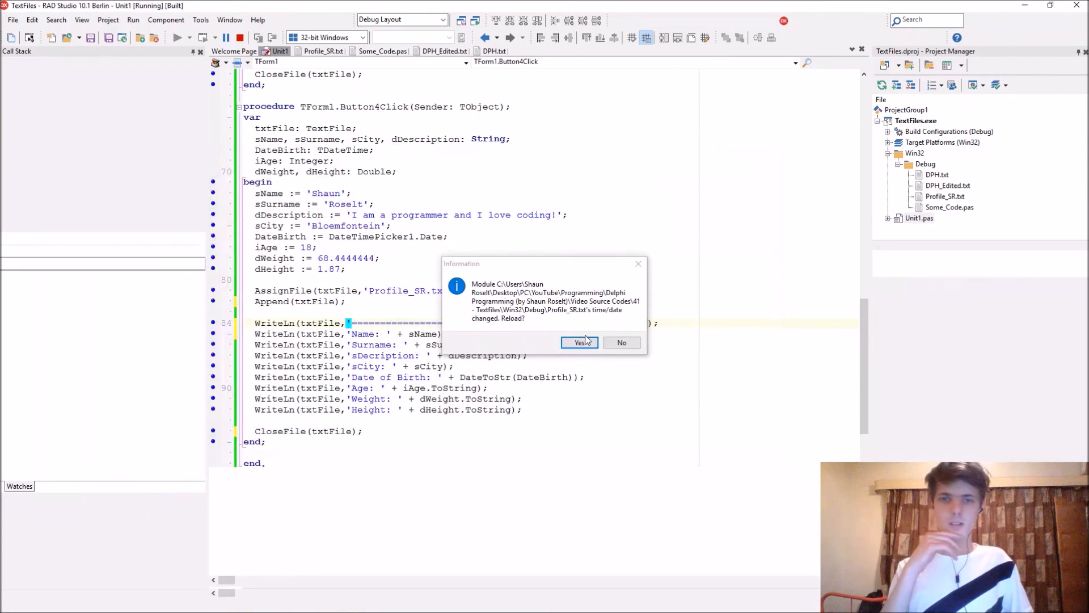
click(580, 341)
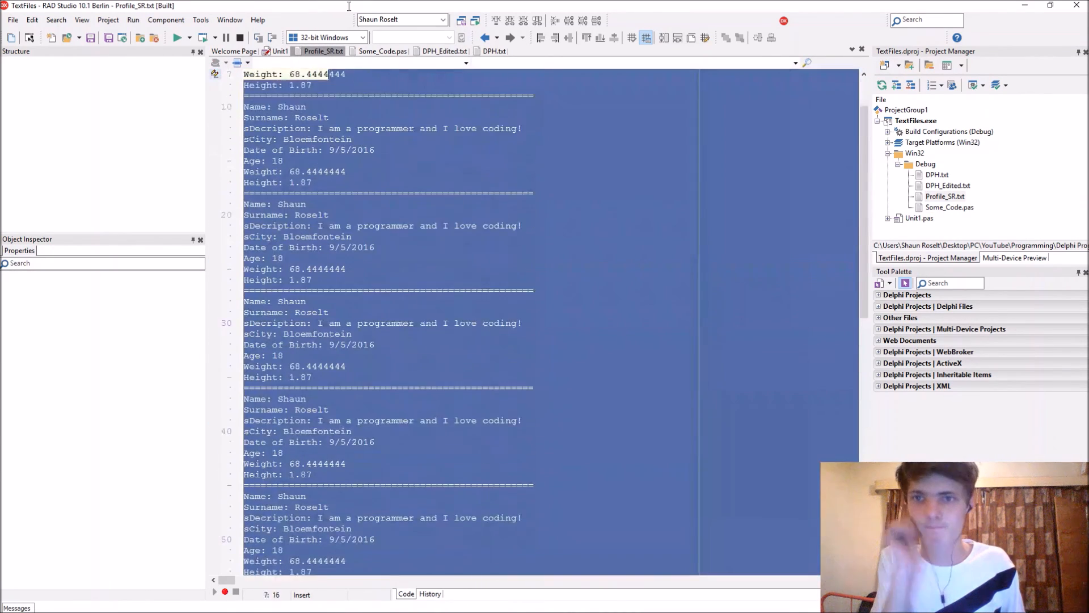
click(279, 51)
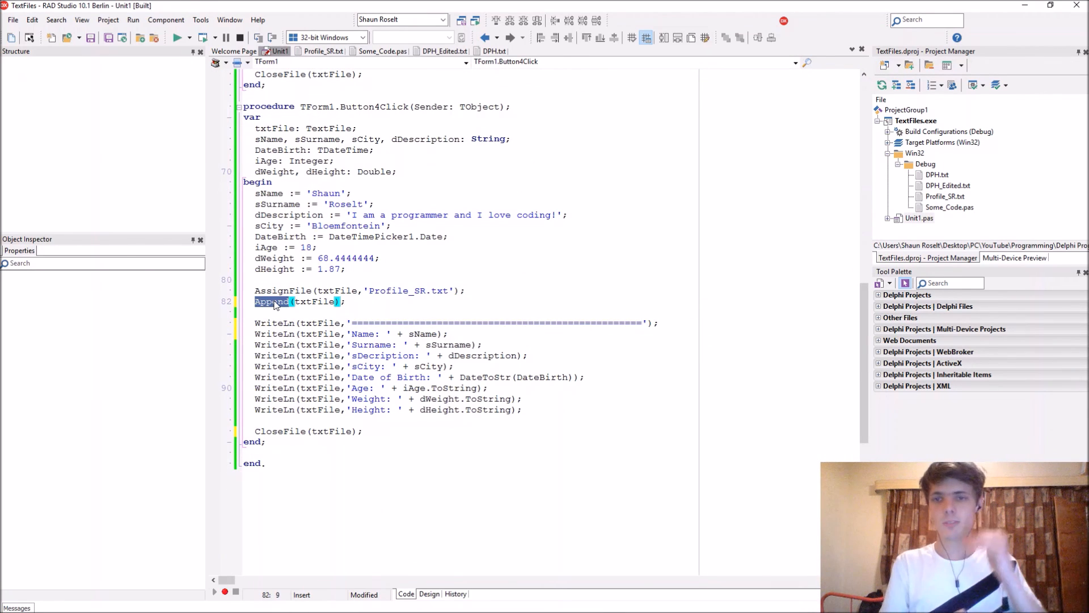
Replace Append with Reset(txtFile) in Button4Click and scroll through Unit1
text(R)
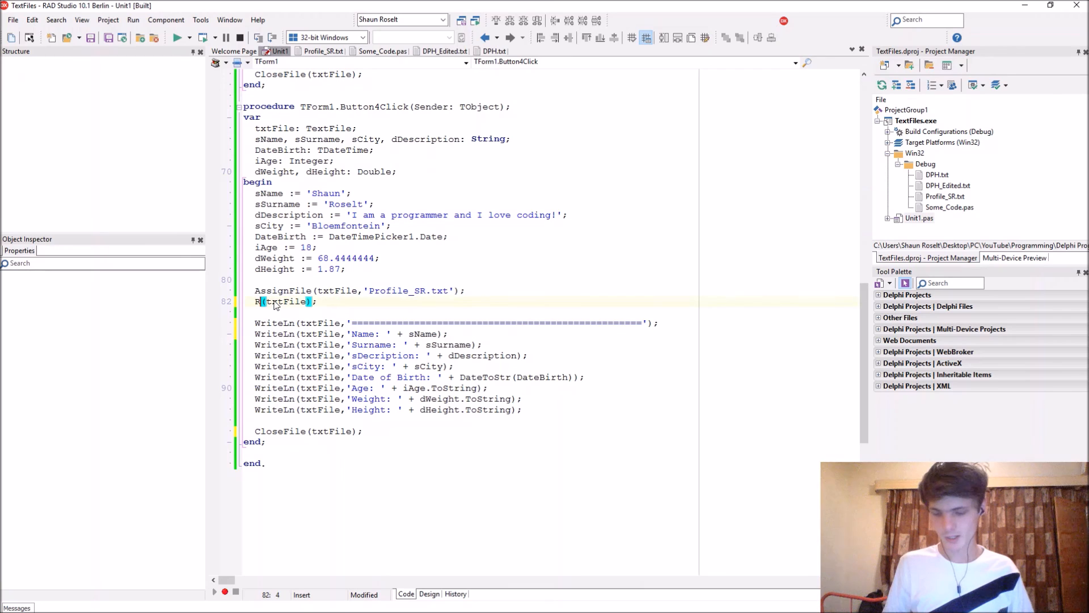
text(eW)
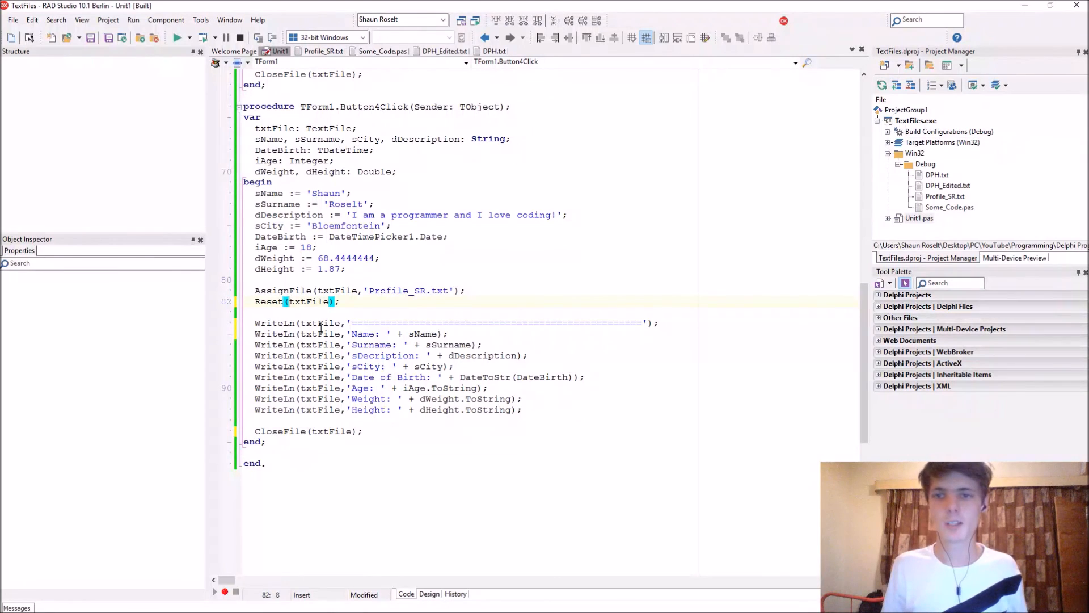
mouse_move(320, 334)
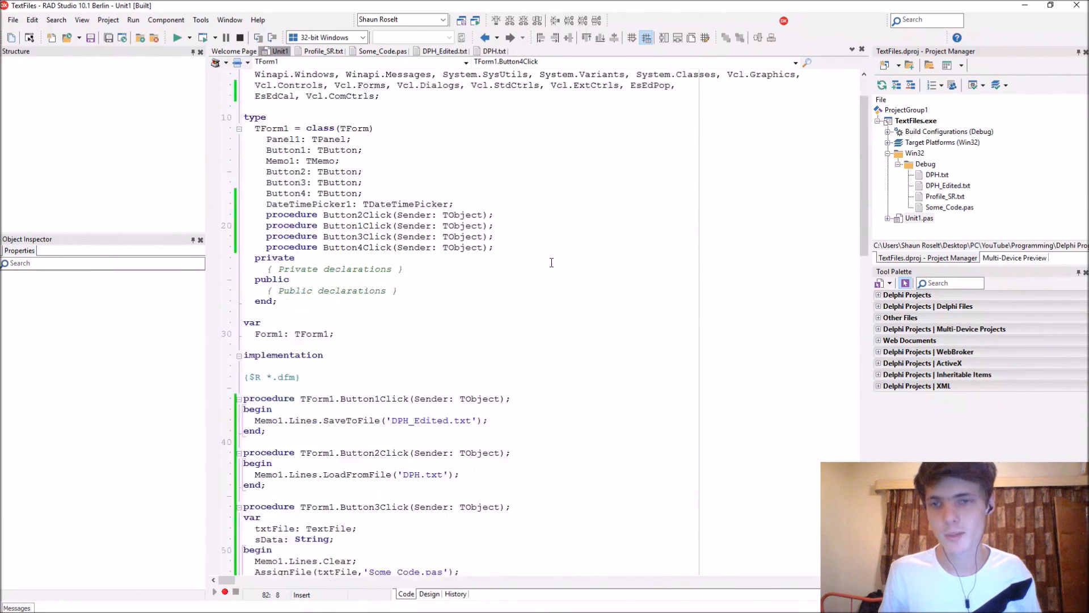
scroll(down, 3)
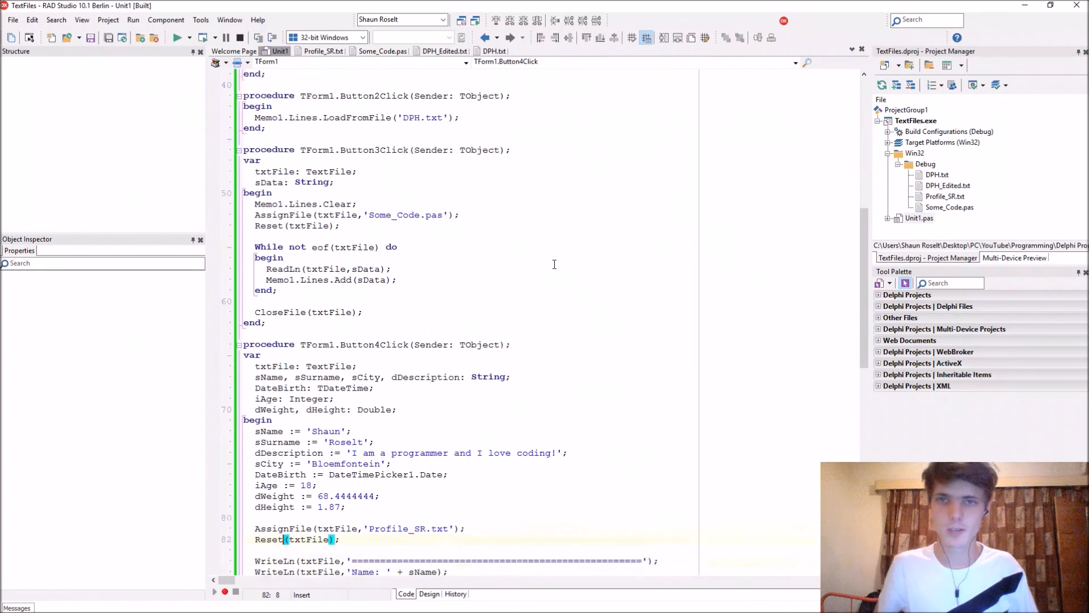